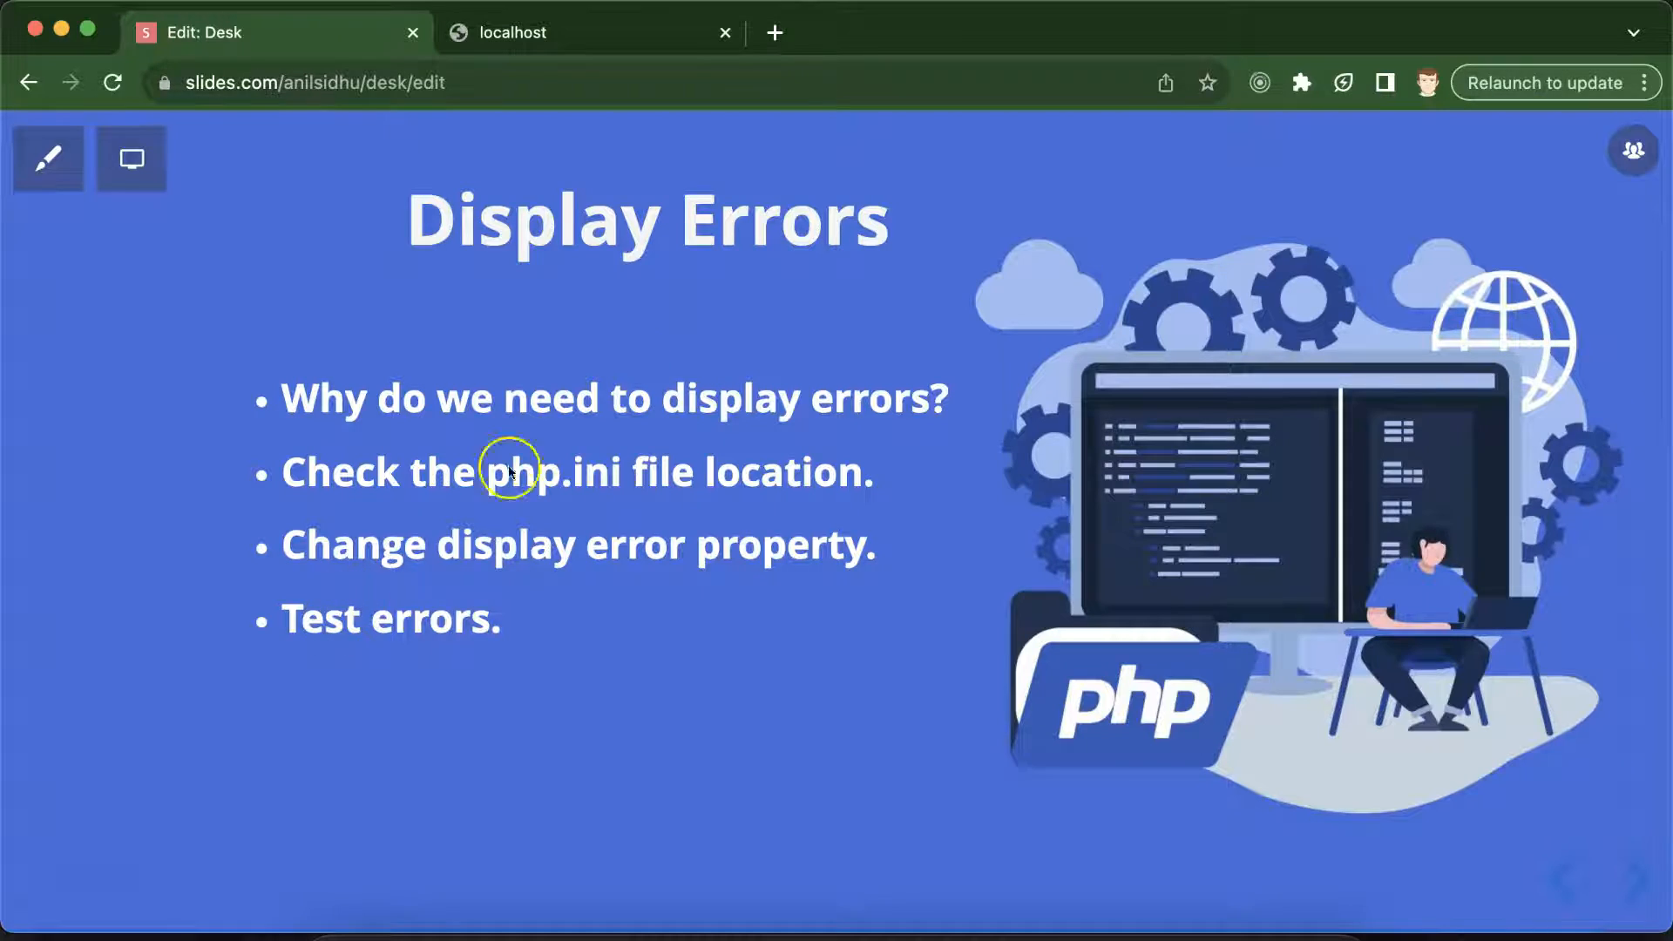
mouse_move(669, 251)
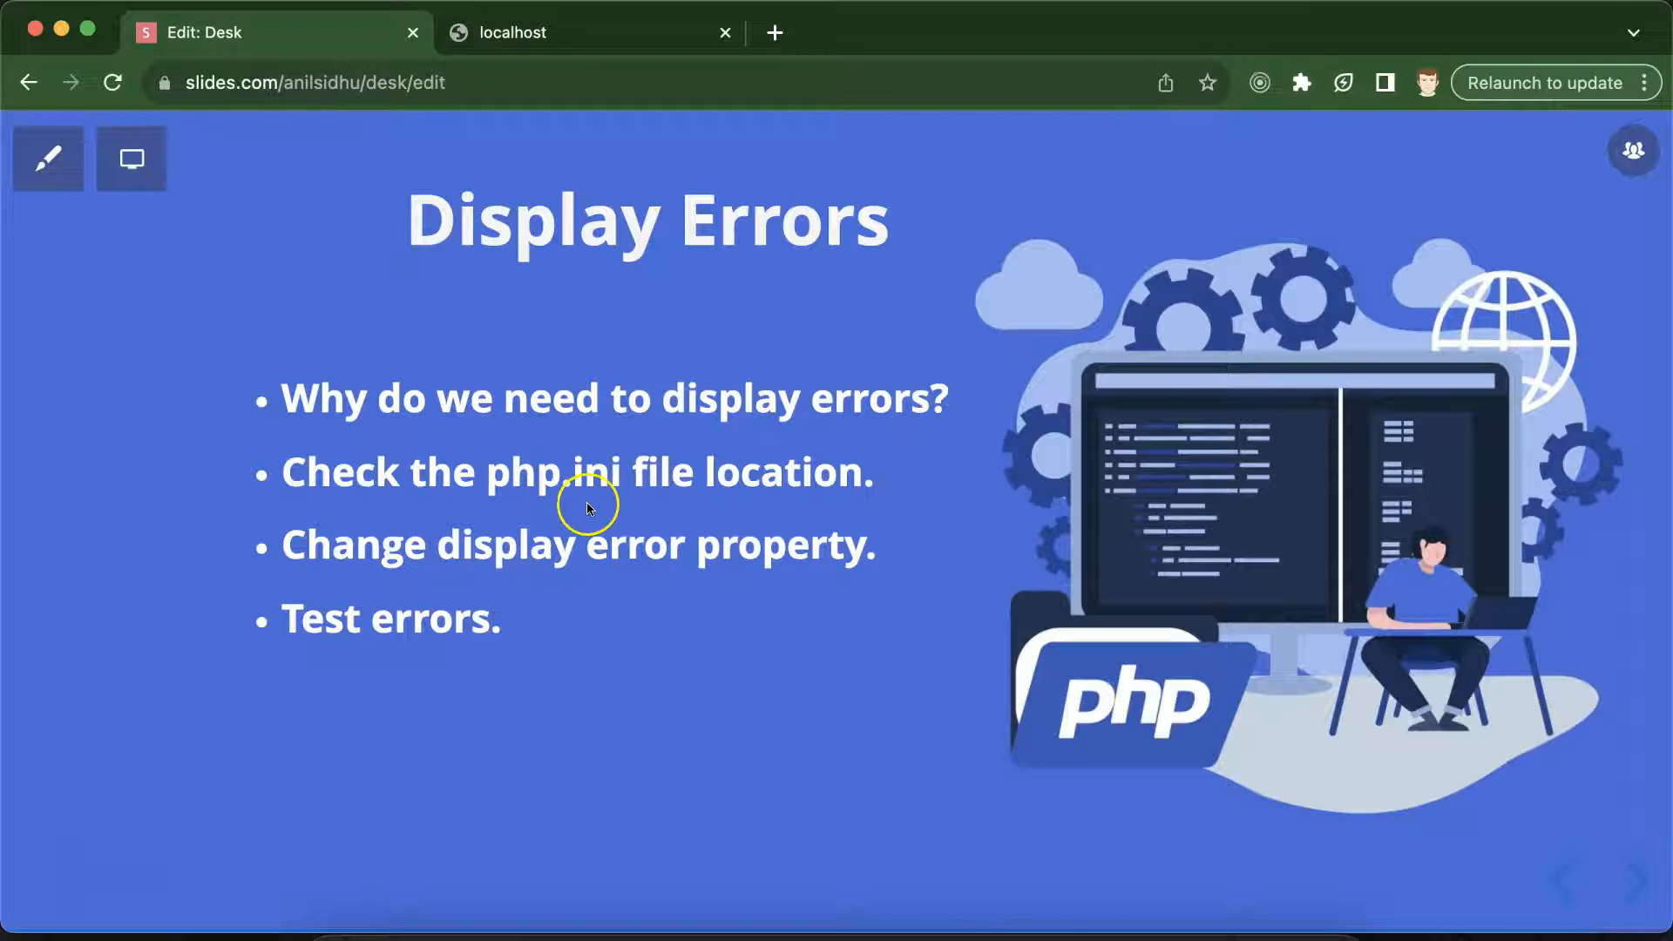
mouse_move(629, 495)
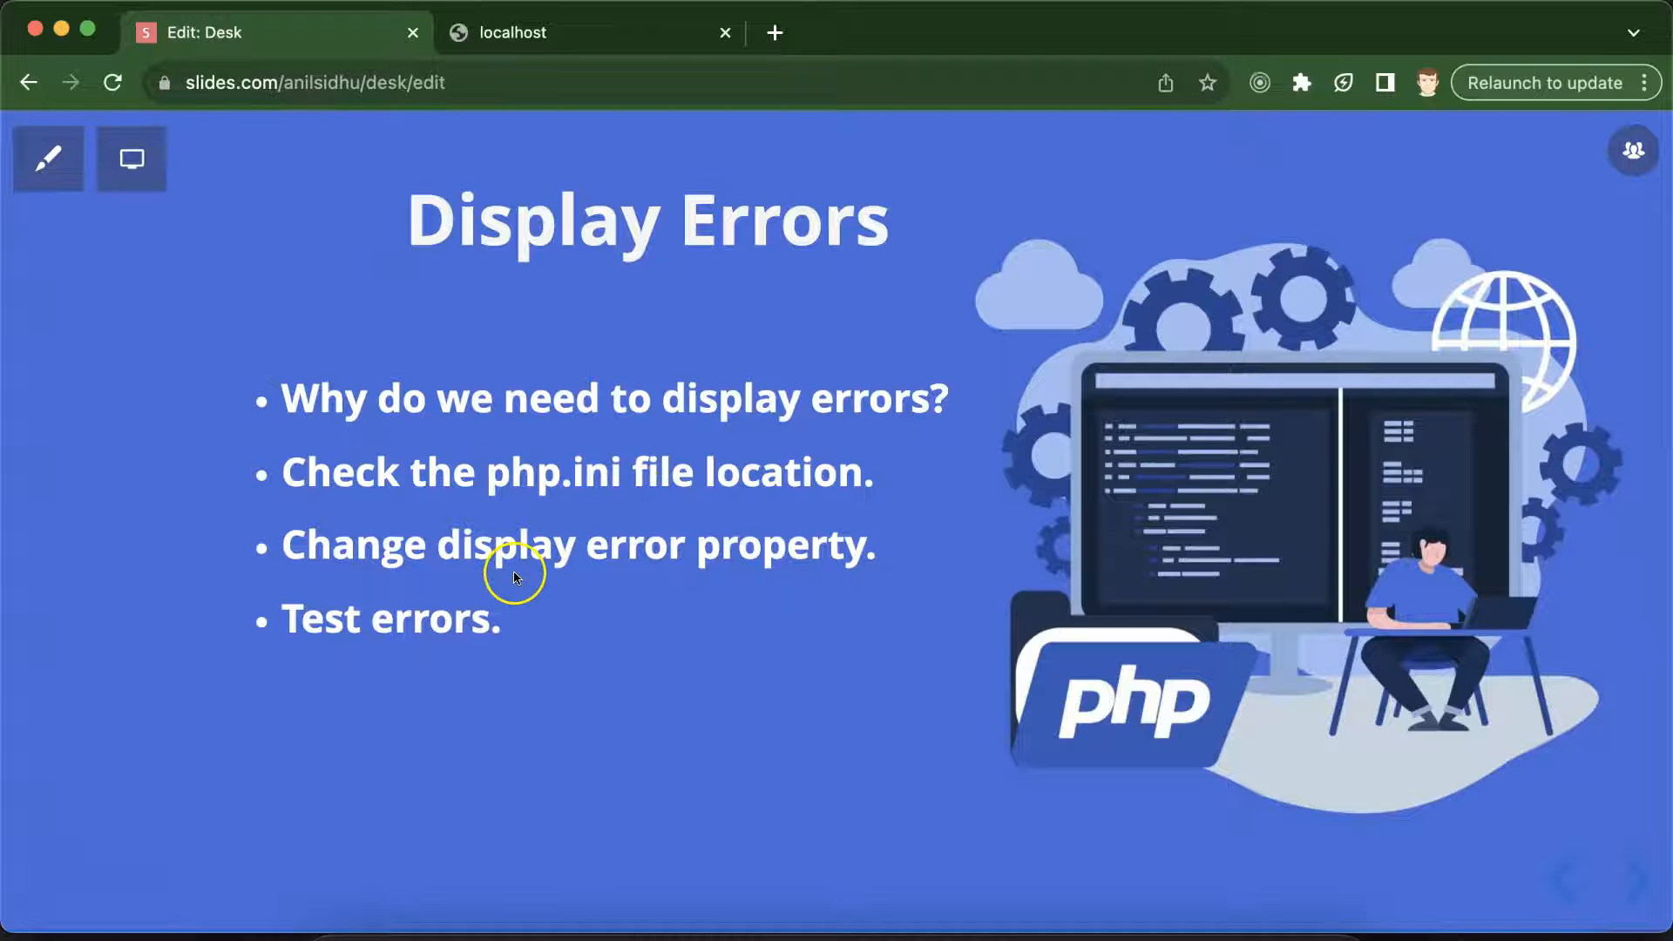
mouse_move(691, 568)
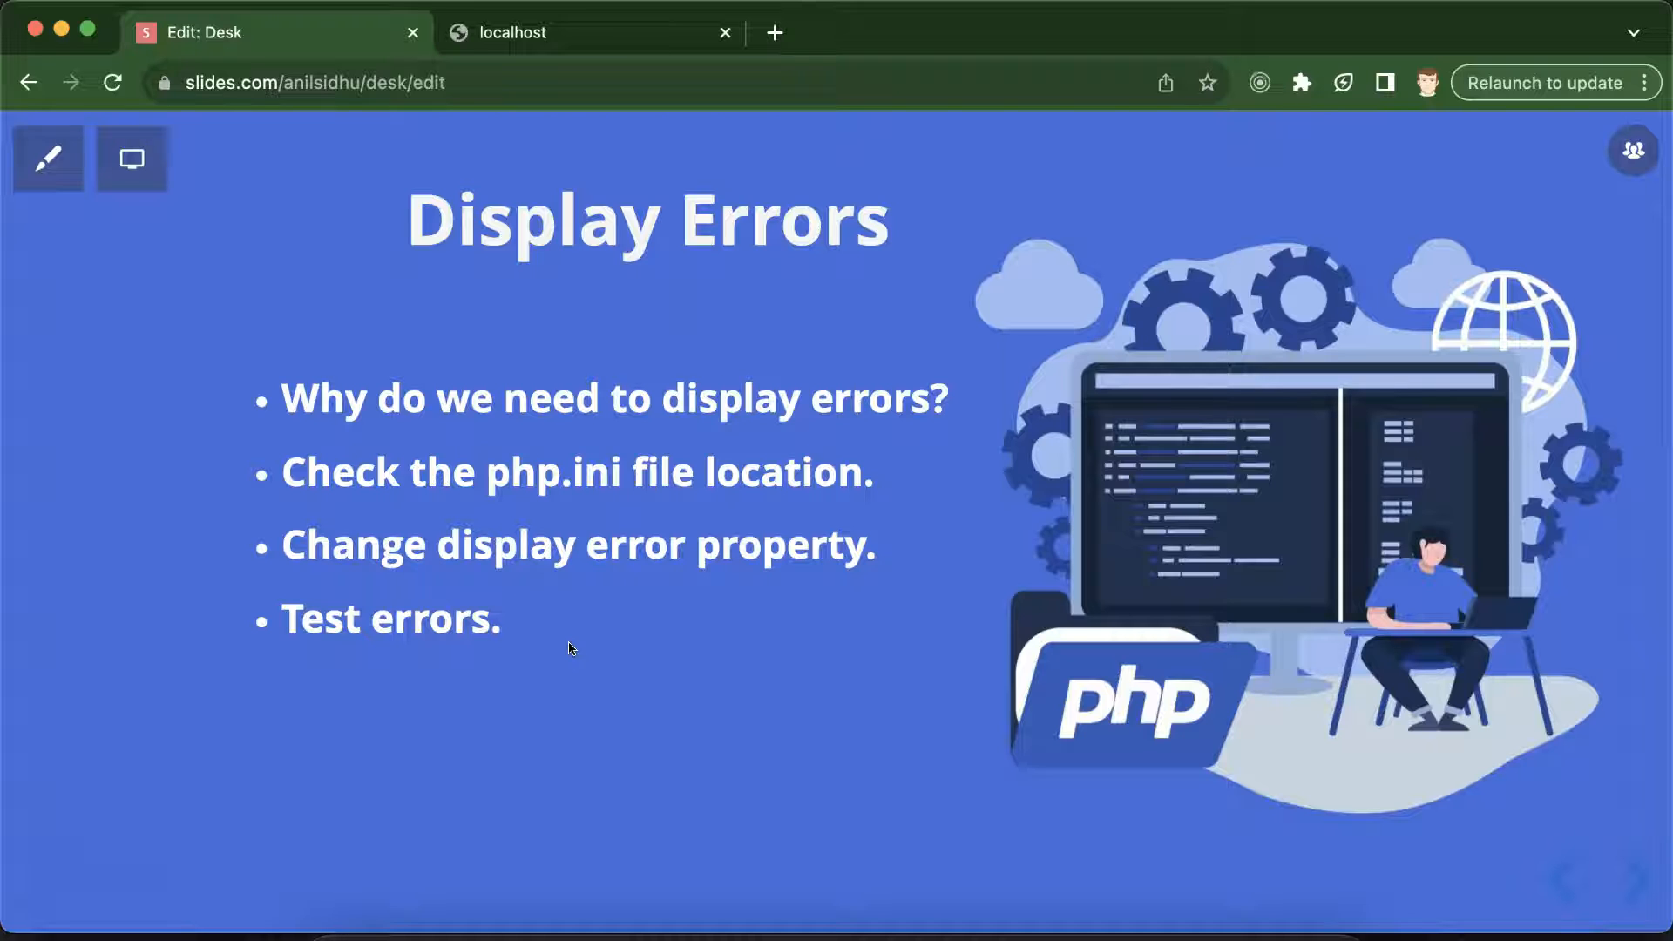
mouse_move(672, 376)
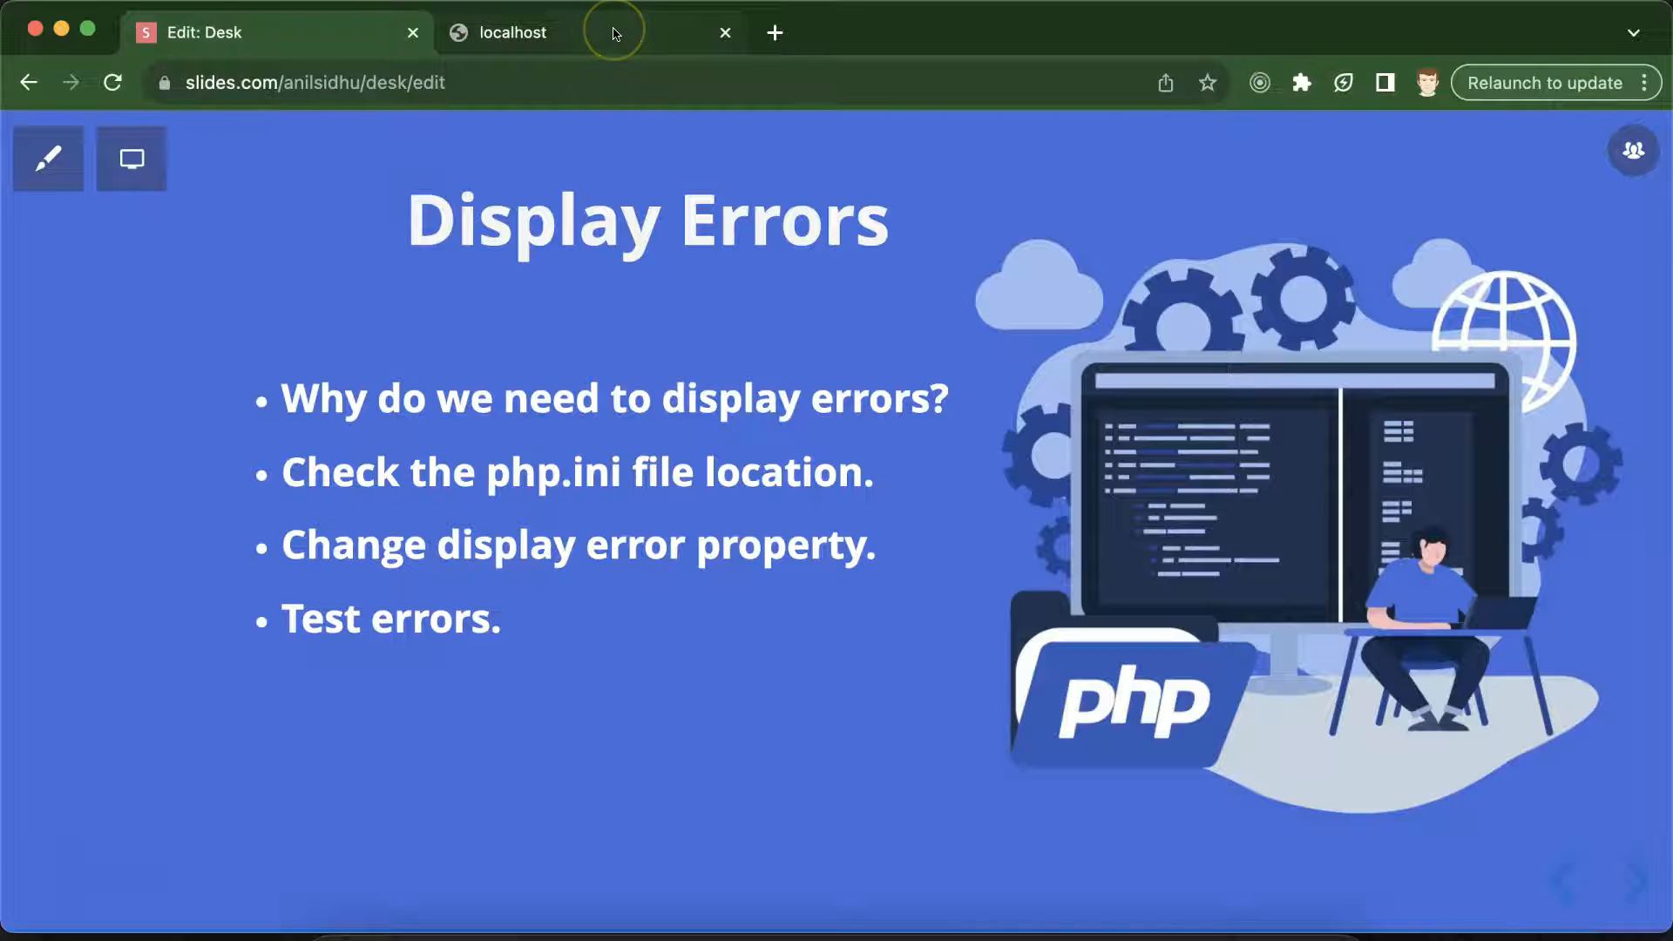
View localhost variables.php failing with HTTP ERROR 500 and select the 500 code.
click(548, 31)
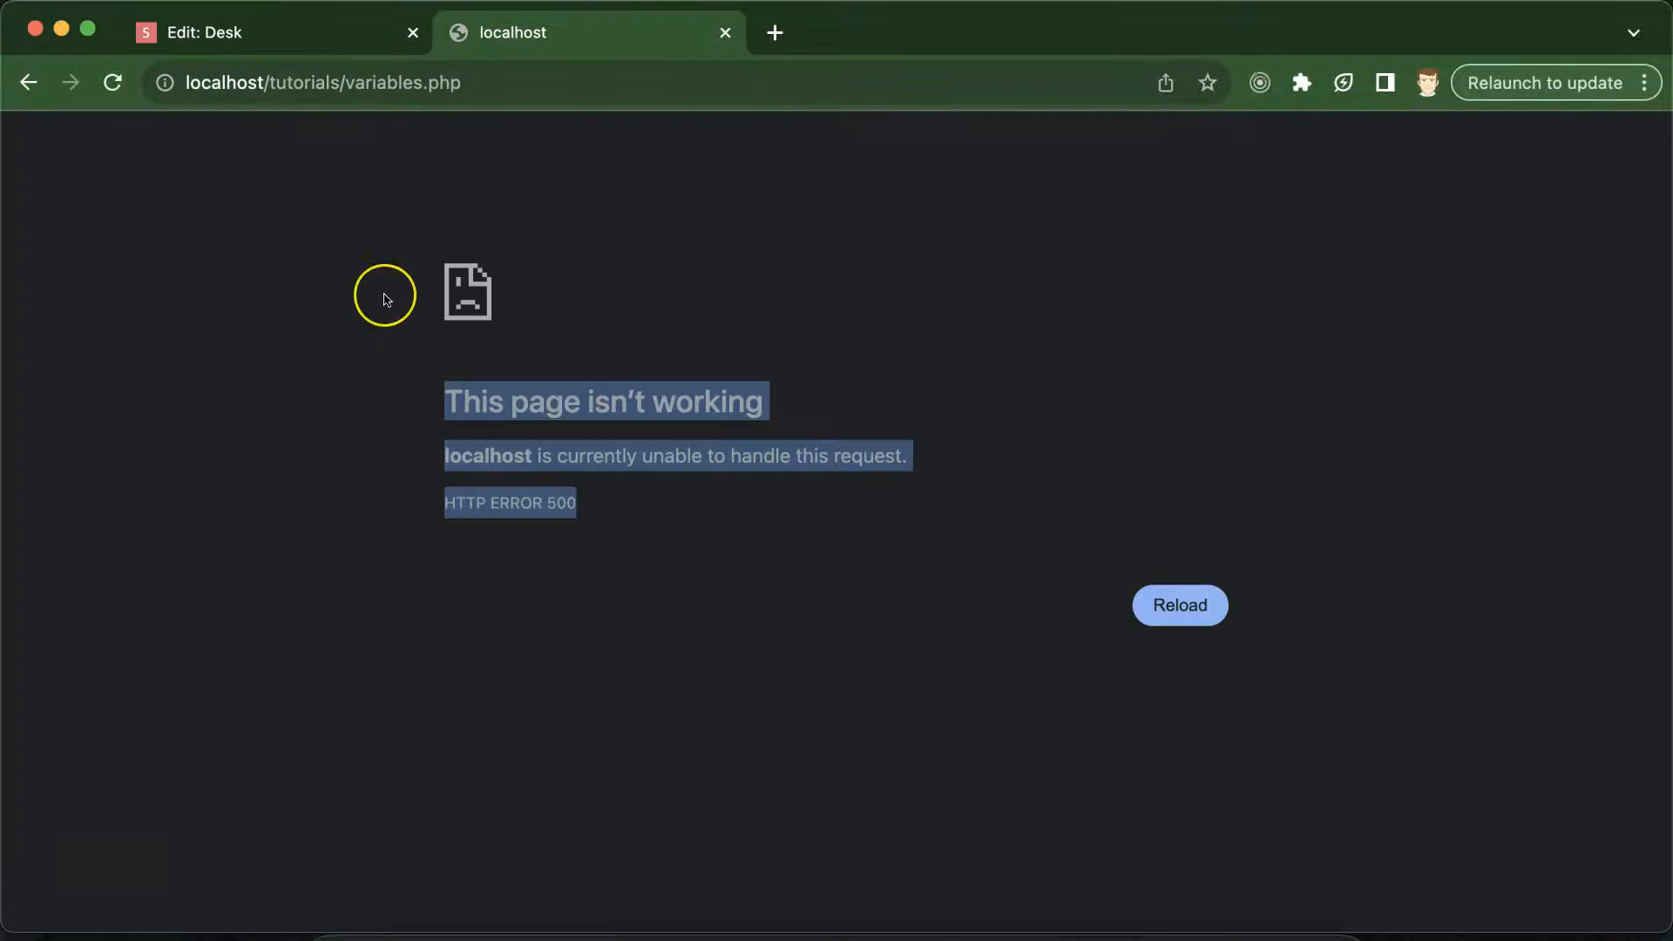
mouse_move(374, 310)
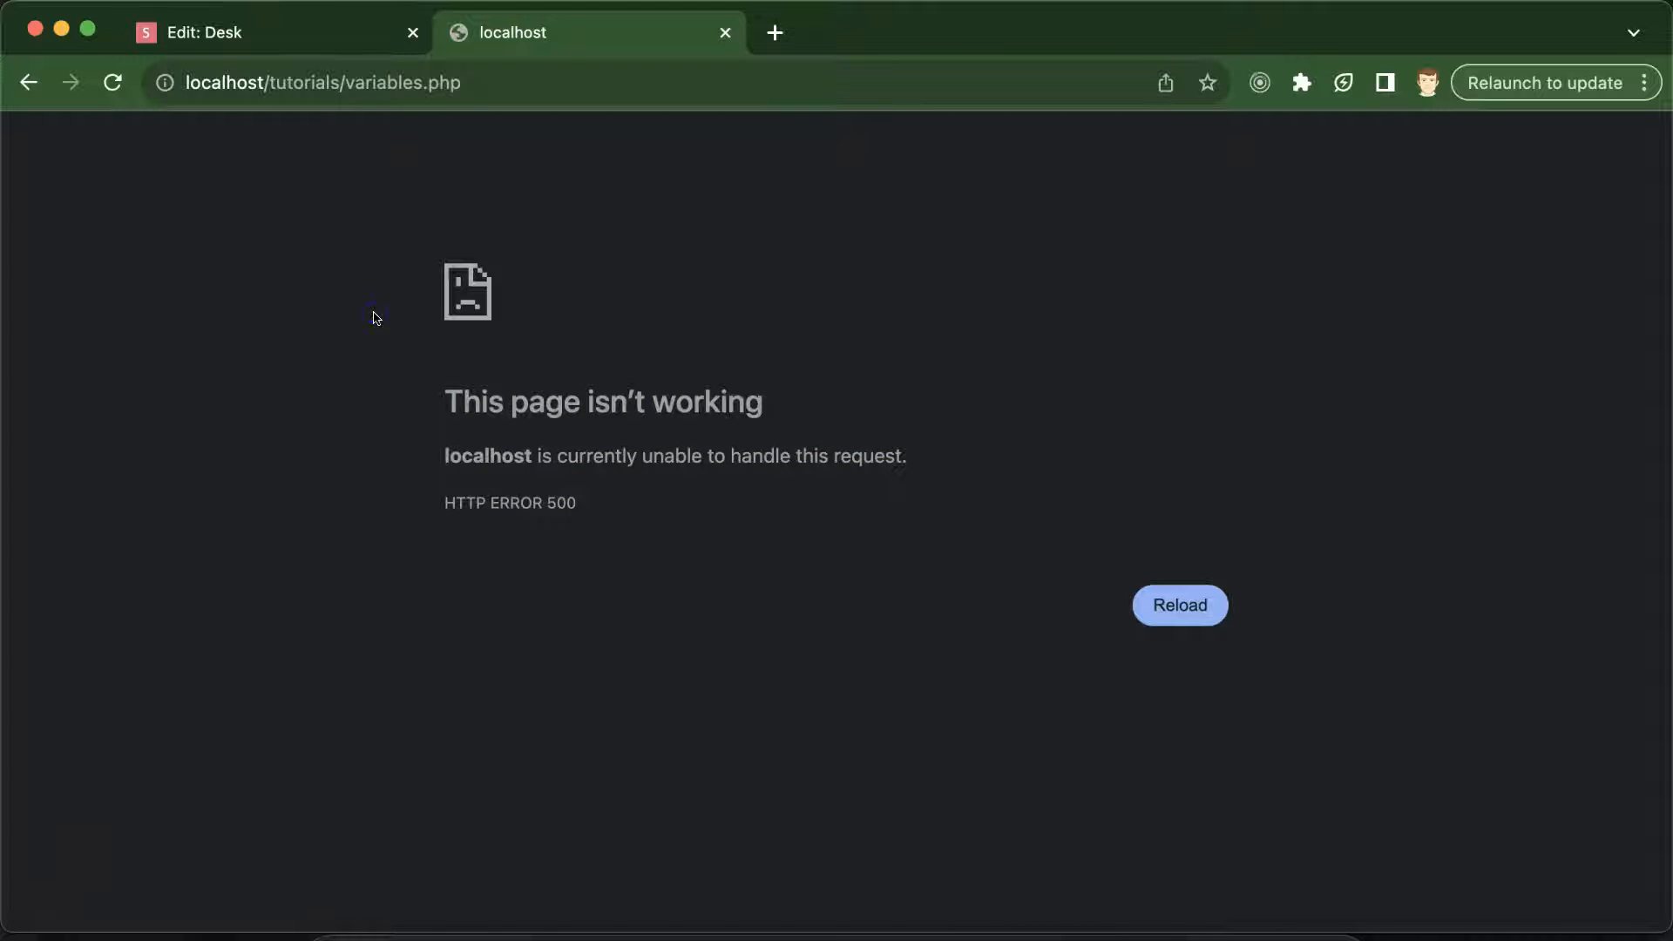
click(377, 291)
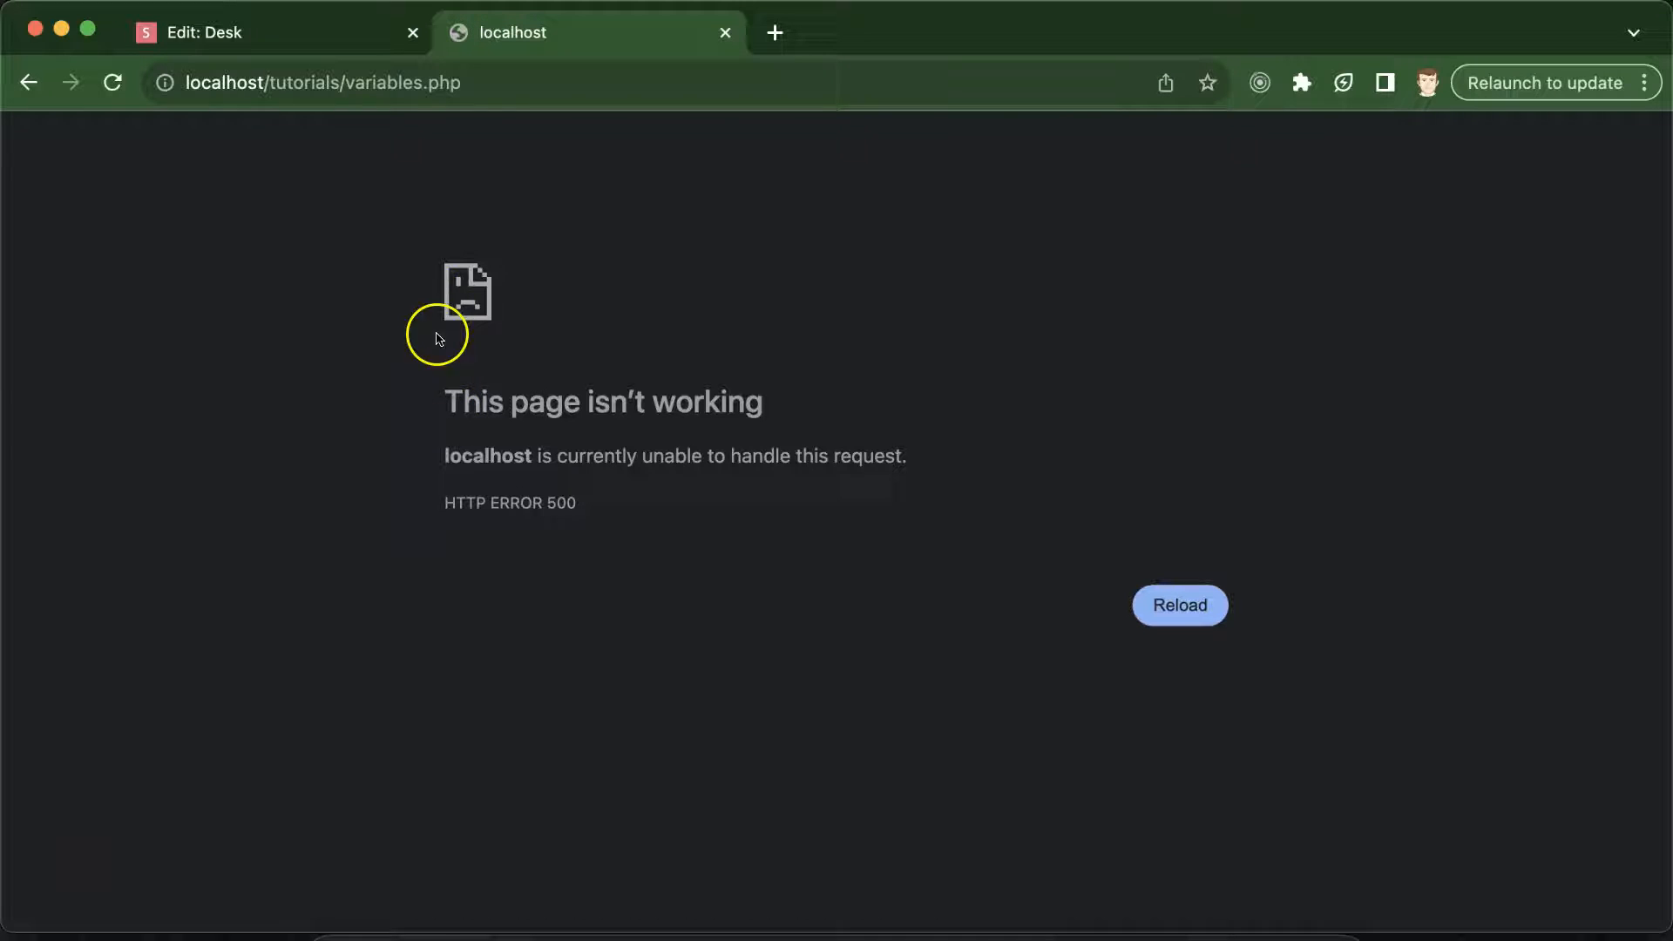
mouse_move(662, 415)
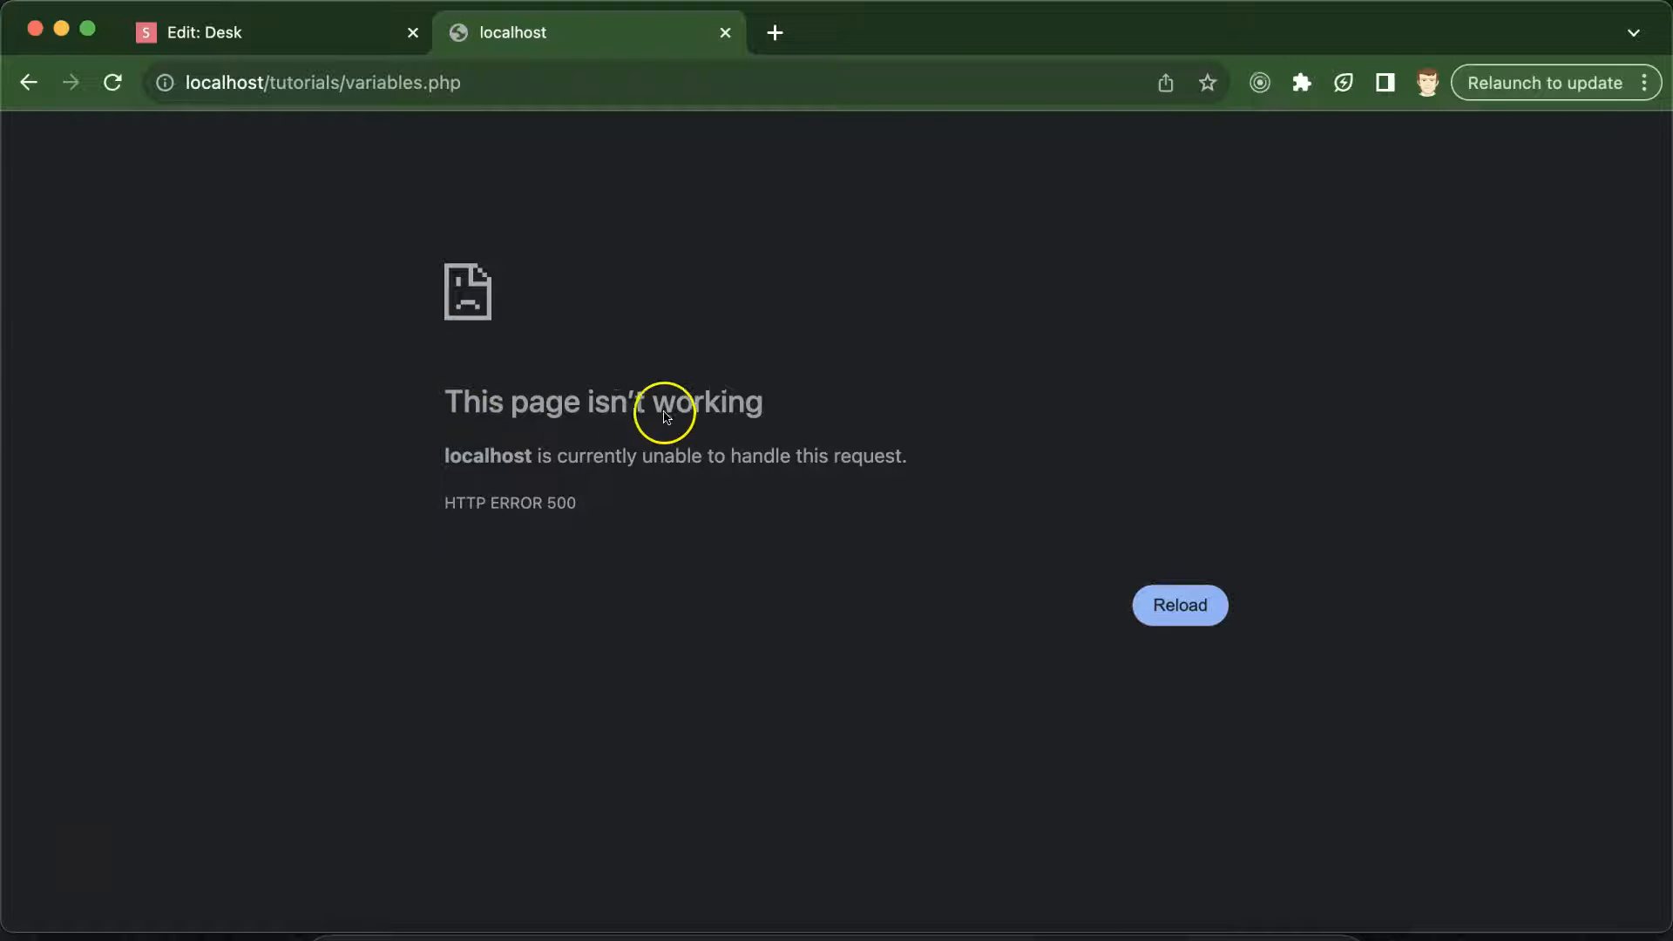
mouse_move(526, 469)
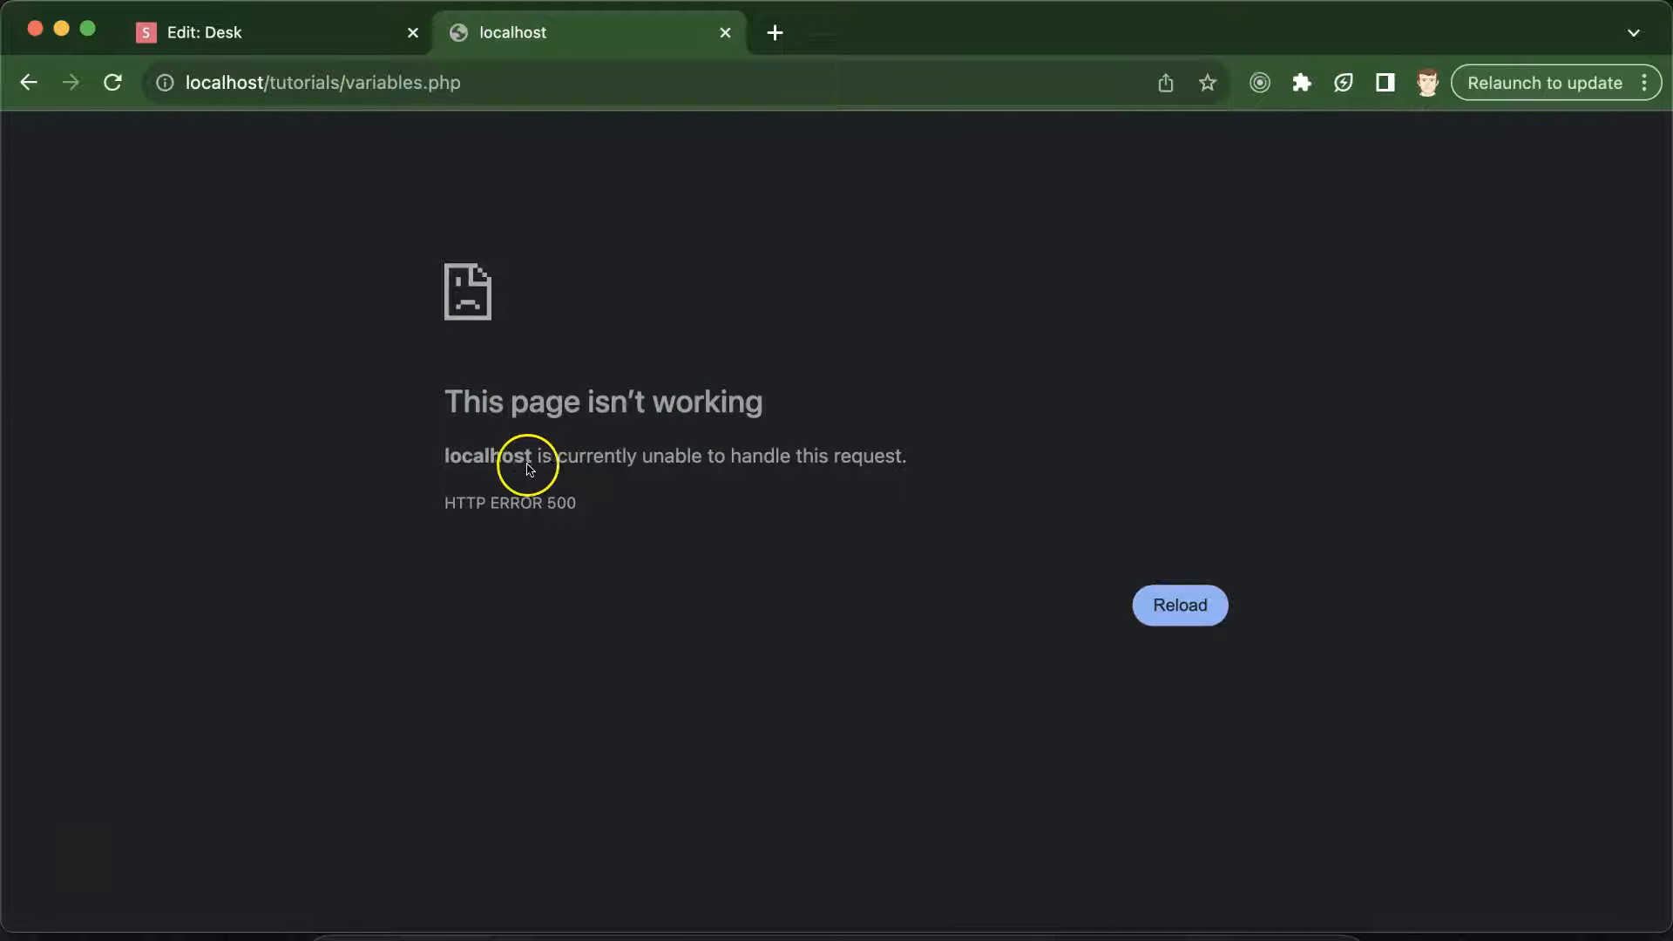
mouse_move(852, 463)
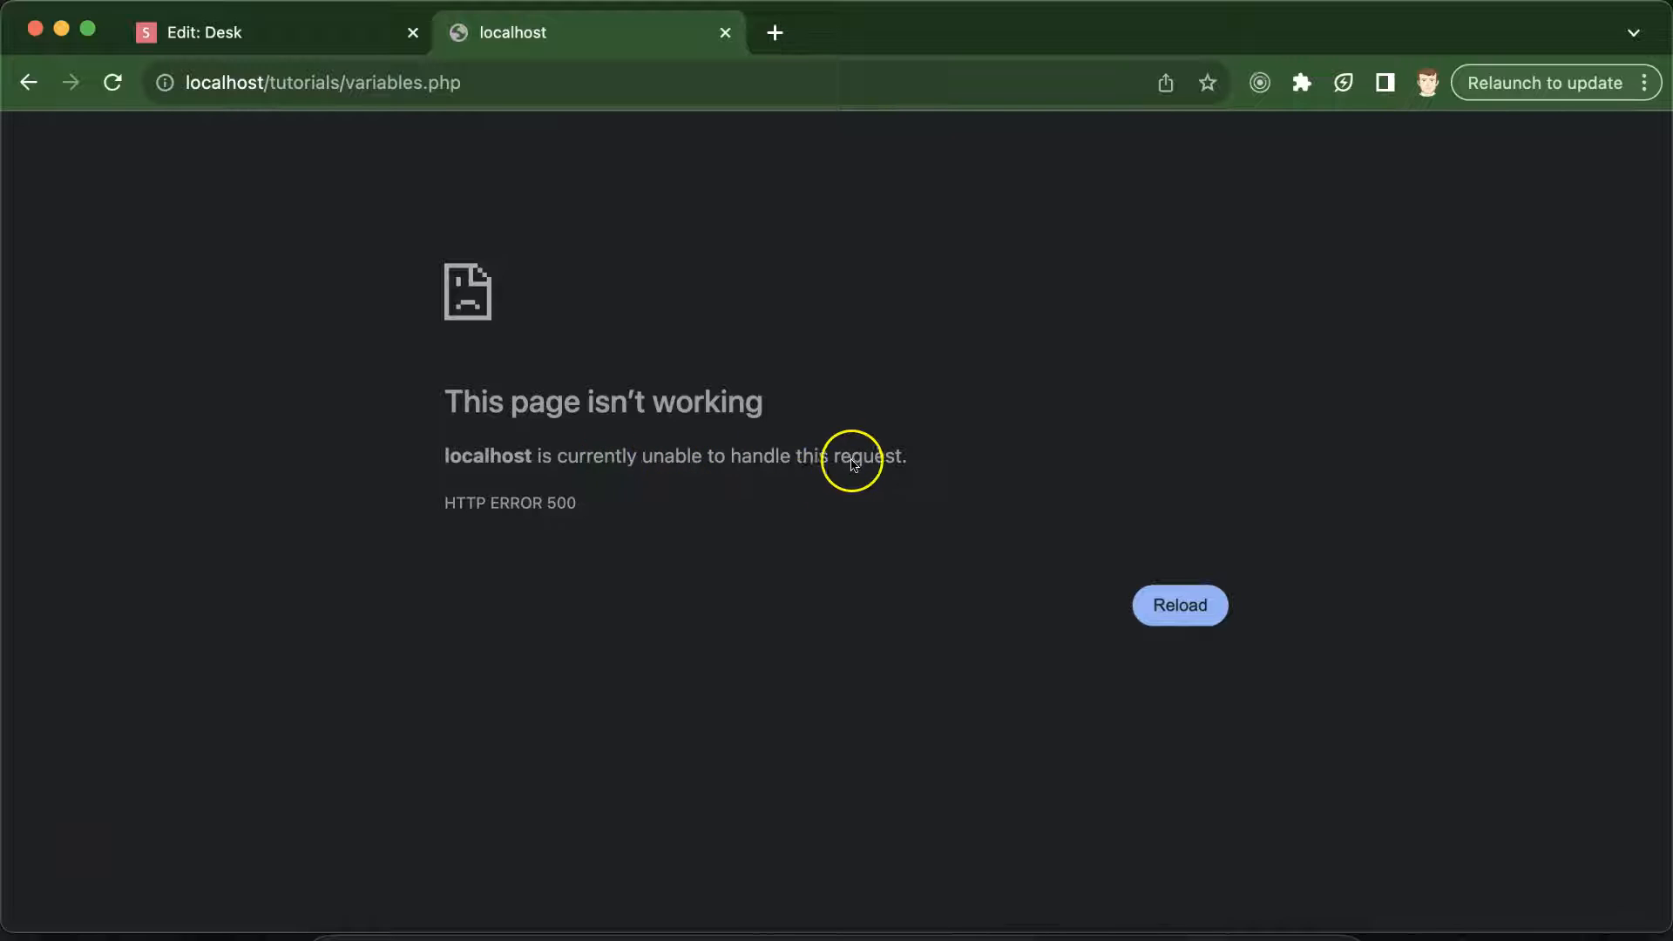
mouse_move(568, 509)
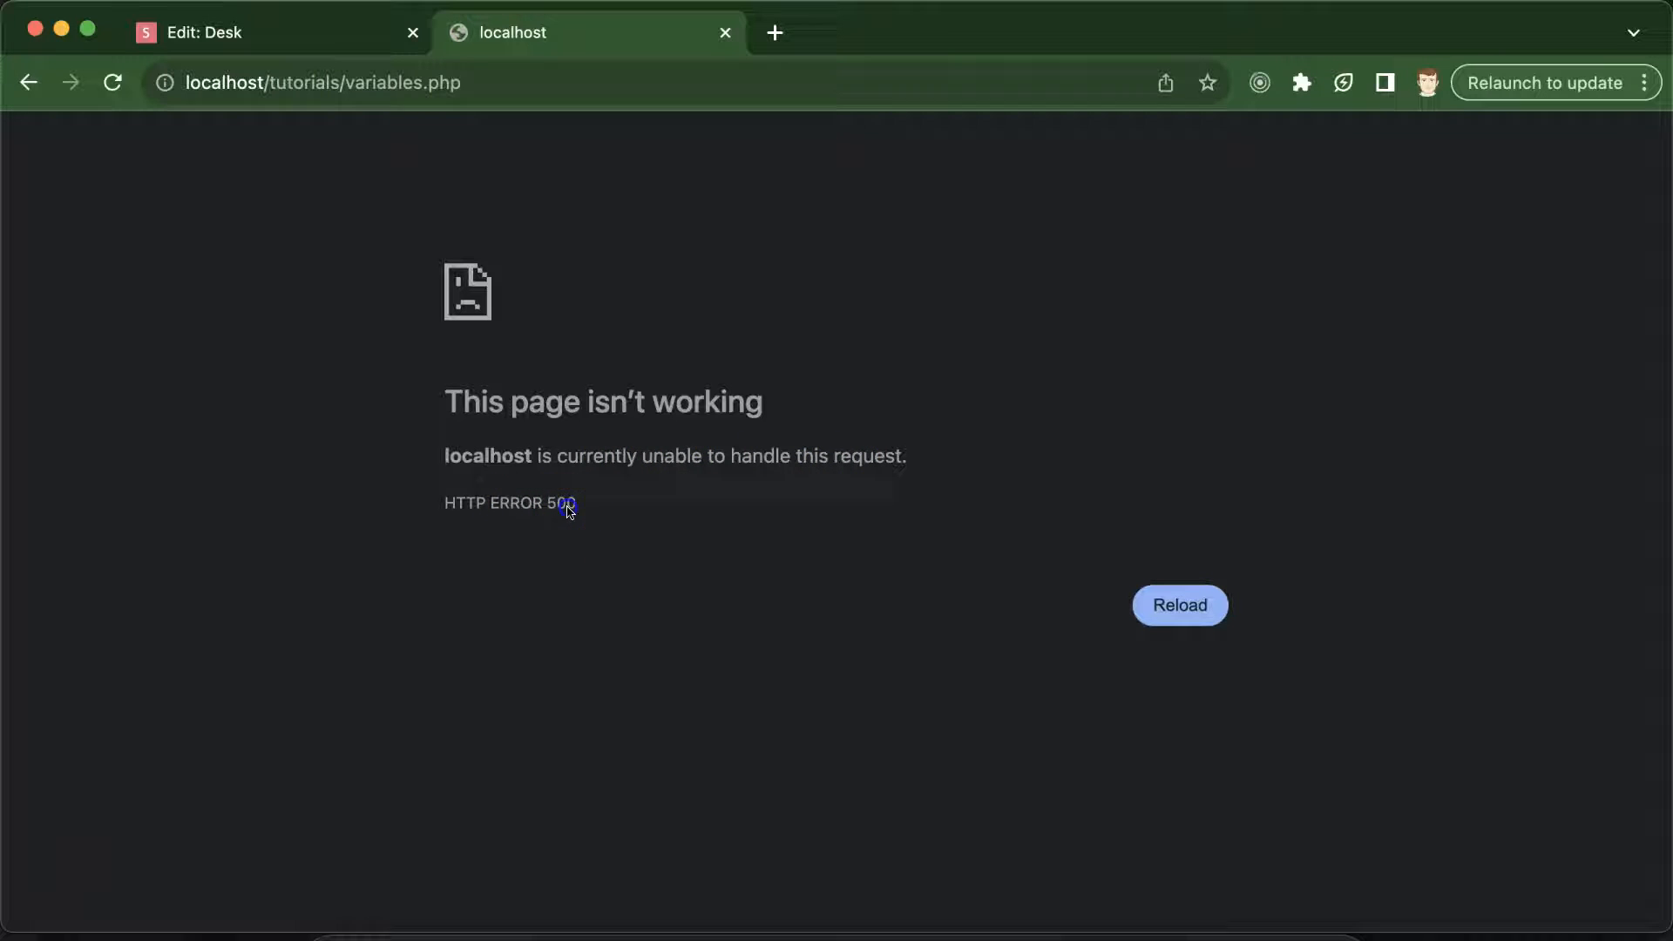
double_click(561, 502)
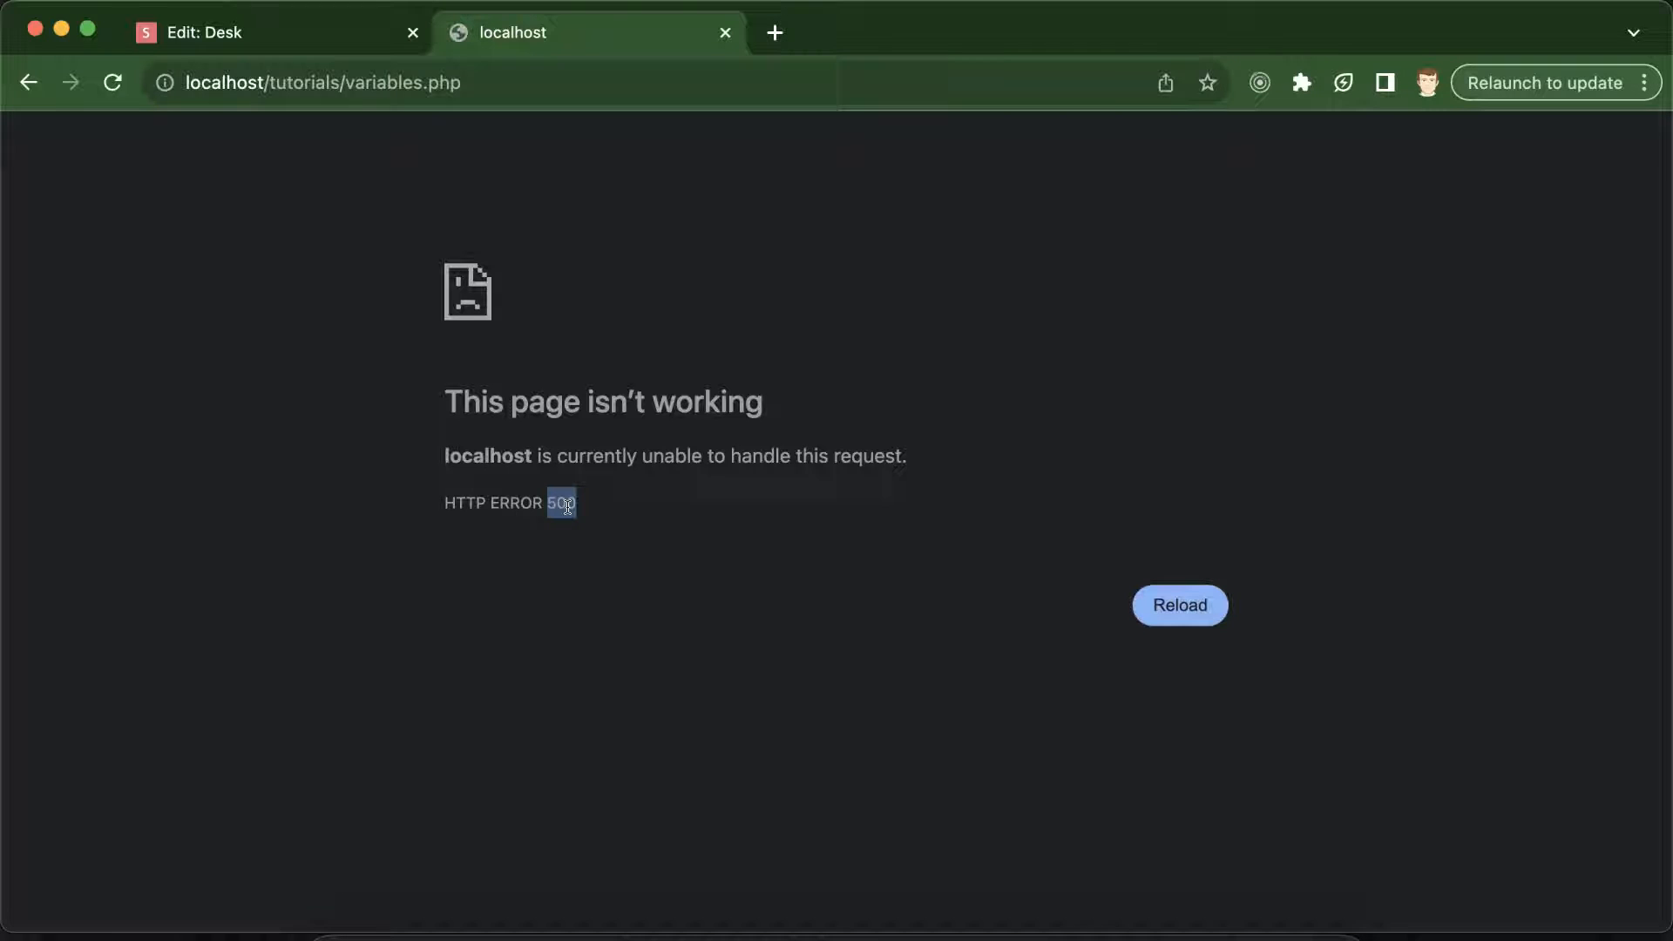
mouse_move(592, 536)
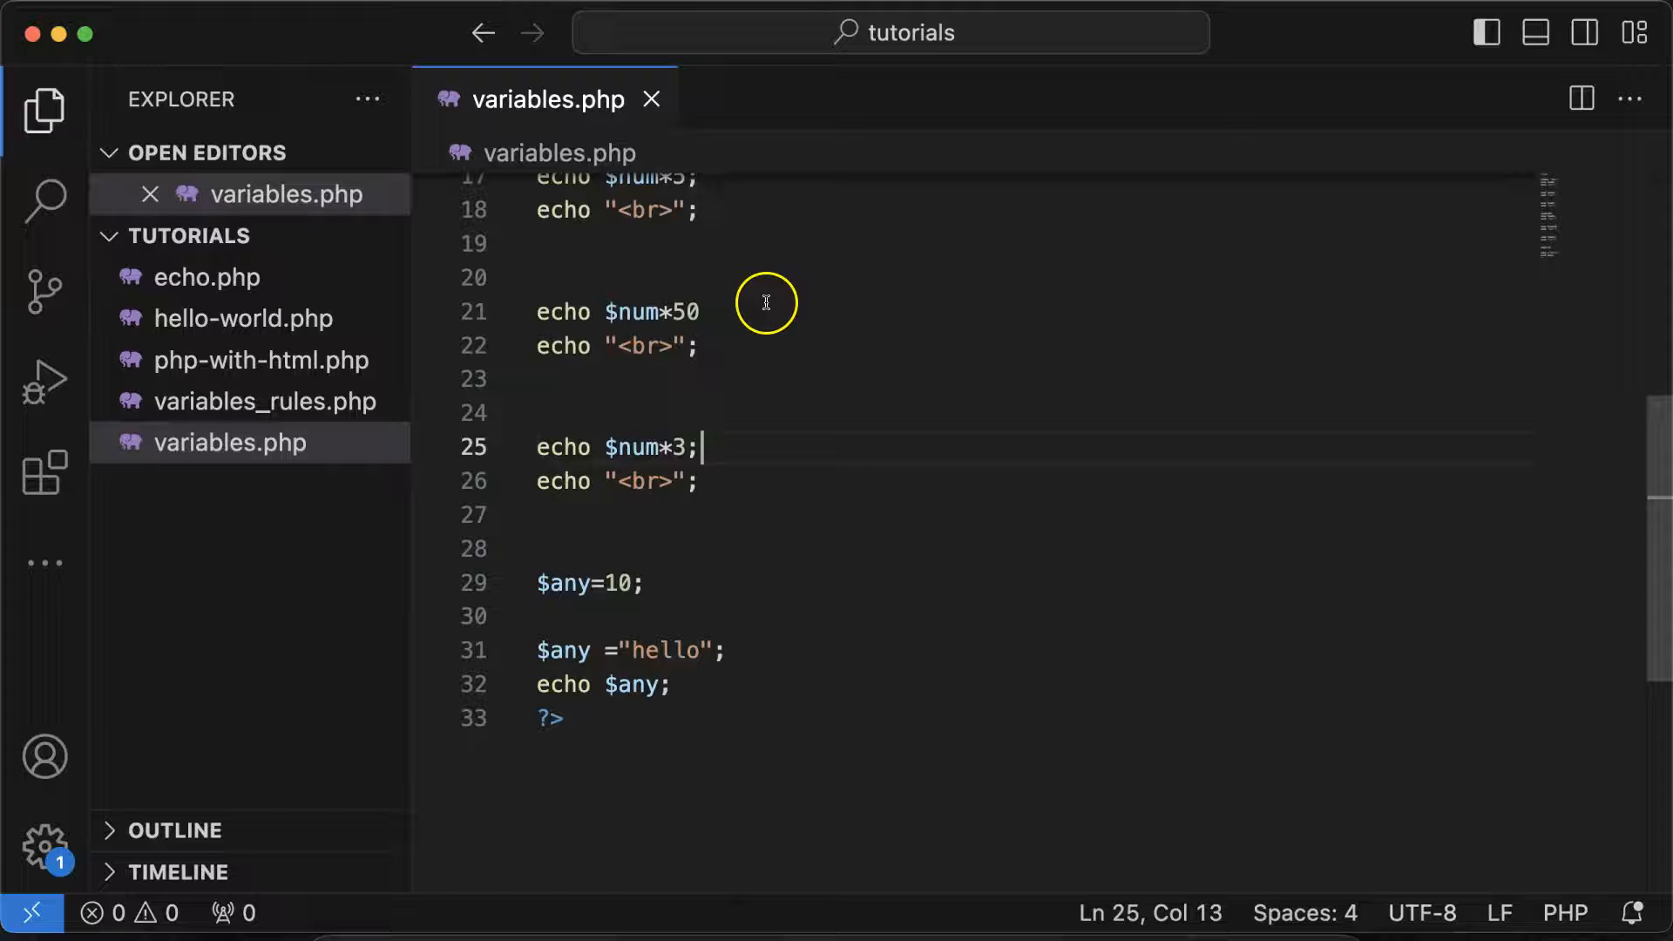
Add the missing semicolon after echo $num*50 on line 21 of variables.php.
click(699, 312)
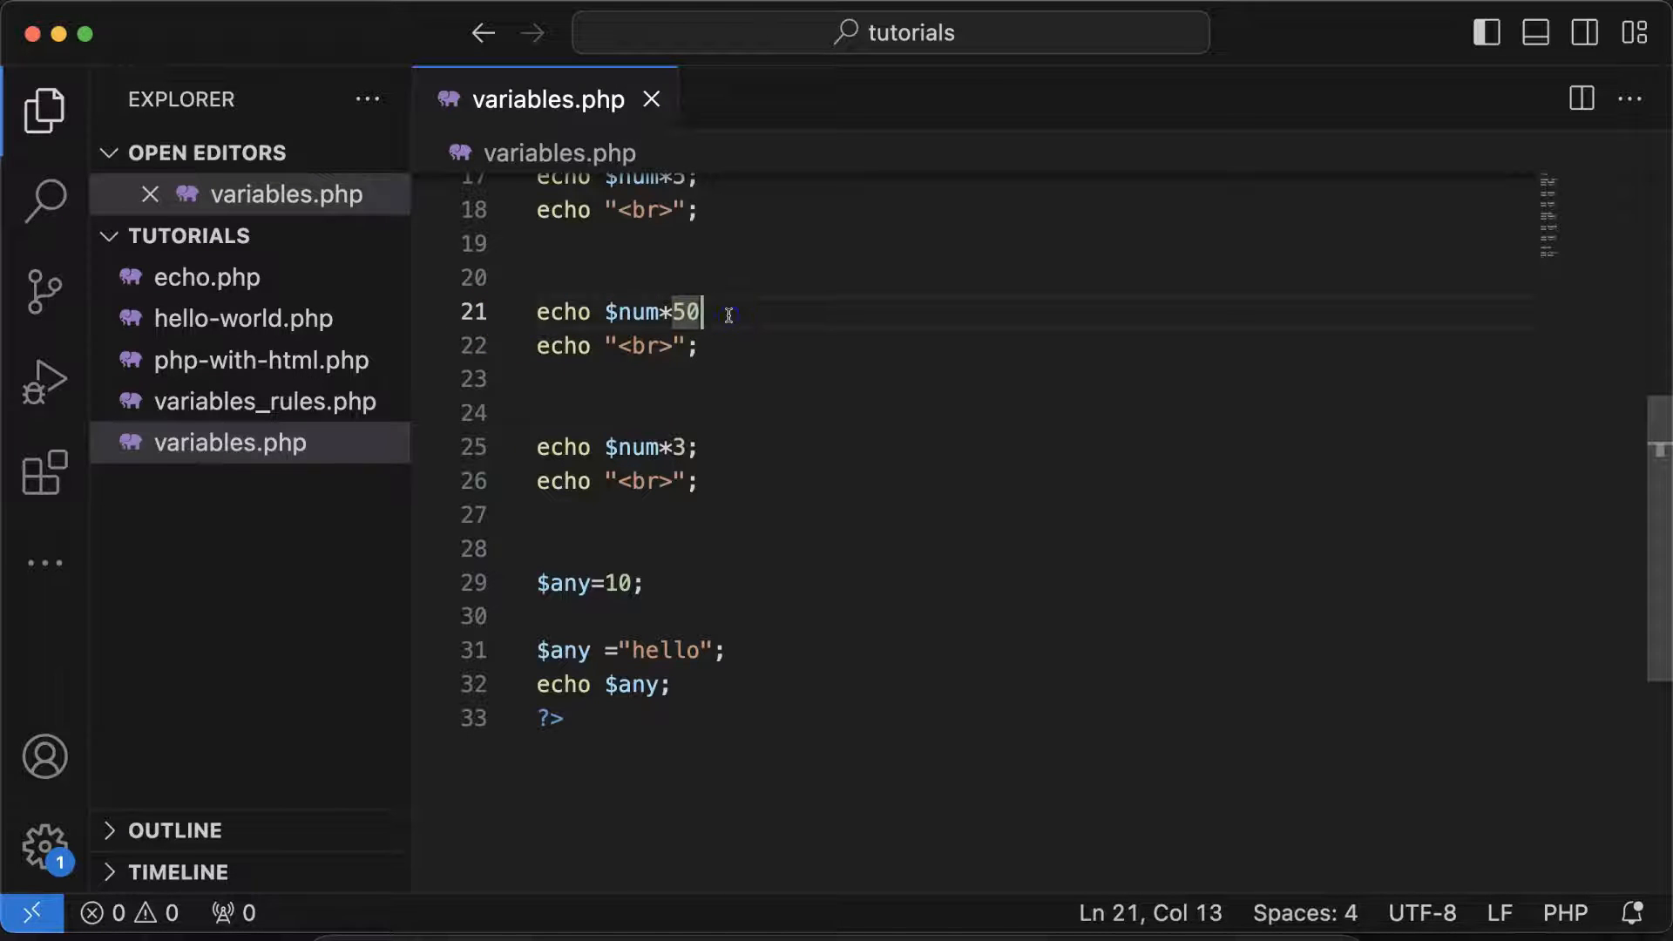
text(;)
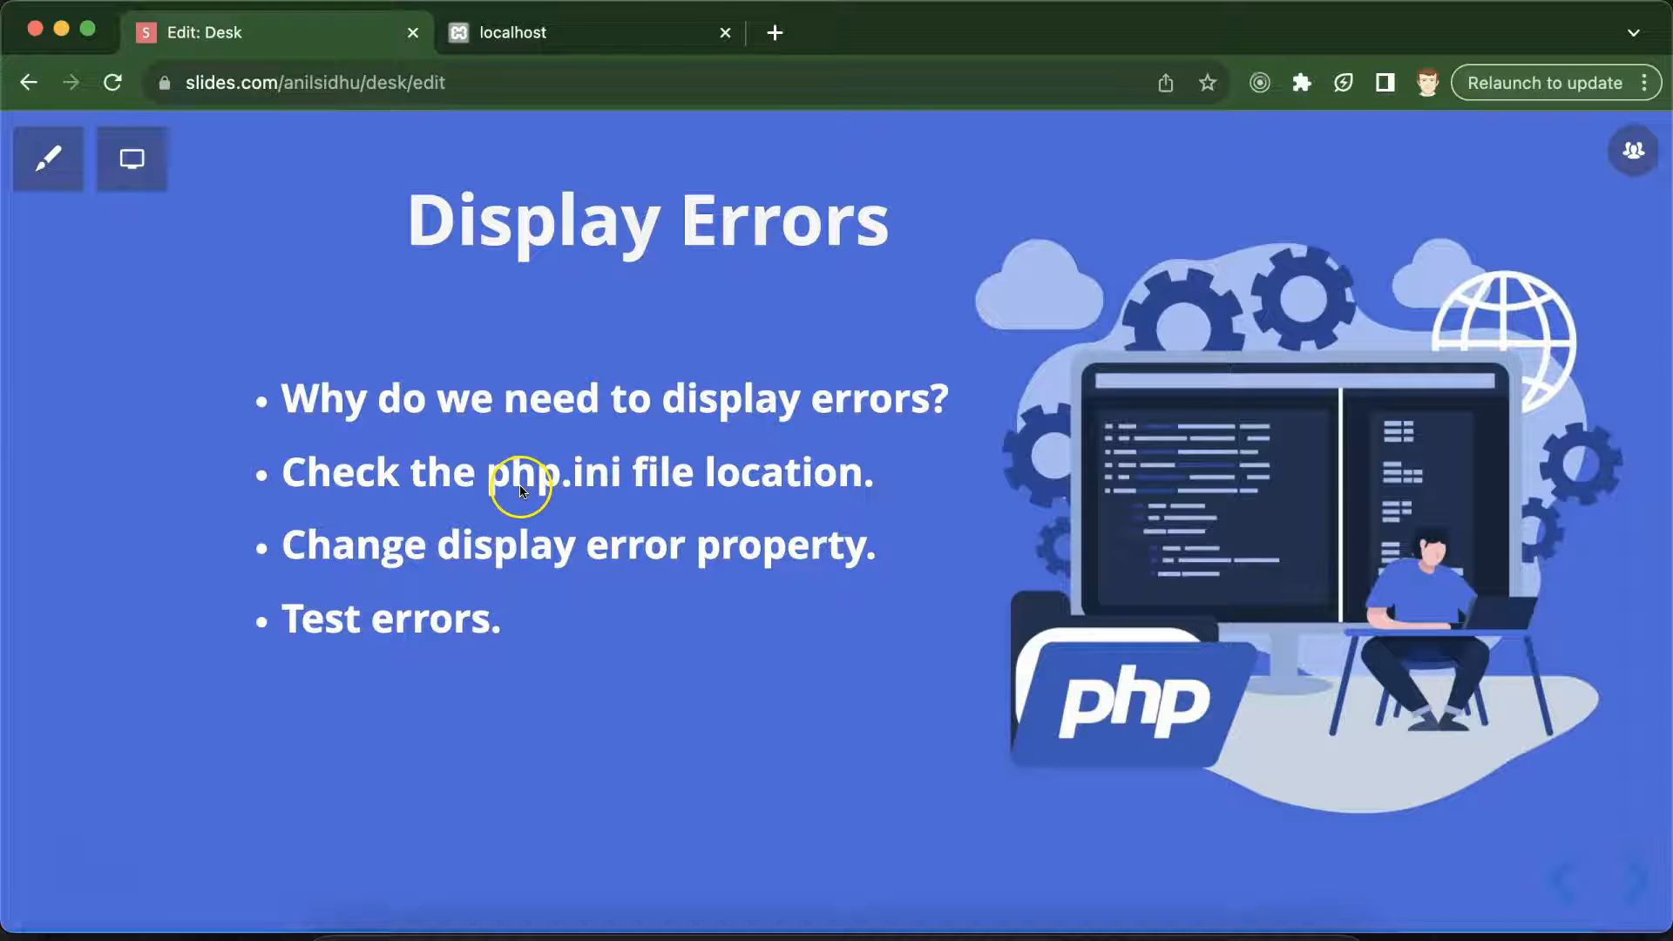
mouse_move(590, 524)
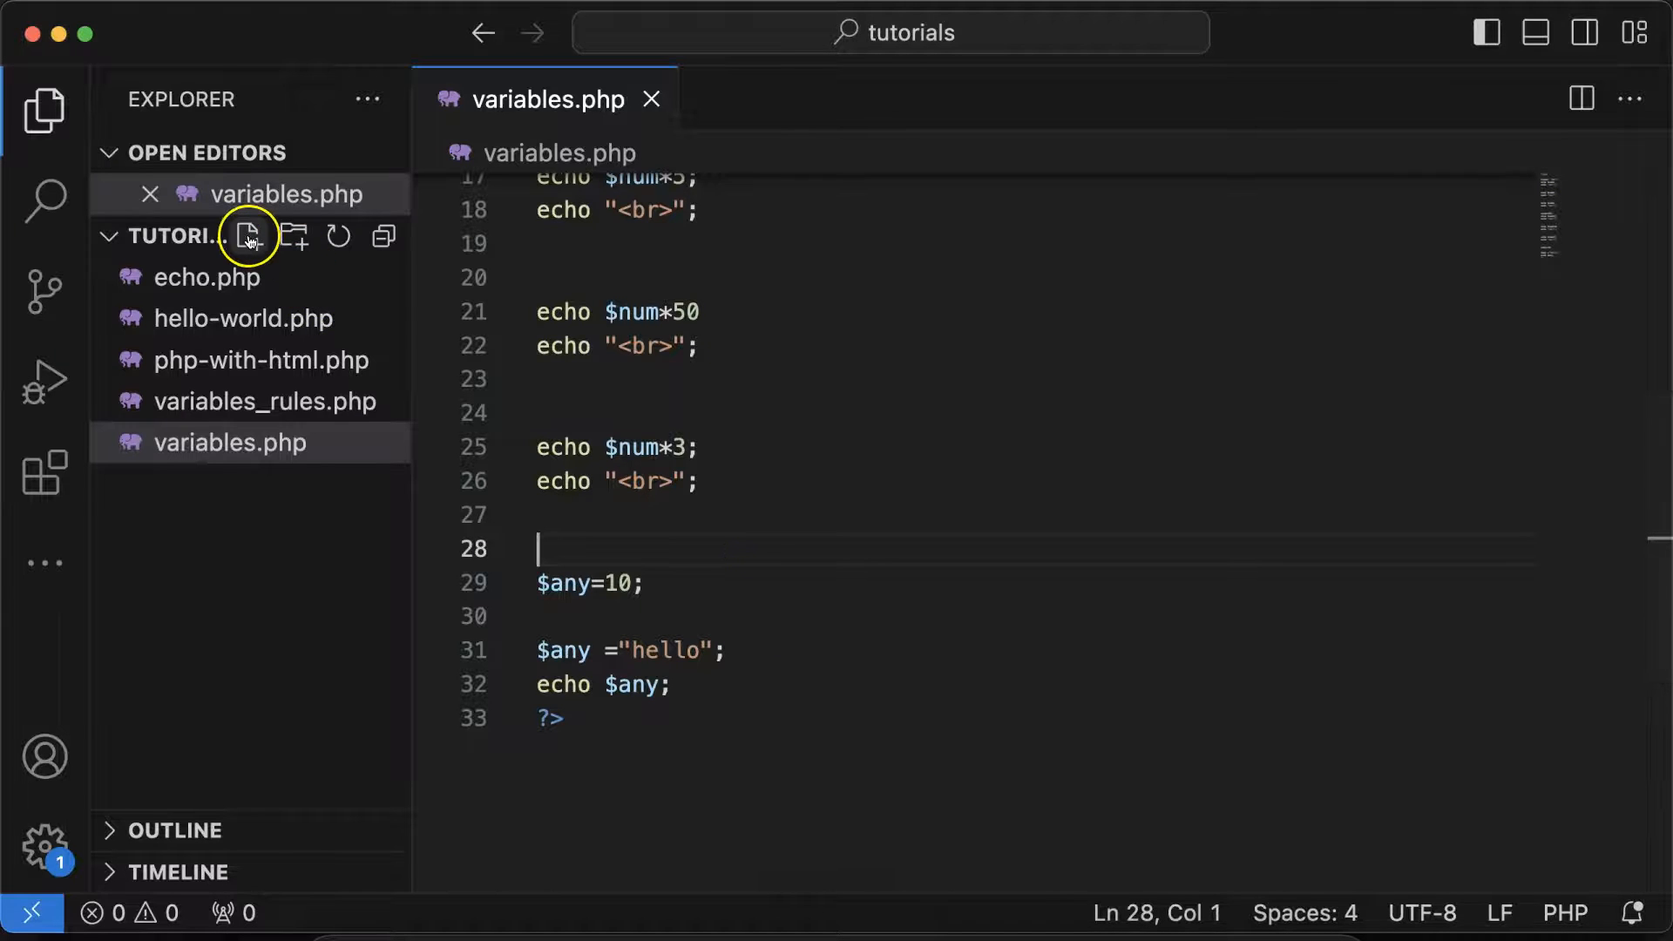
Create display-error.php in tutorials containing <?php echo phpinfo(); ?> and save it.
click(248, 235)
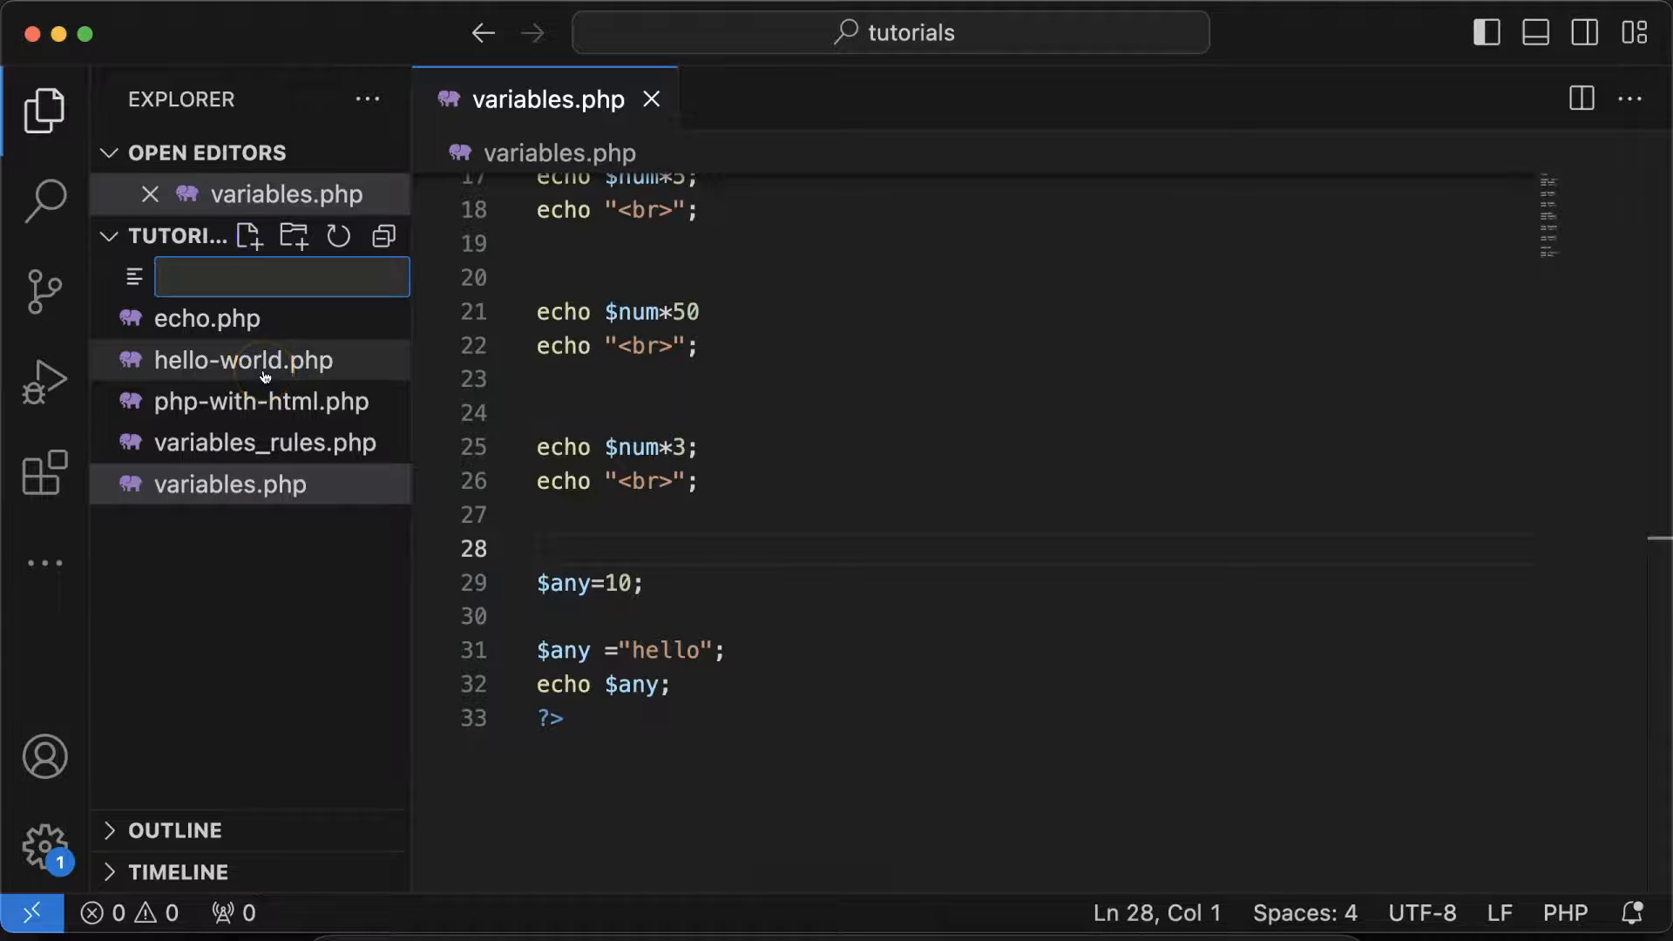
text(display-error.php)
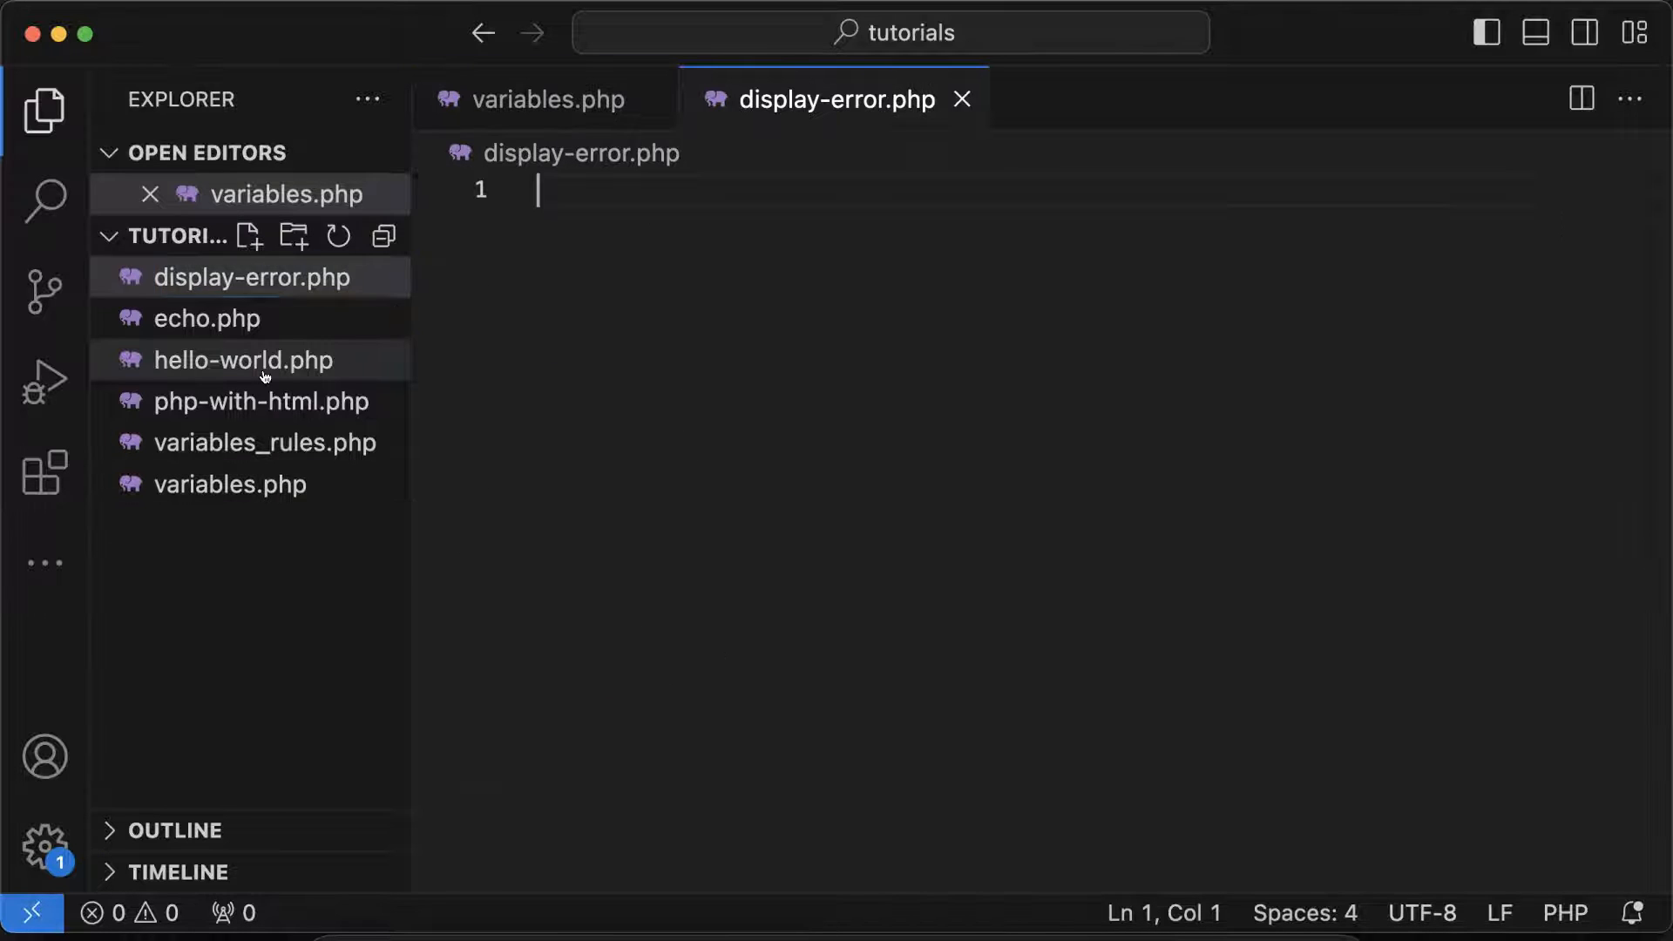
text(<>)
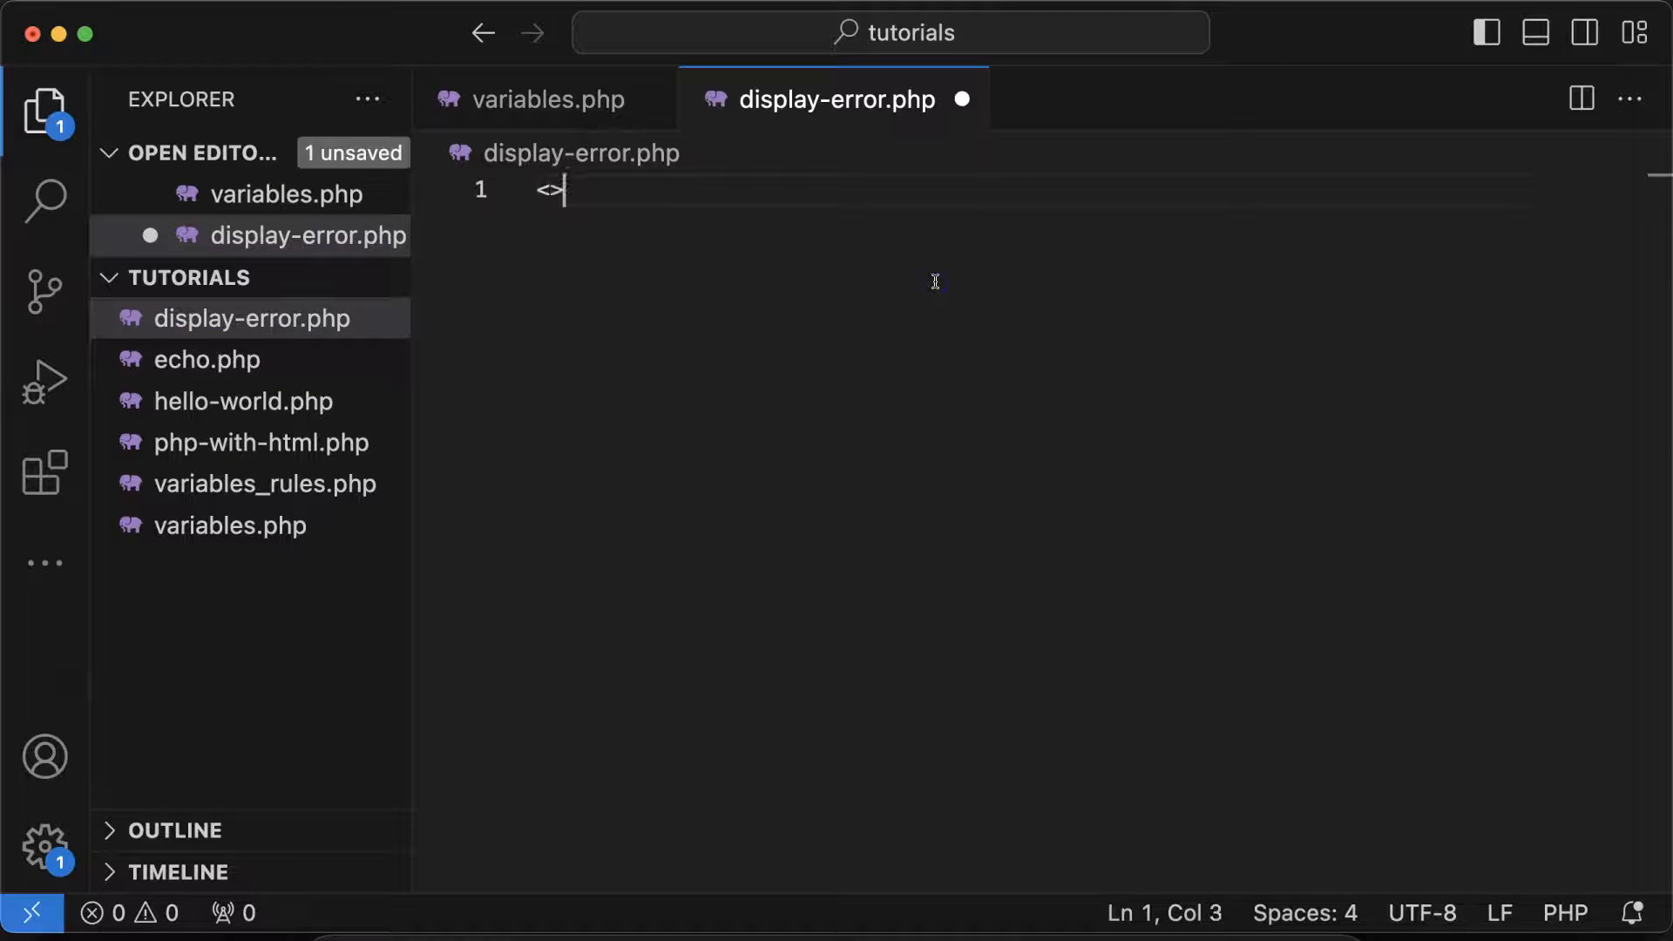
key(Enter)
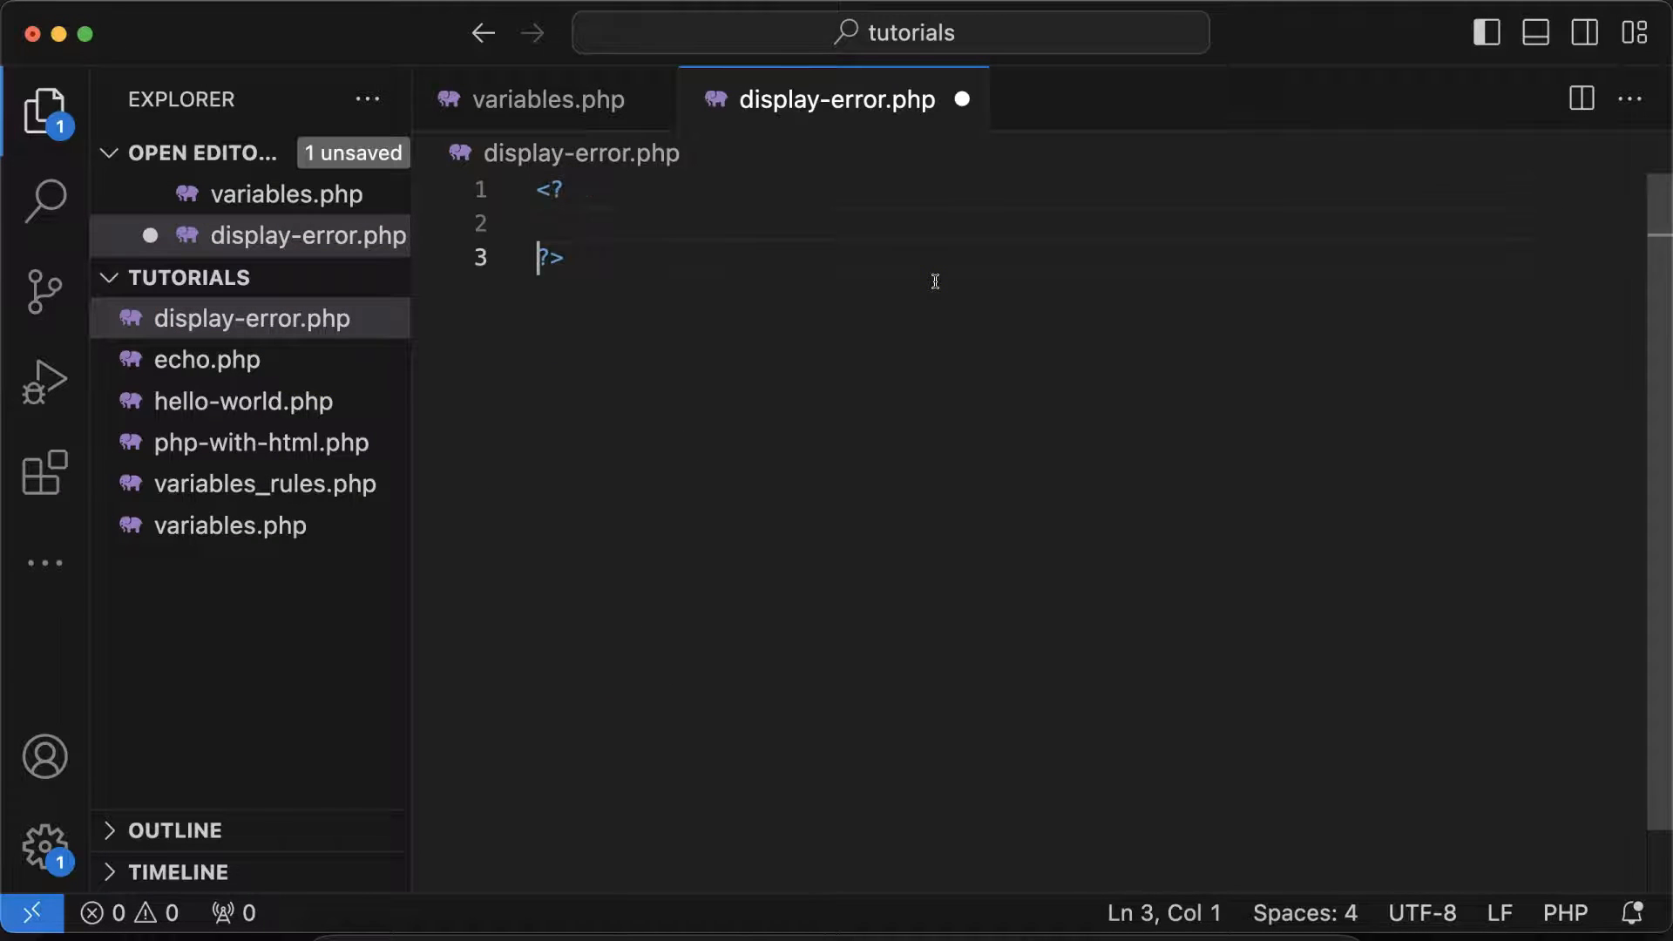
text(php)
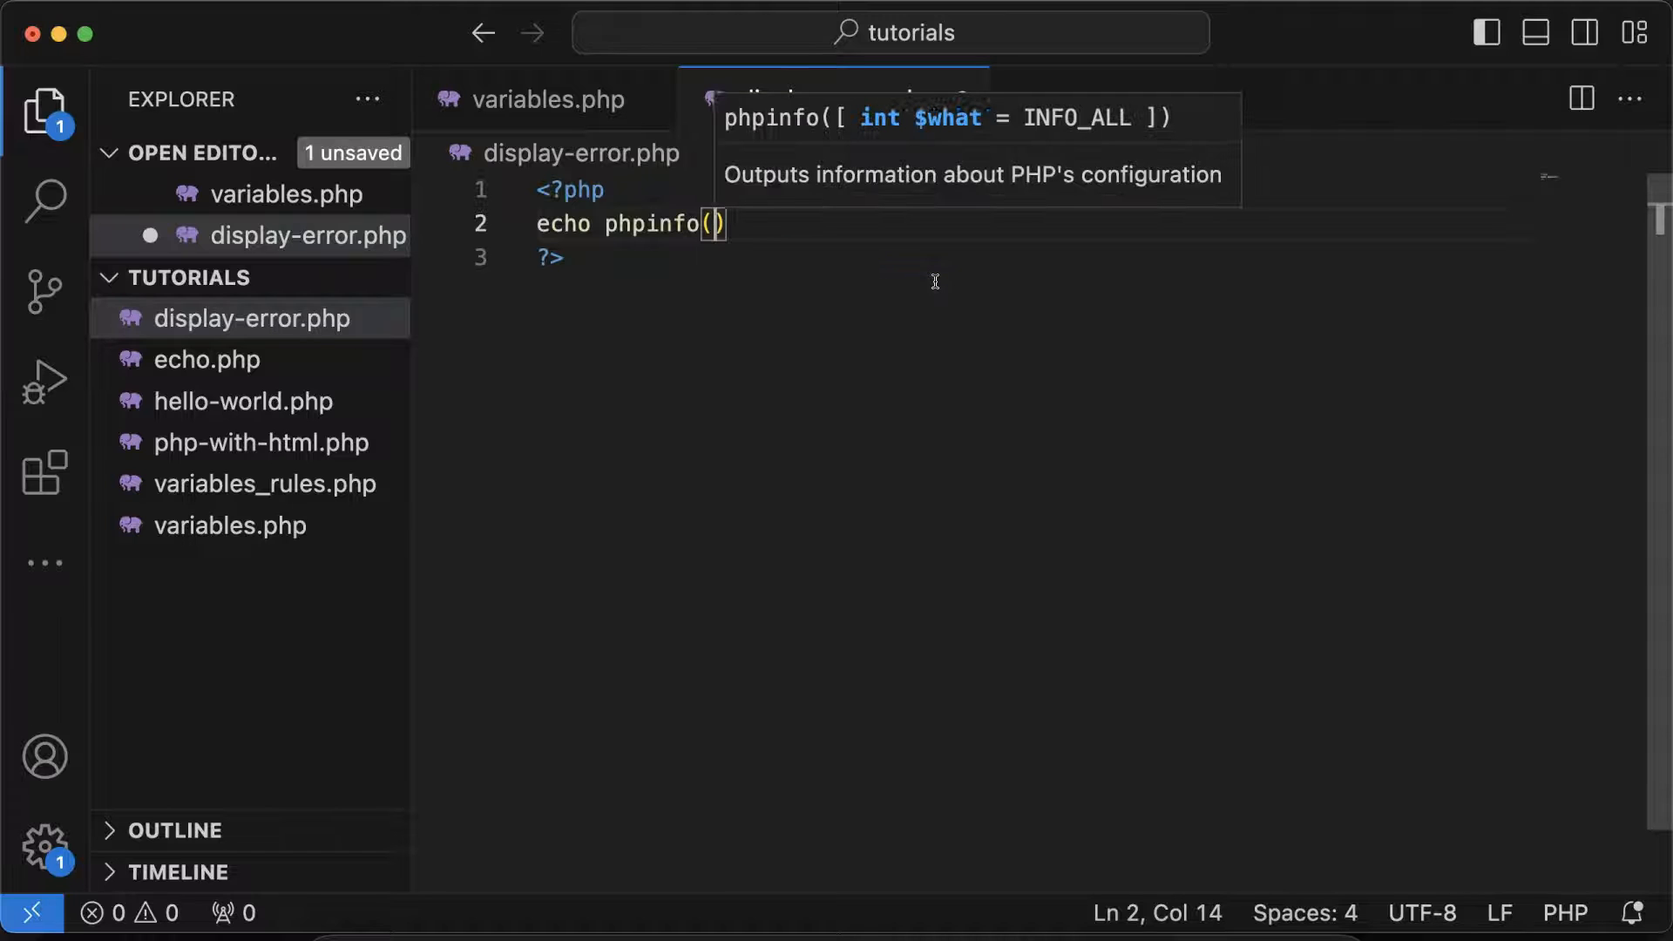
text(;)
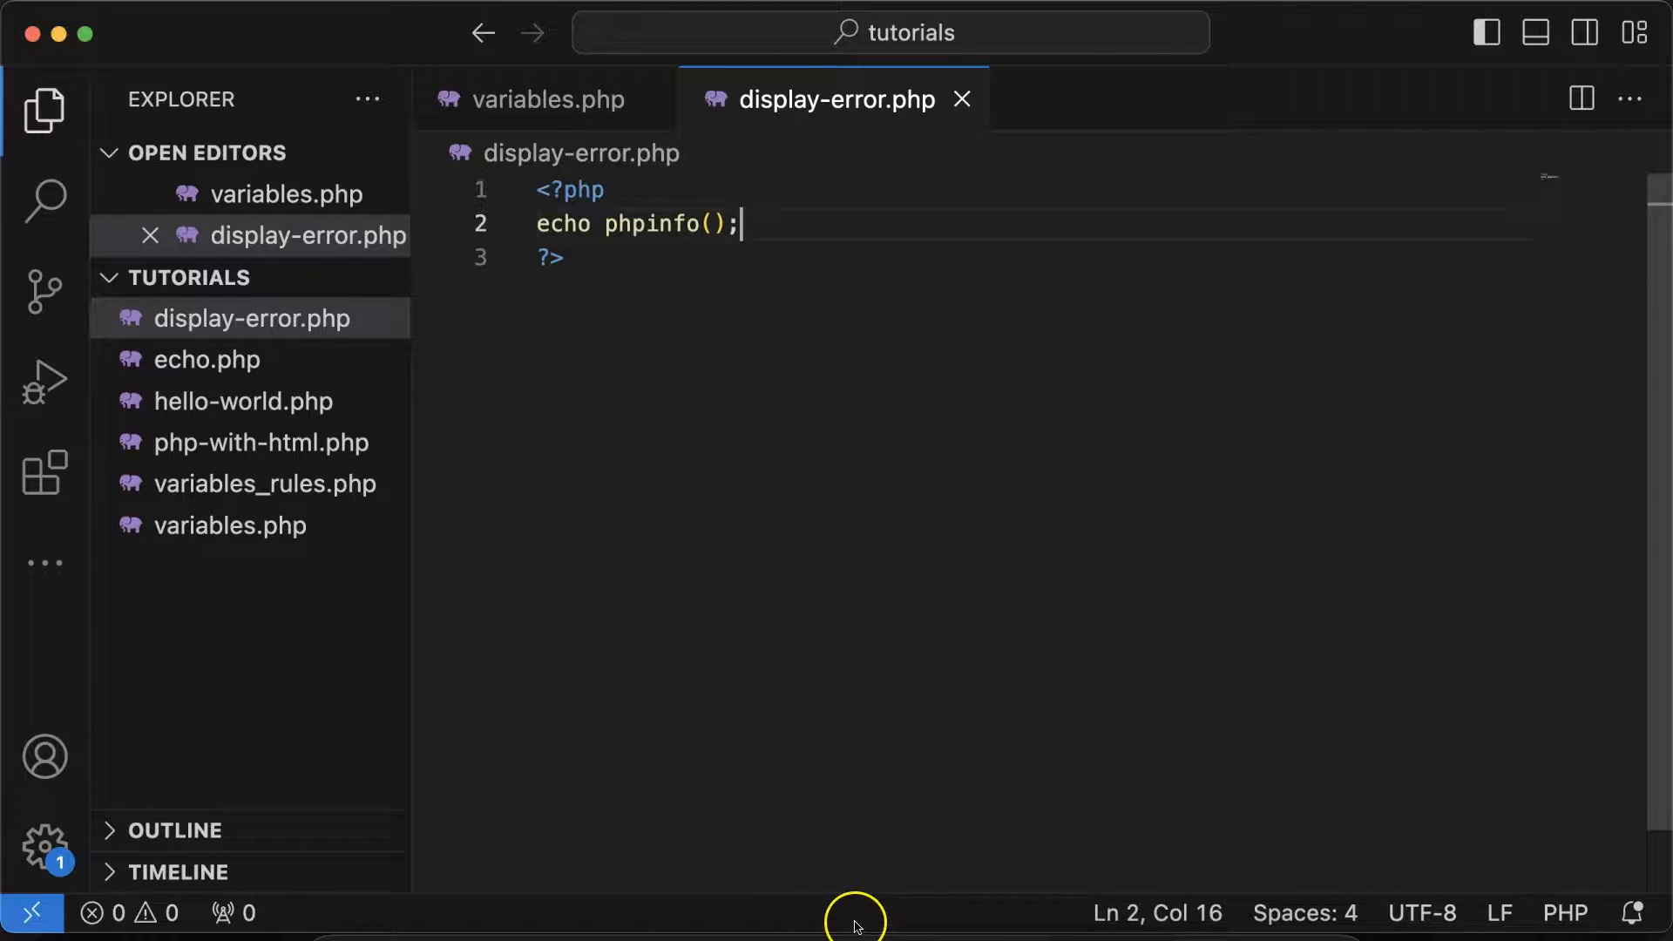
mouse_move(645, 223)
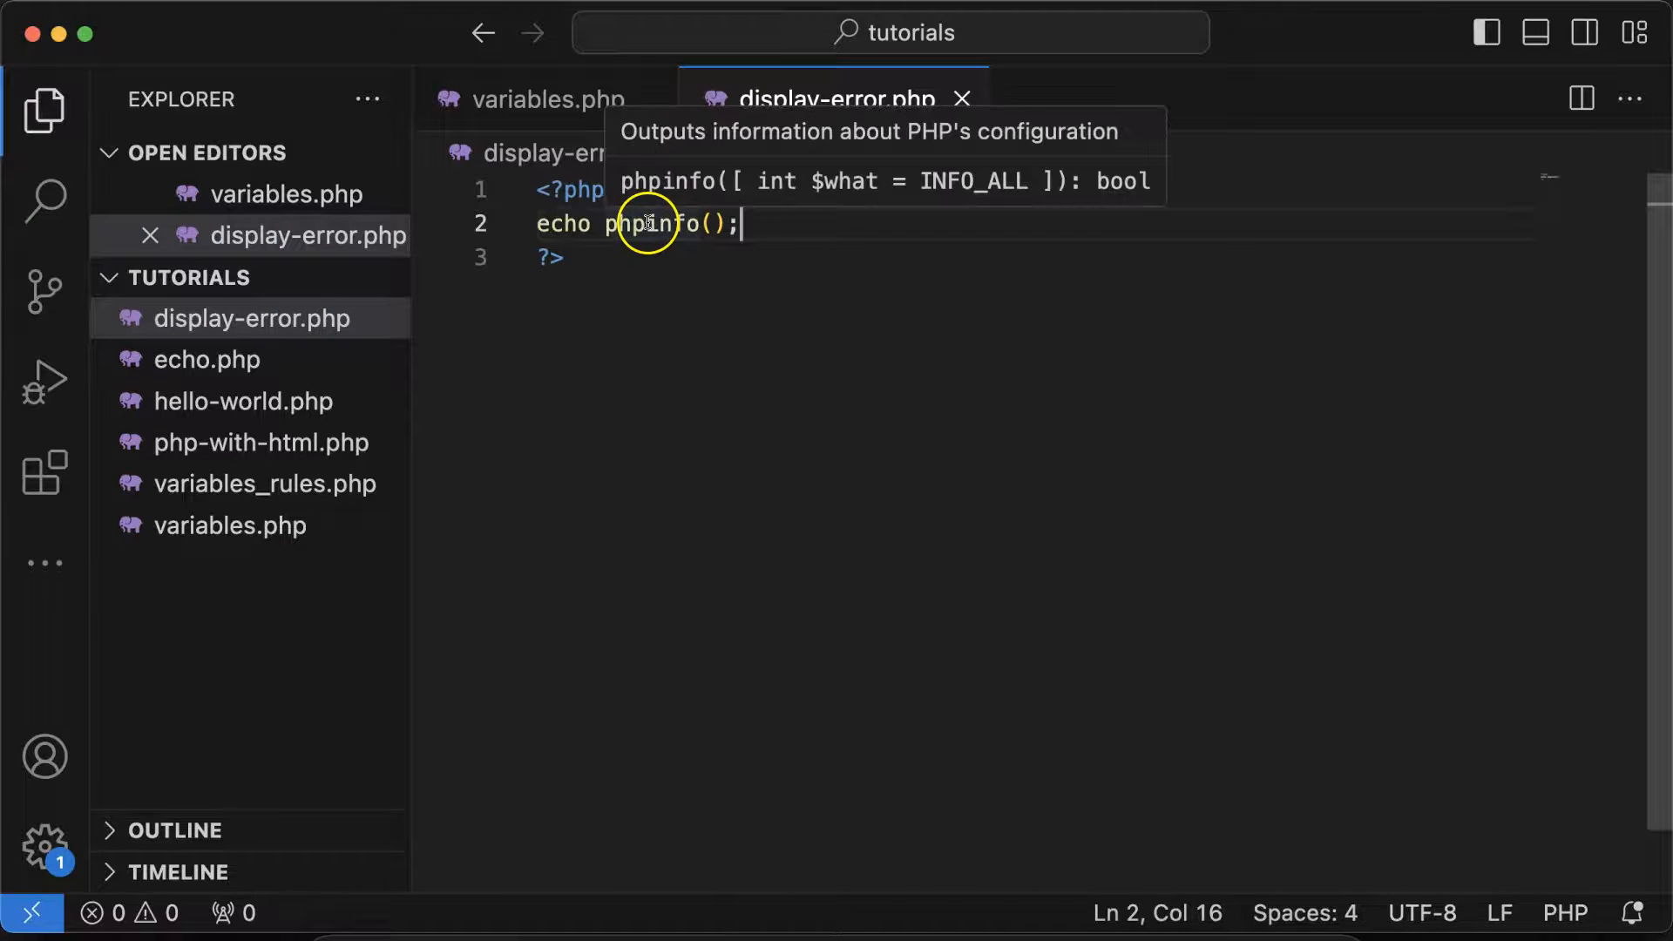
mouse_move(781, 225)
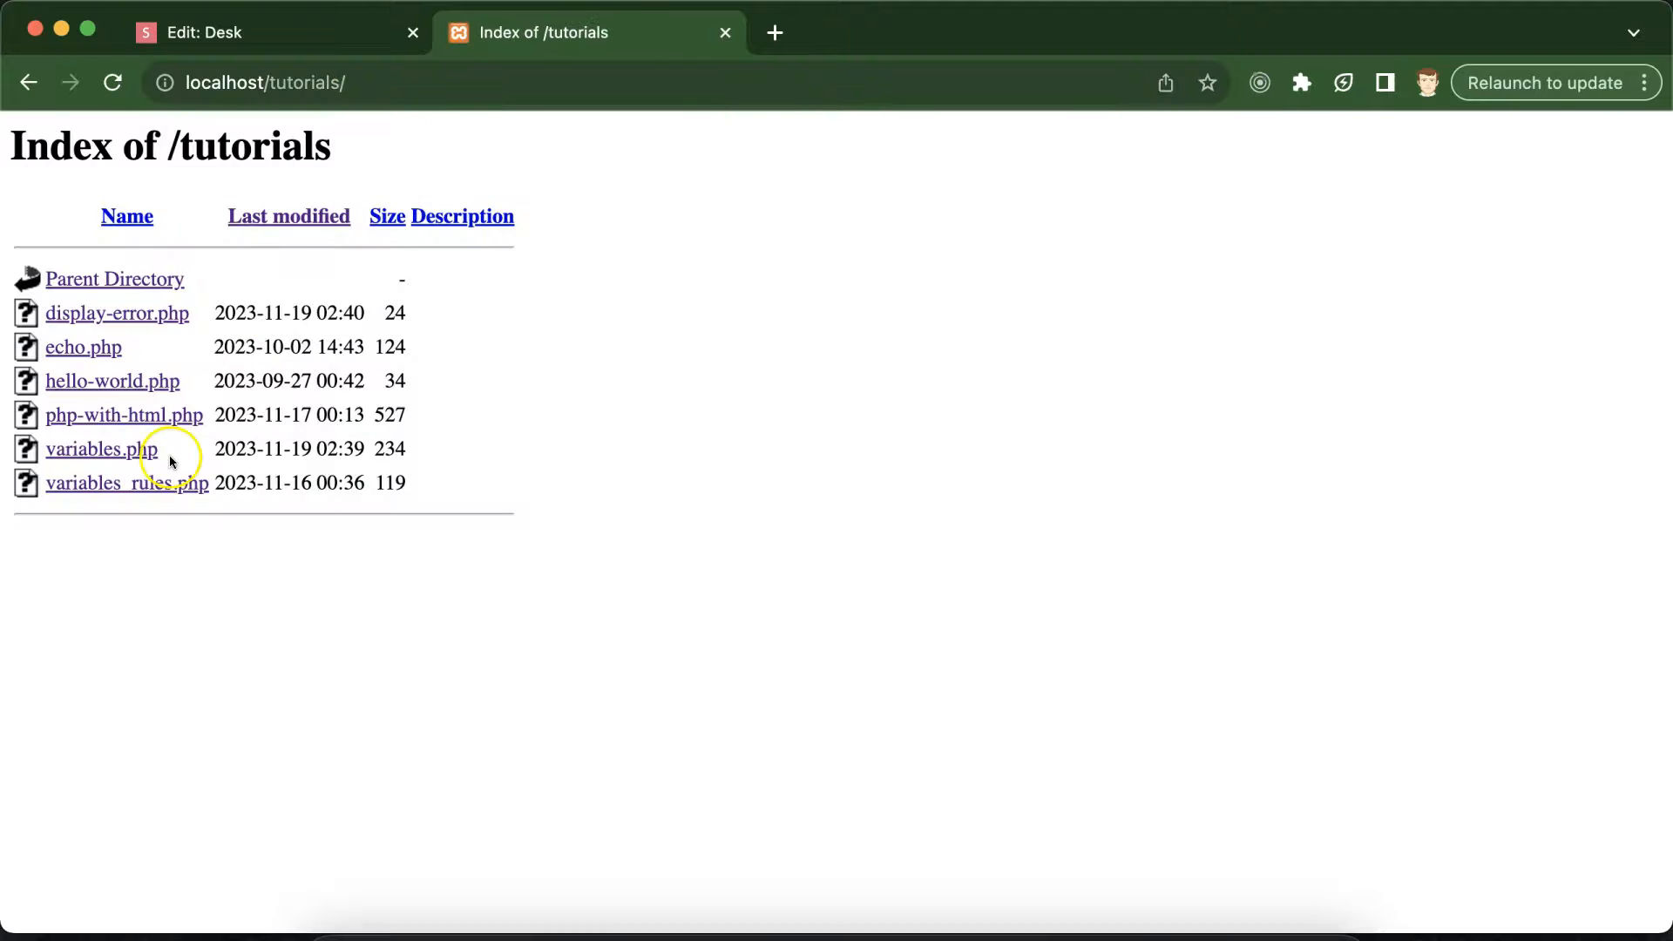
Load display-error.php's phpinfo page and select the Loaded Configuration File path /Applications/XAMPP/xamppfiles/etc/php.ini.
click(119, 314)
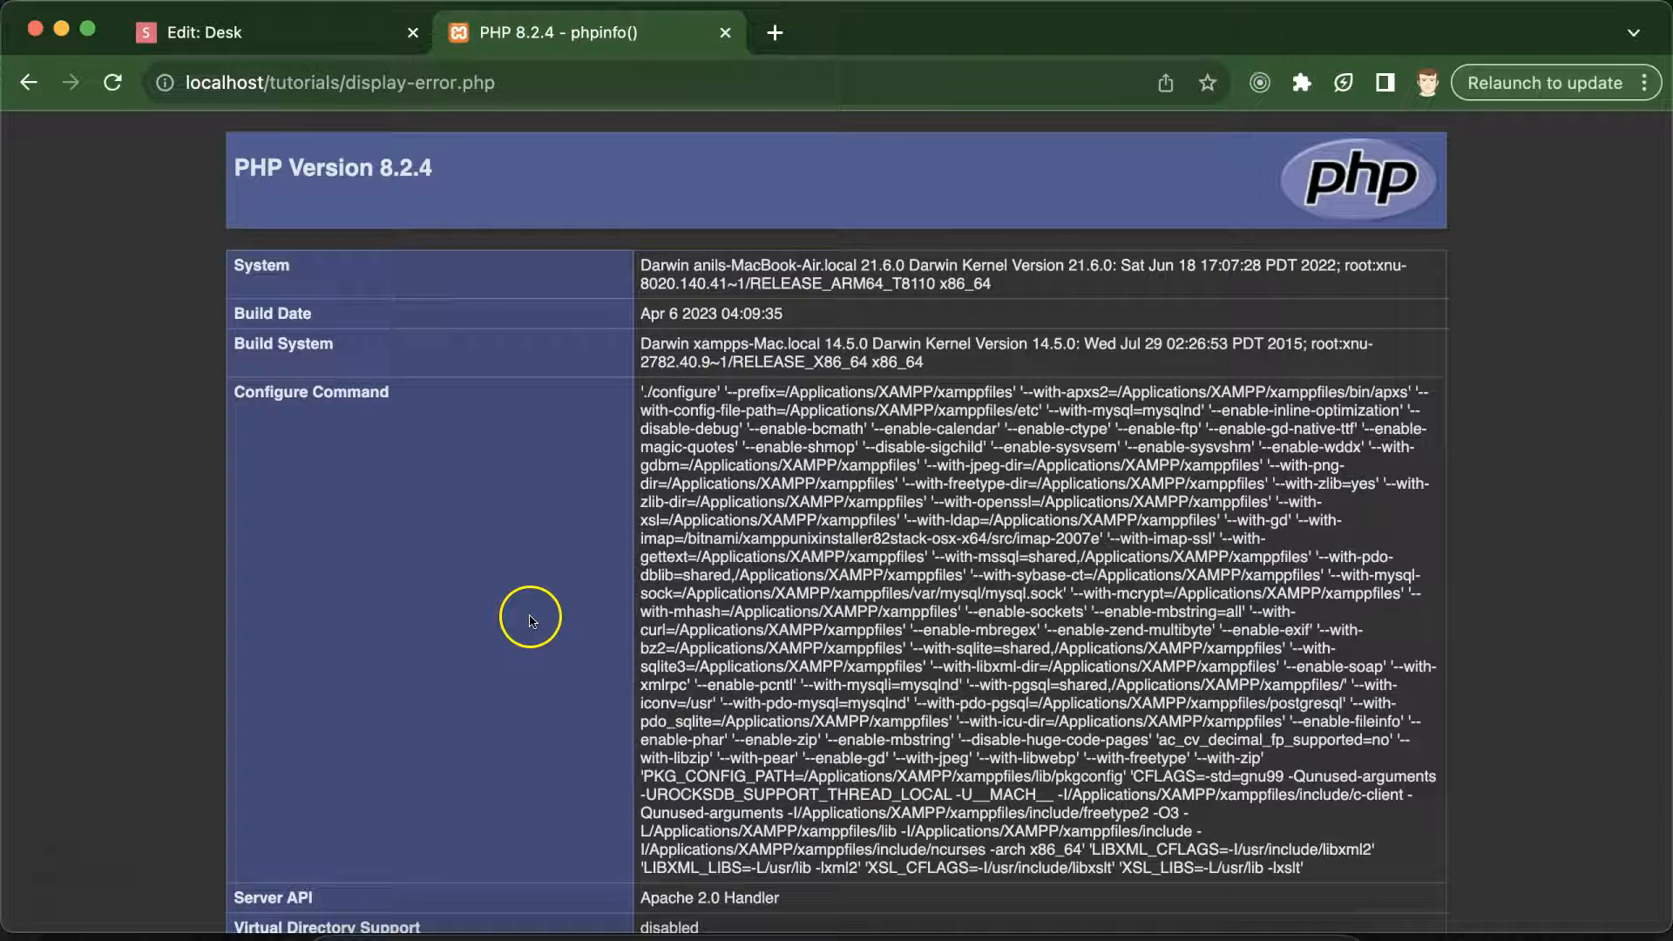
scroll(down, 3)
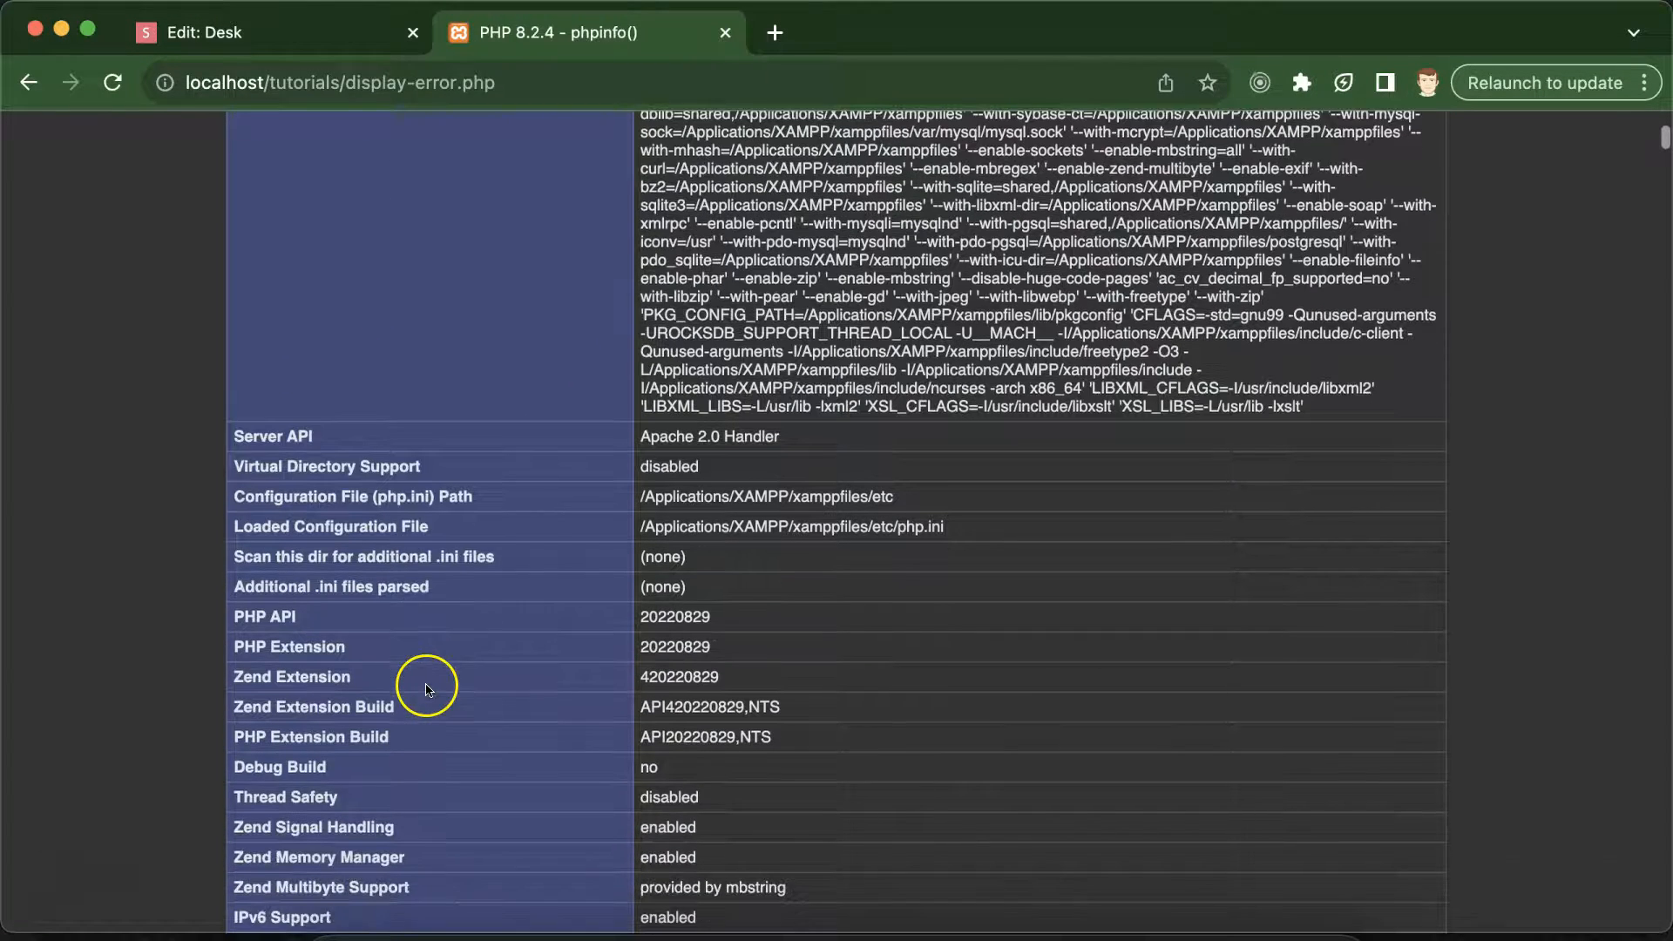
mouse_move(324, 527)
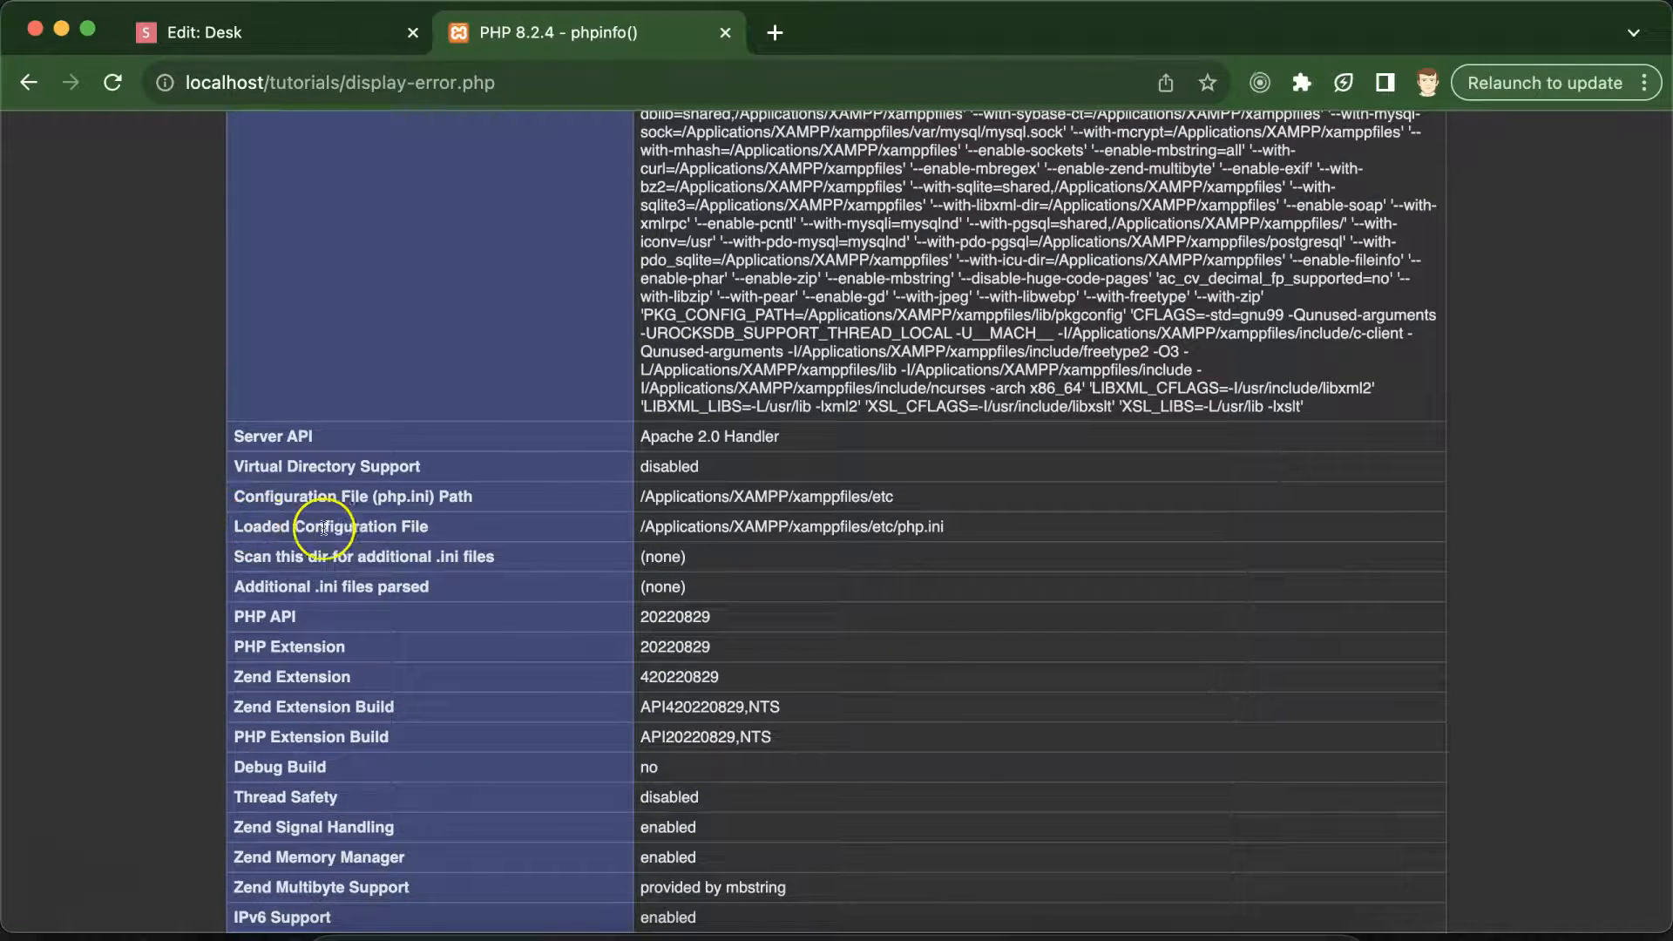
double_click(411, 527)
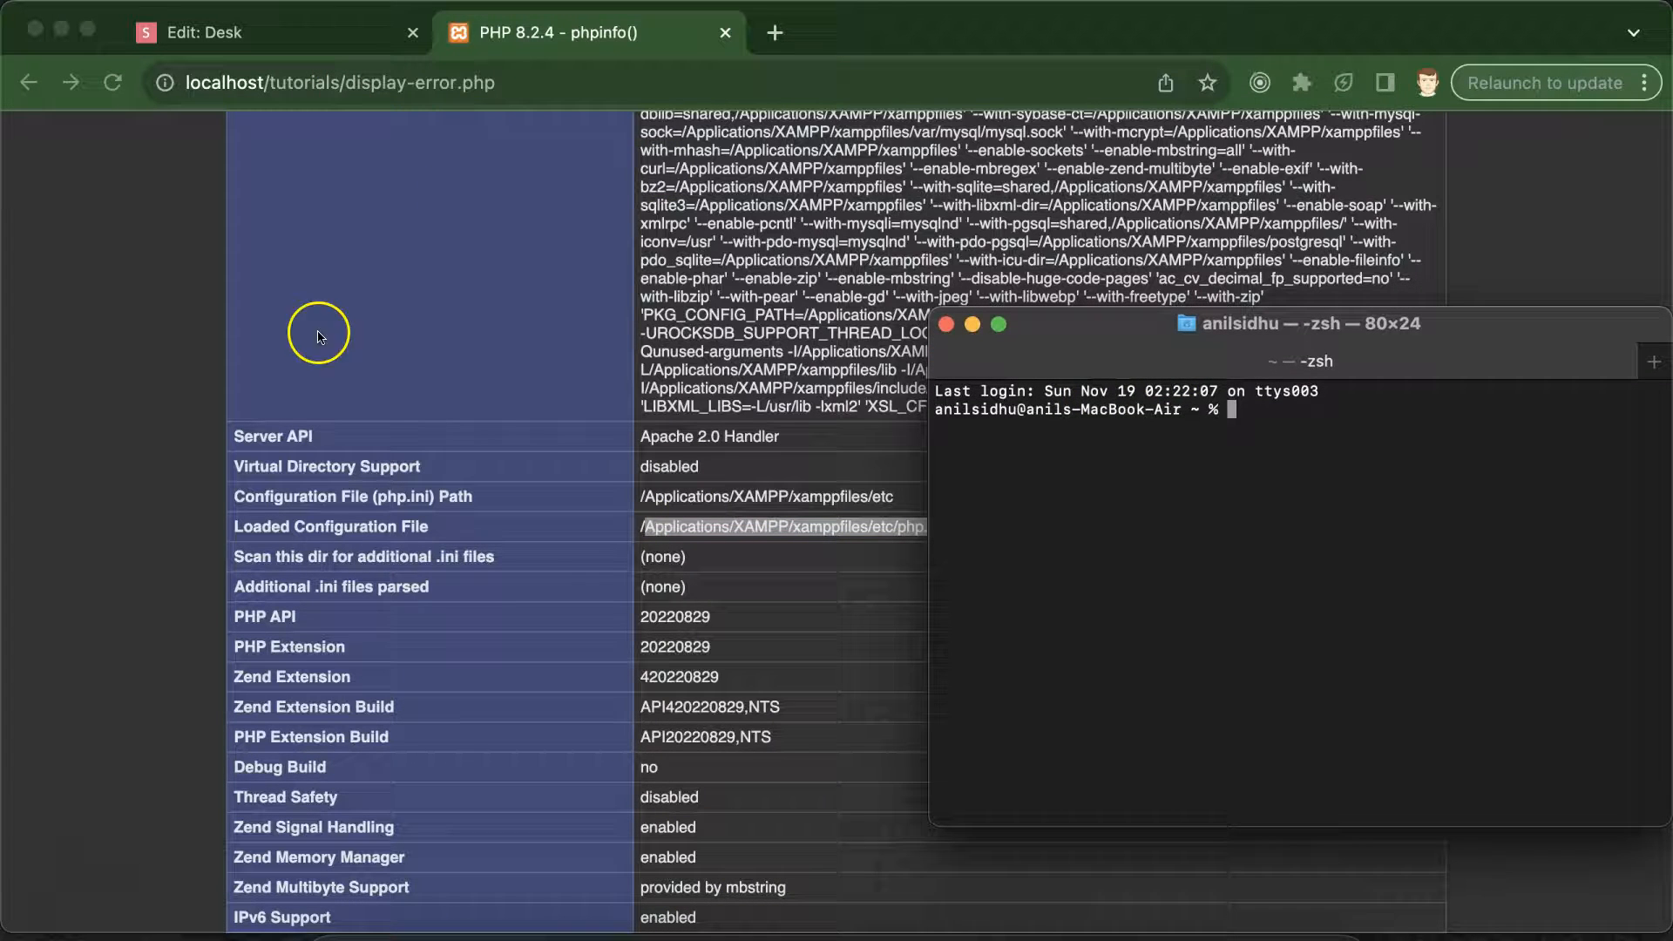
mouse_move(592, 431)
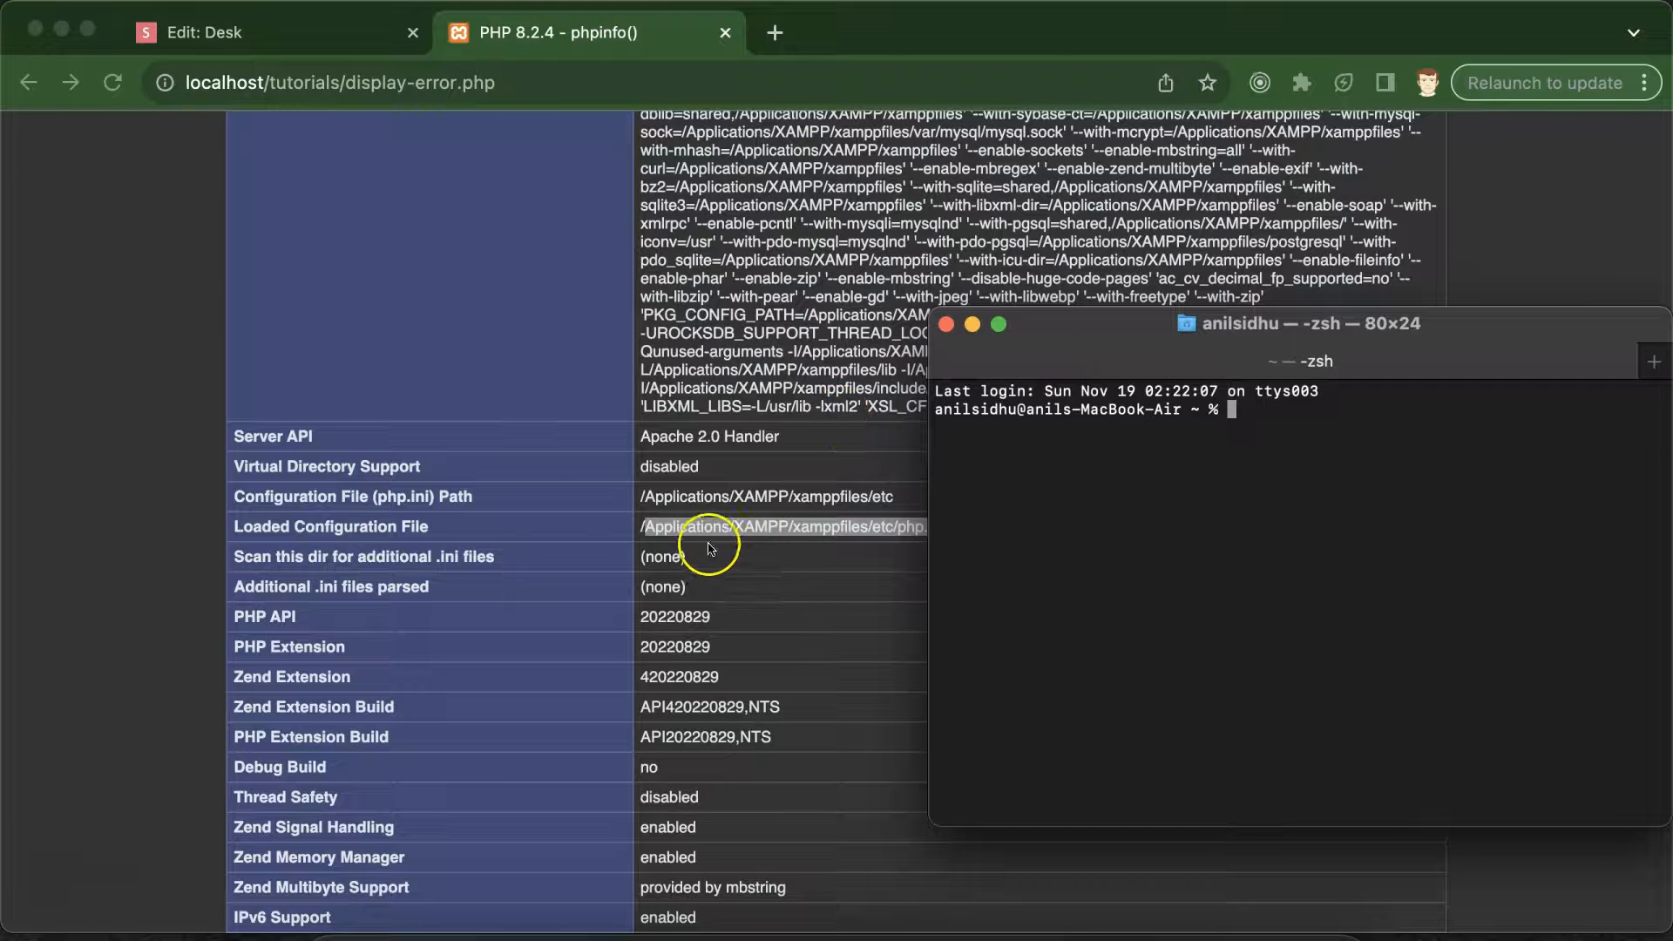
mouse_move(1102, 327)
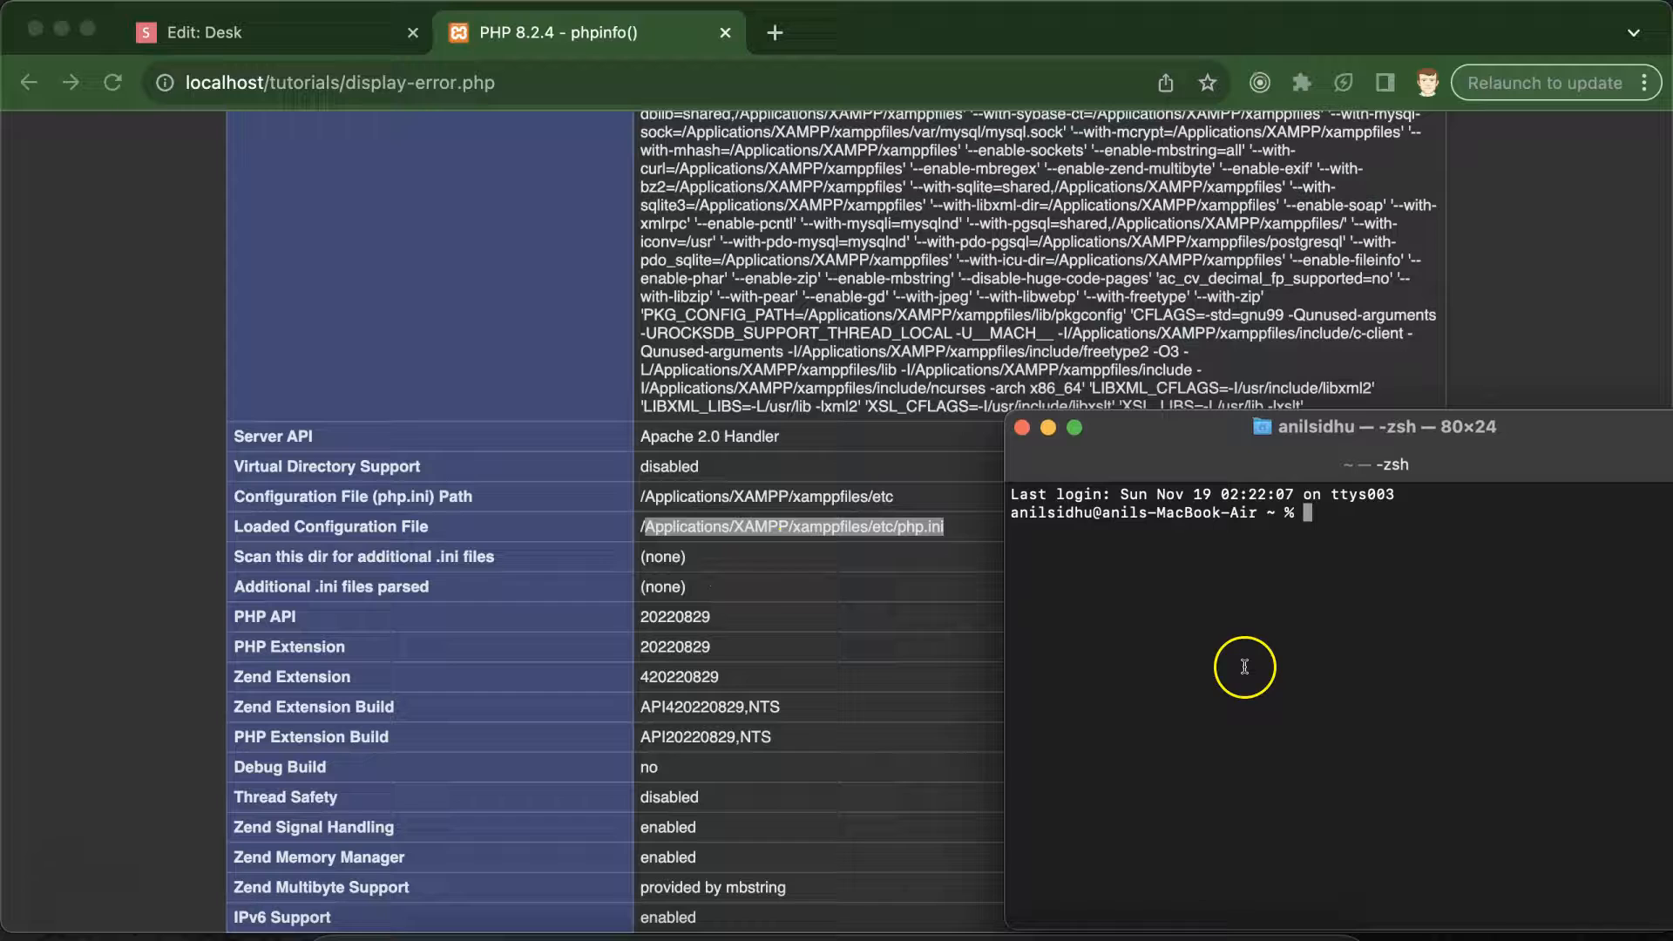
mouse_move(1251, 669)
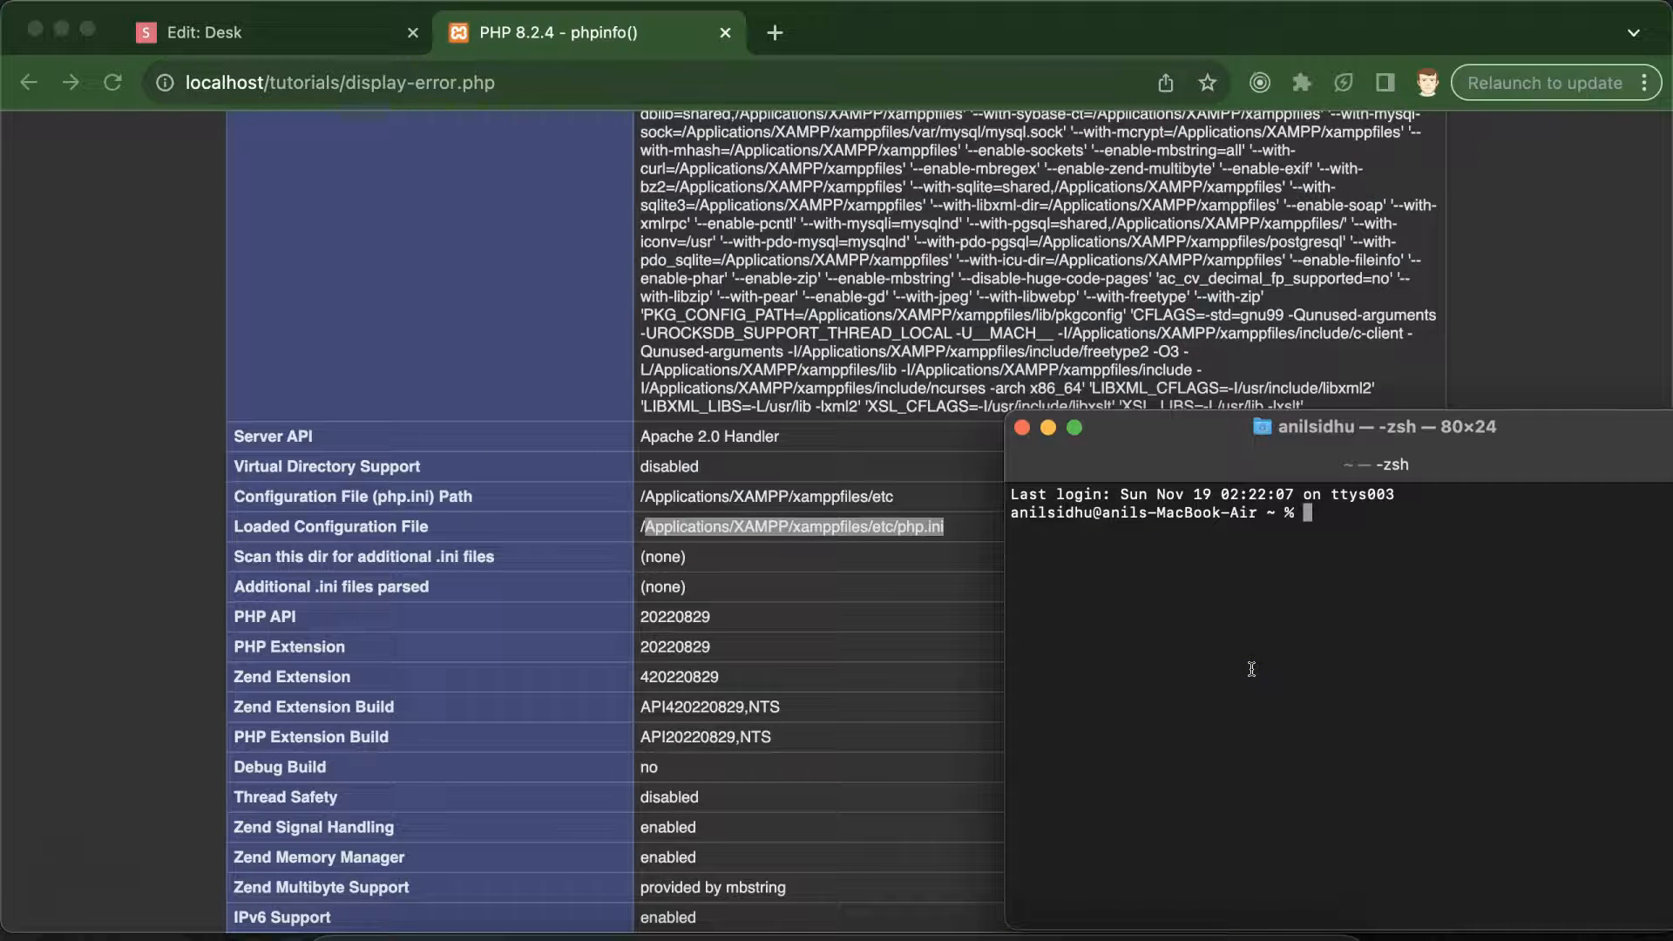
Change directory to /Applications/XAMPP/xamppfiles/etc in Terminal.
text(/Applications/)
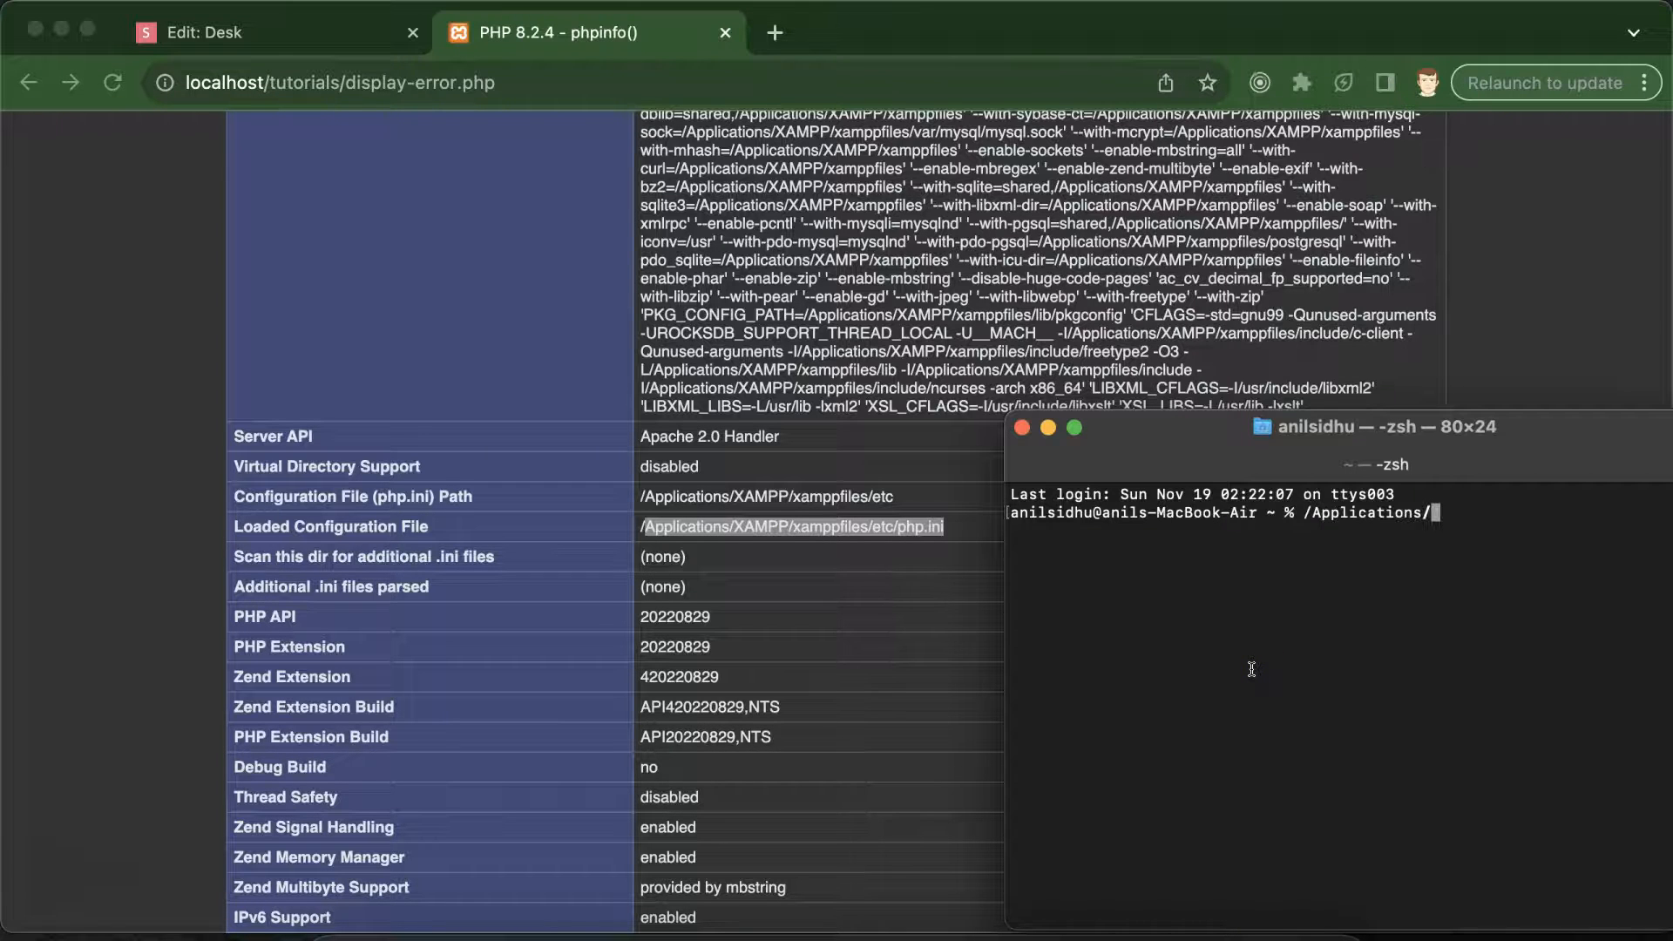
text(XAMPP/xamppfiles/)
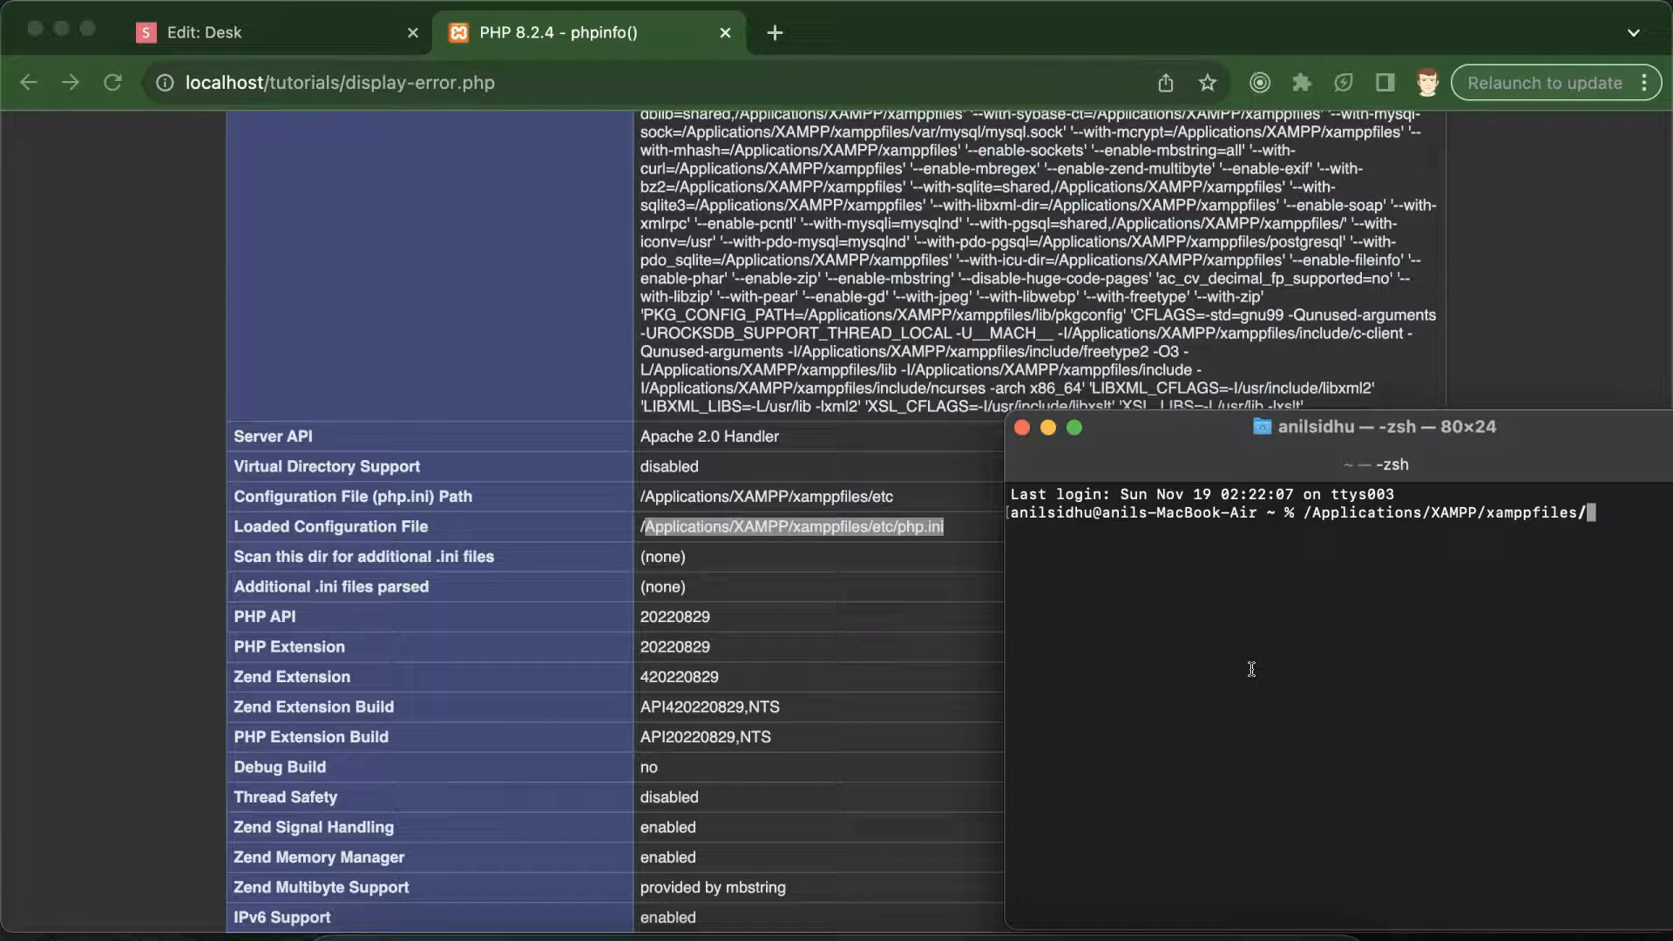
text(e)
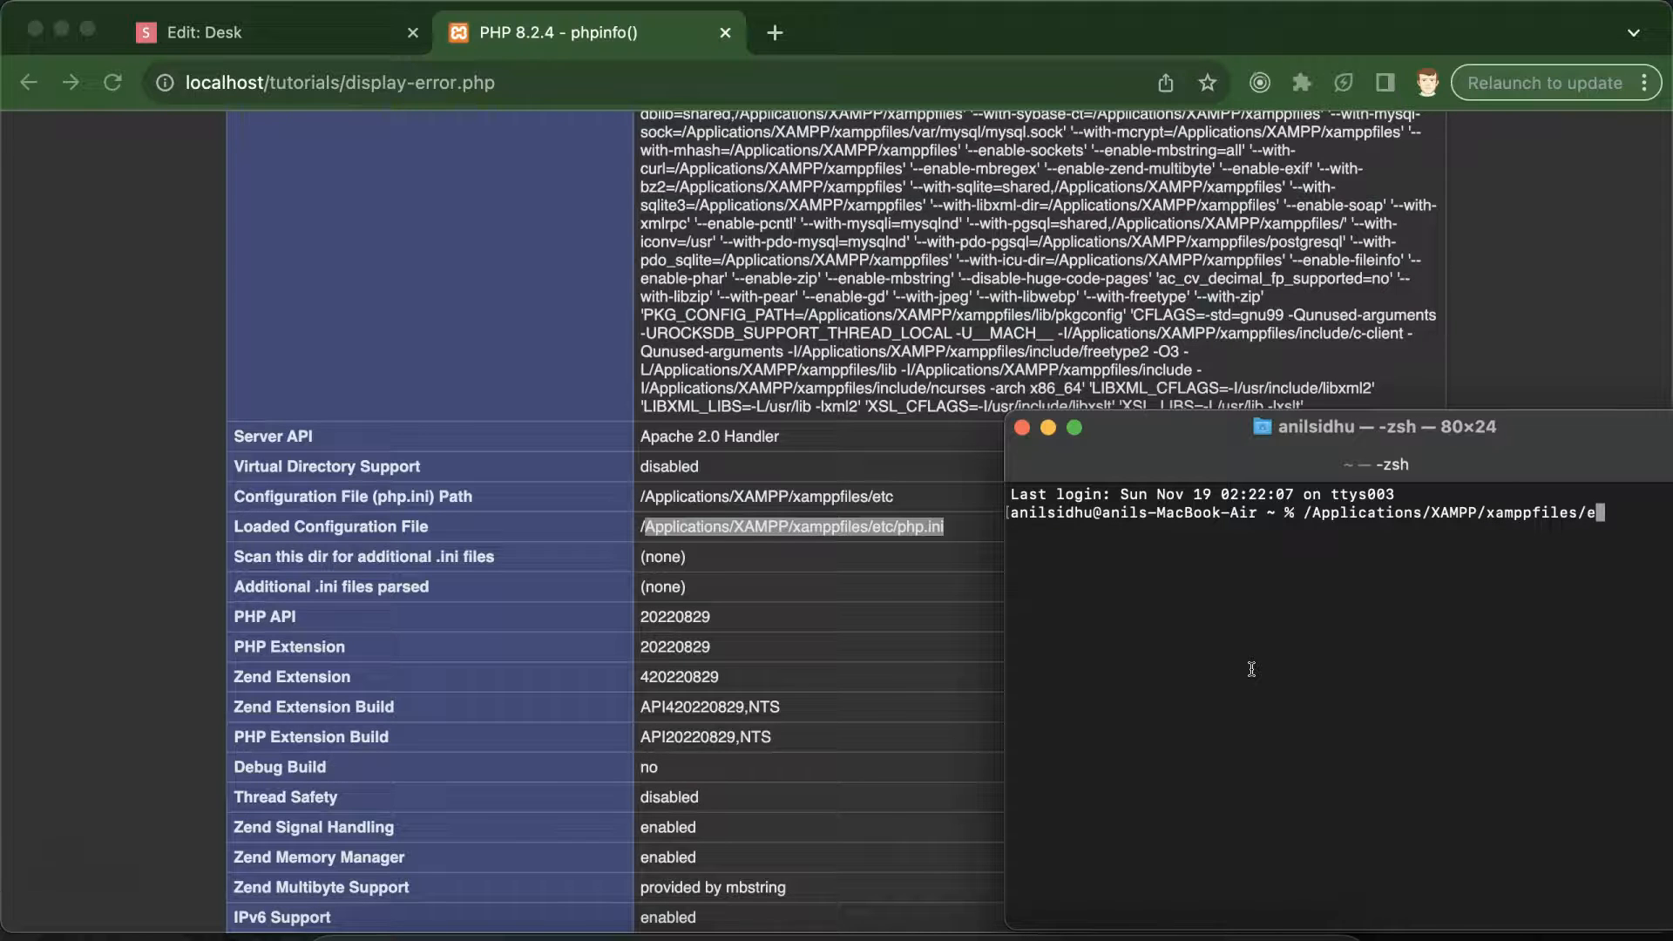
key(Tab)
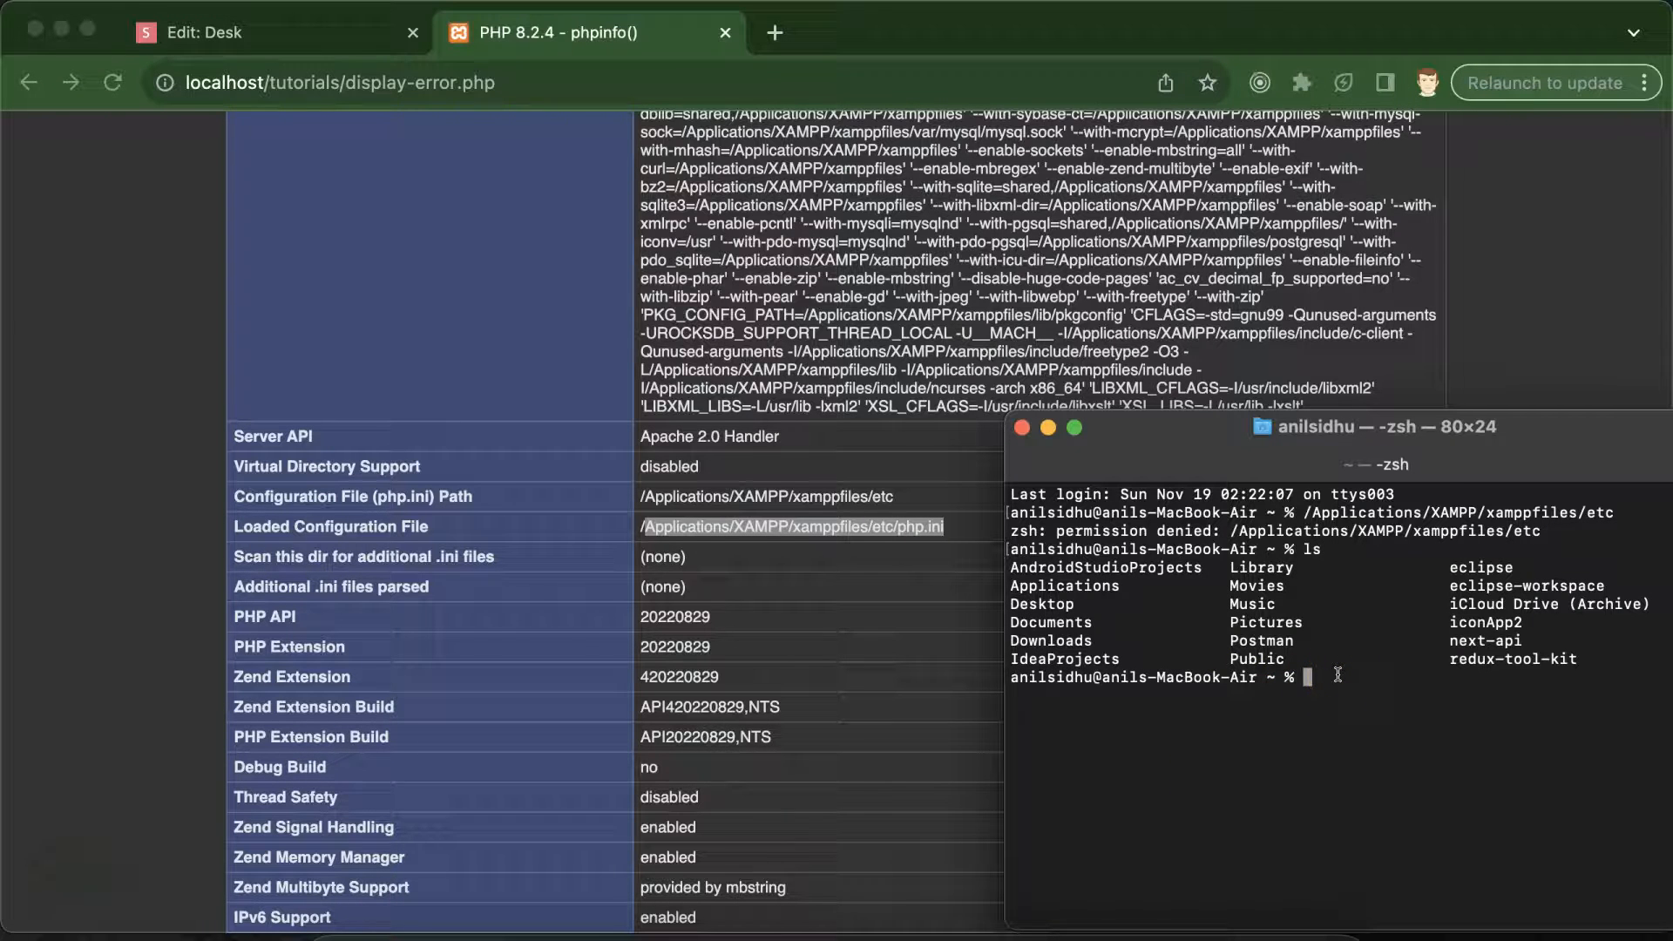
text(/Applications/XAMPP/xamppfiles/etc)
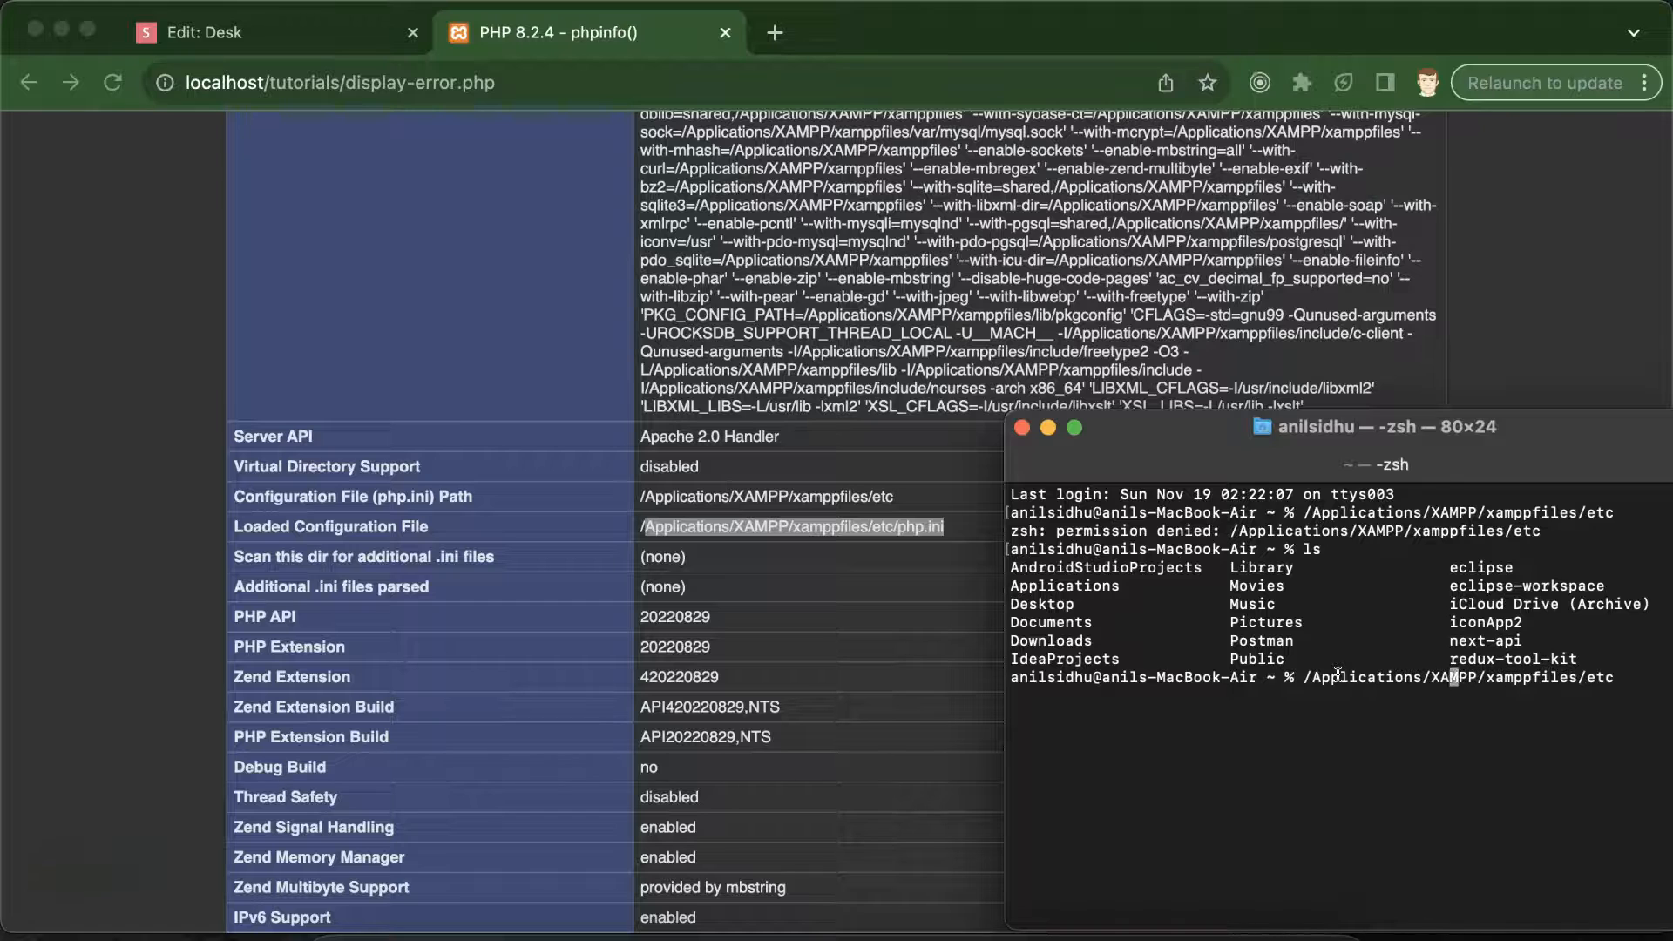
text(cd)
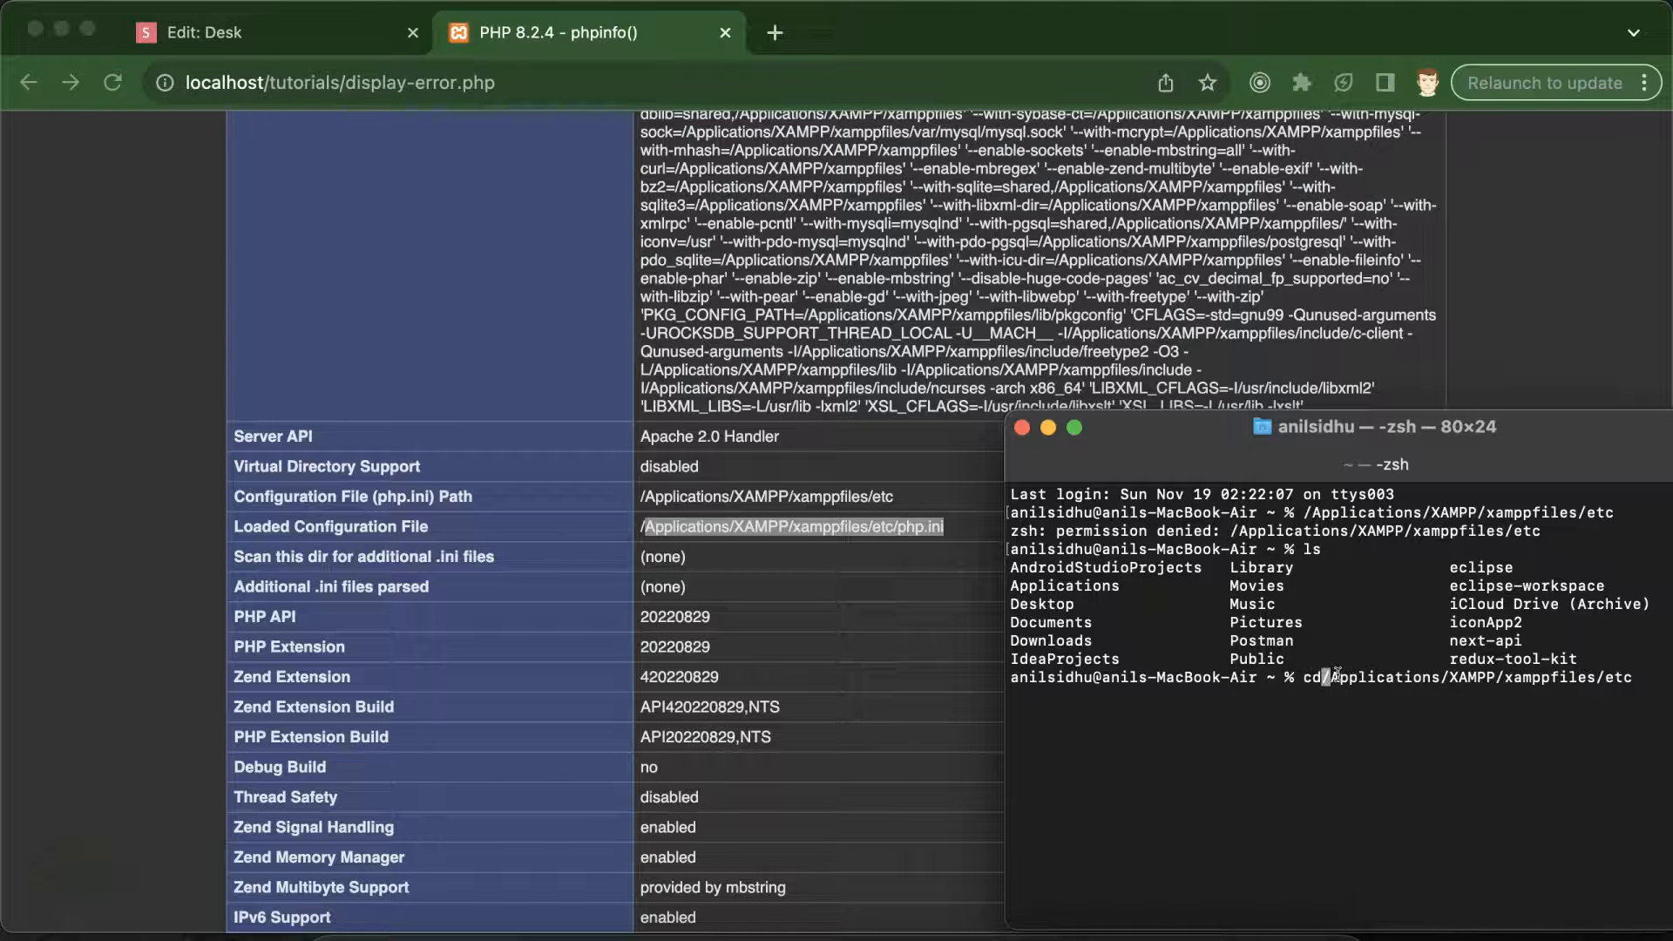
key(Enter)
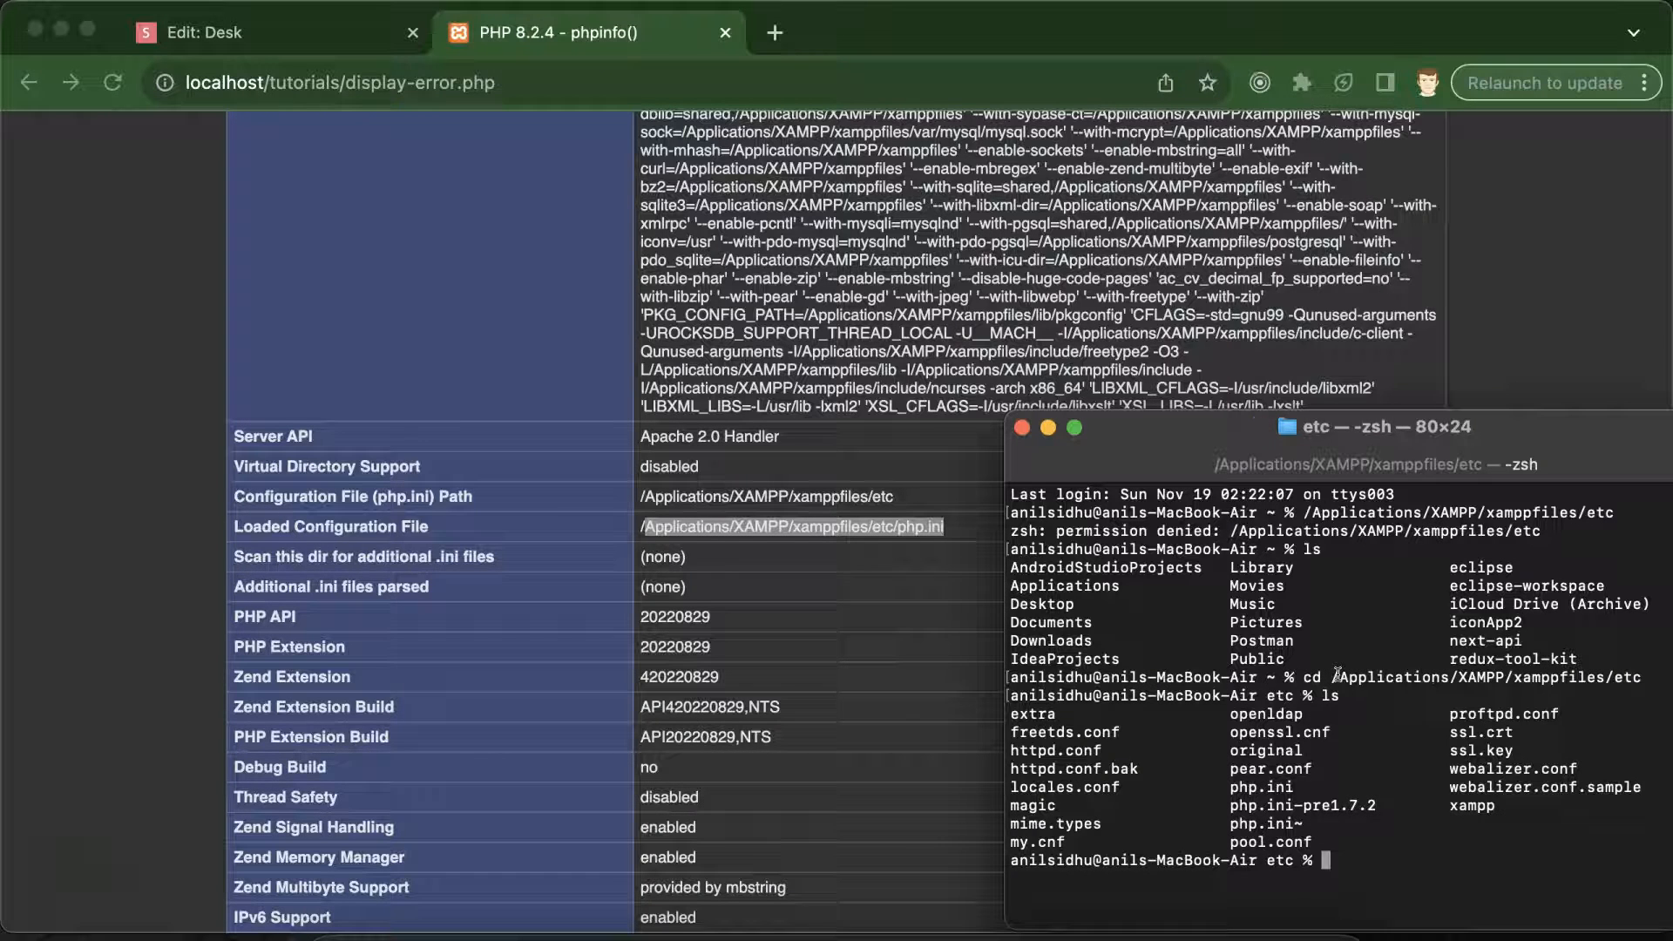
Select php.ini in the listing and begin the code command to edit it.
double_click(1261, 786)
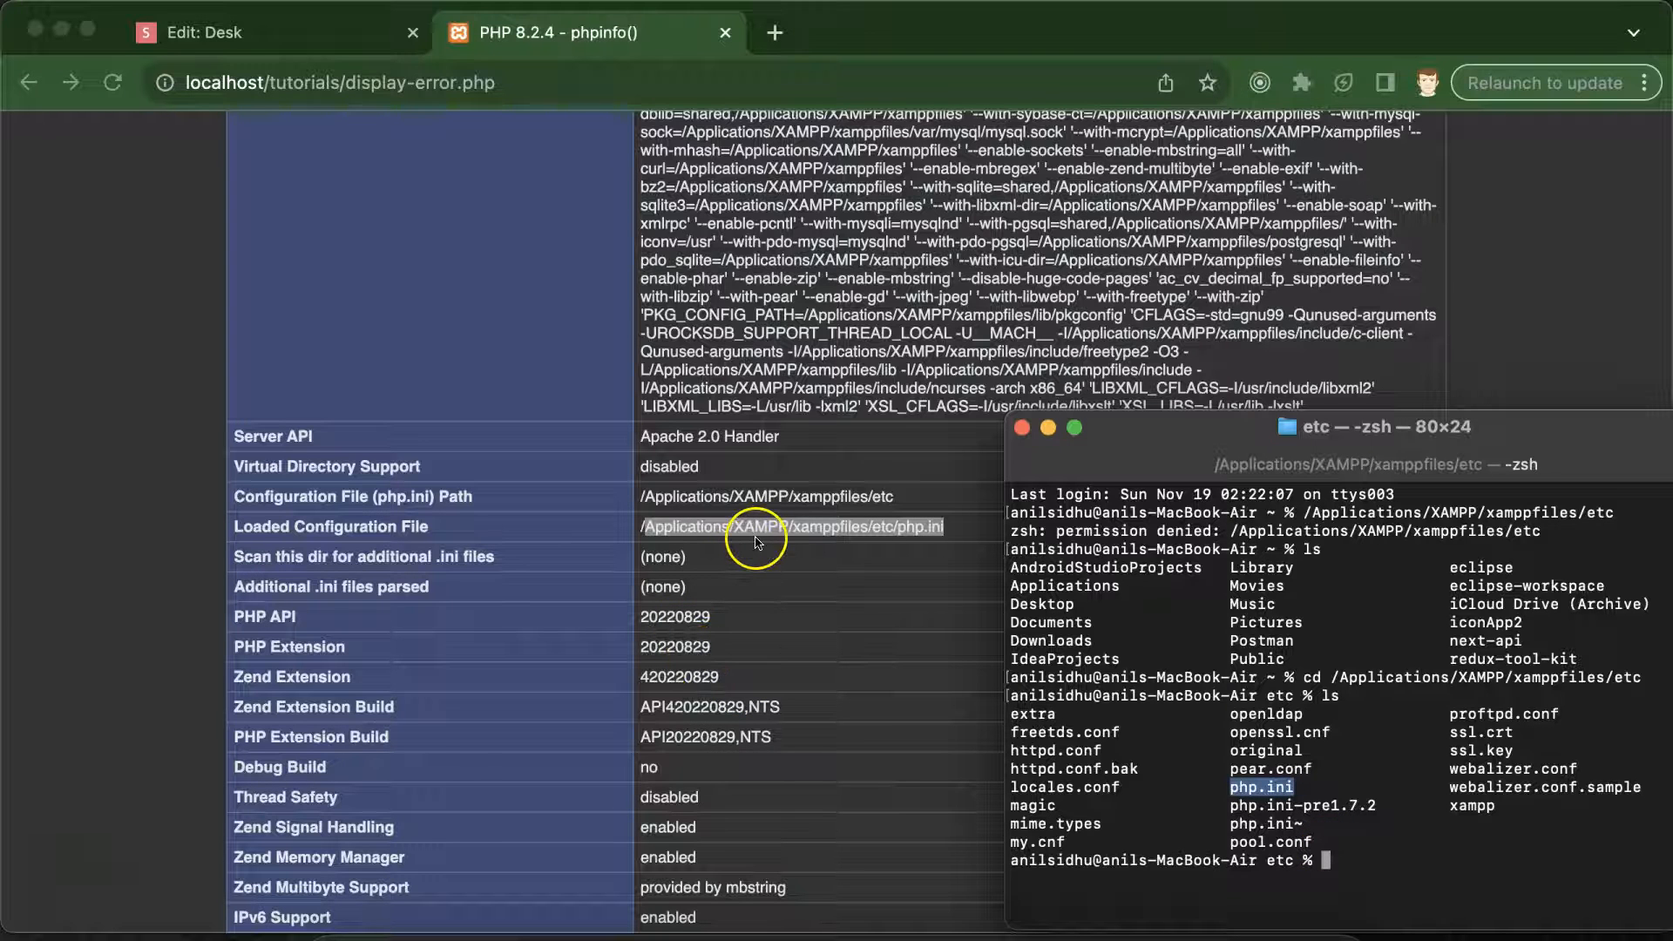
text(code)
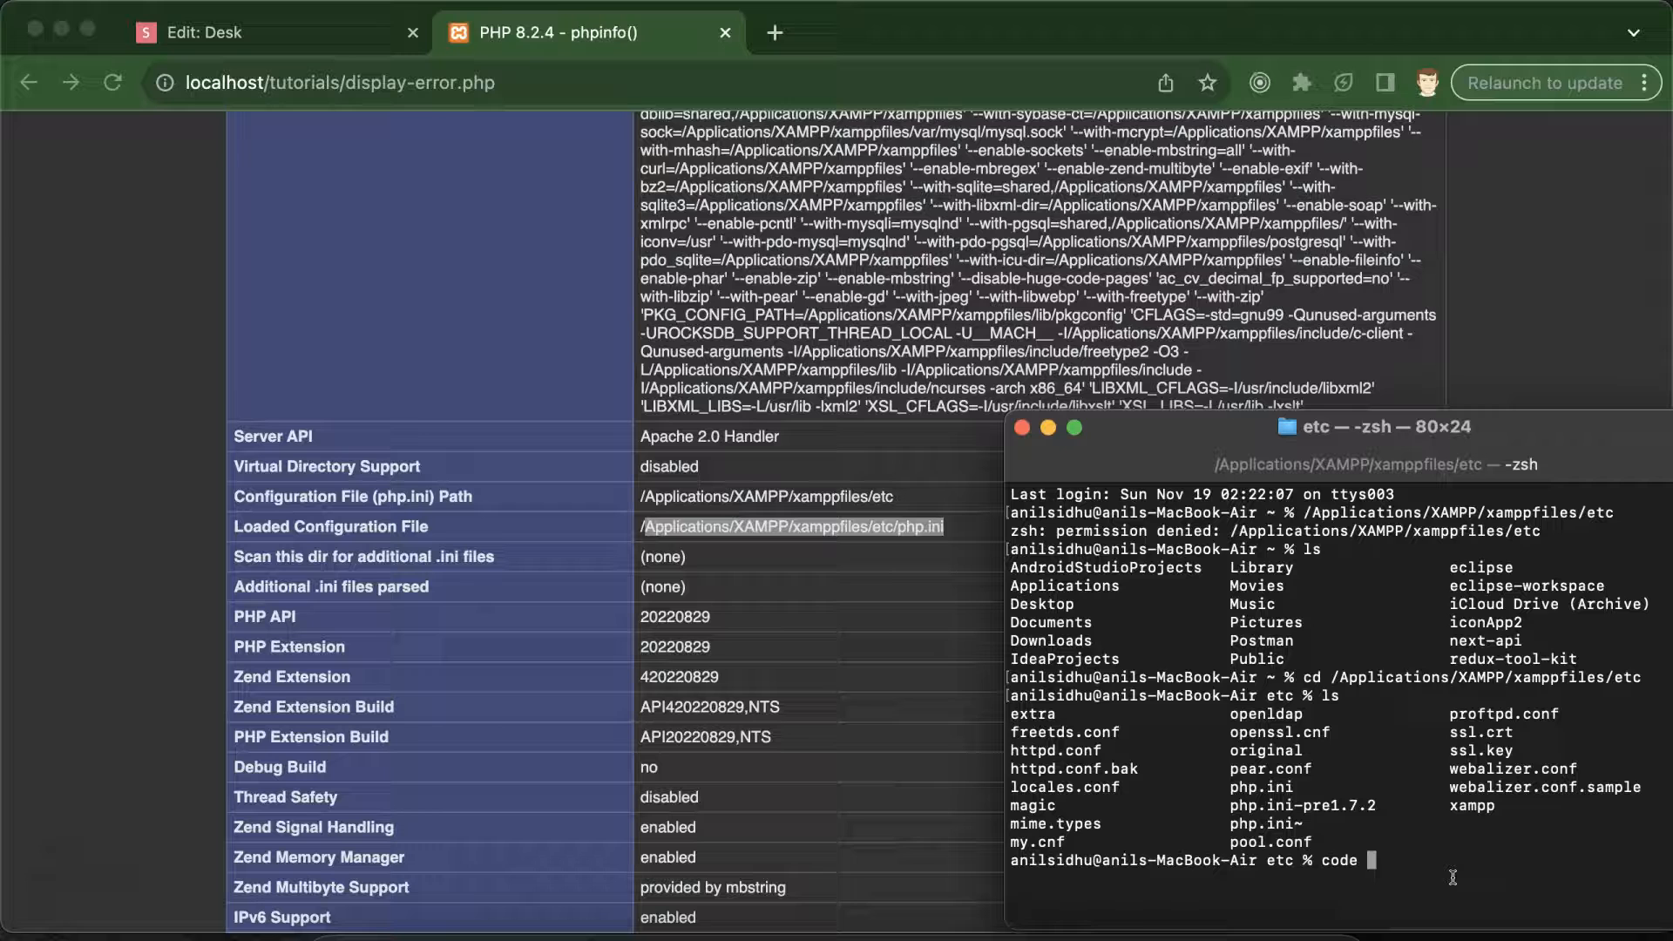
text(php.ini)
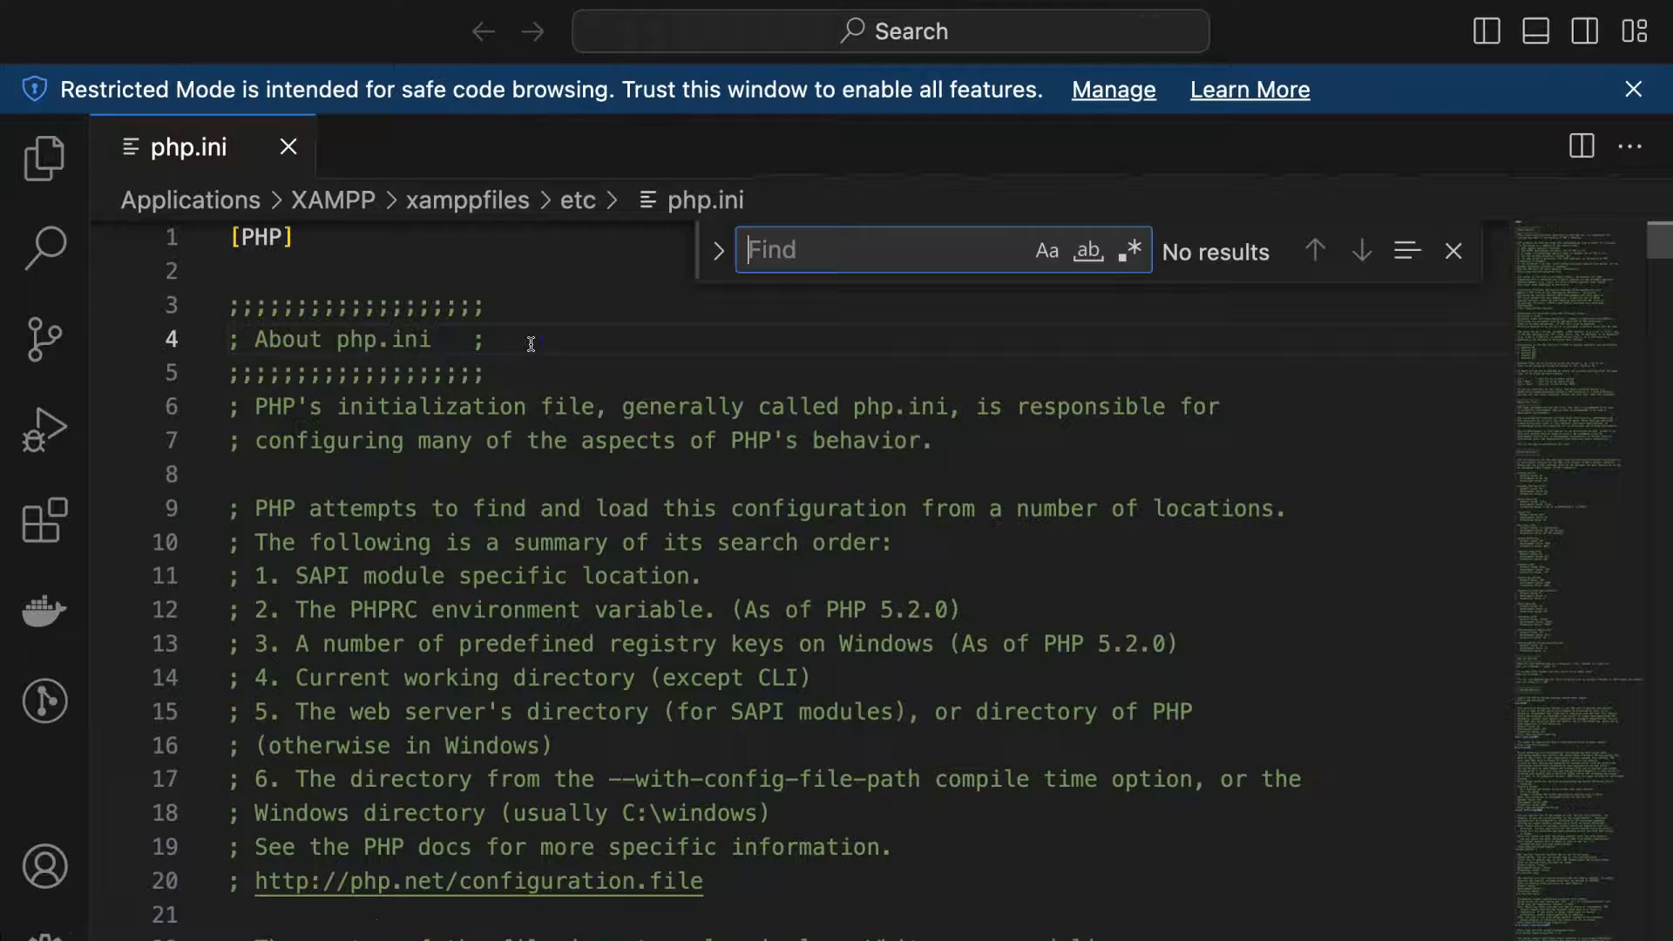
Find display_errors=Off in php.ini and set it to on.
text(display_e)
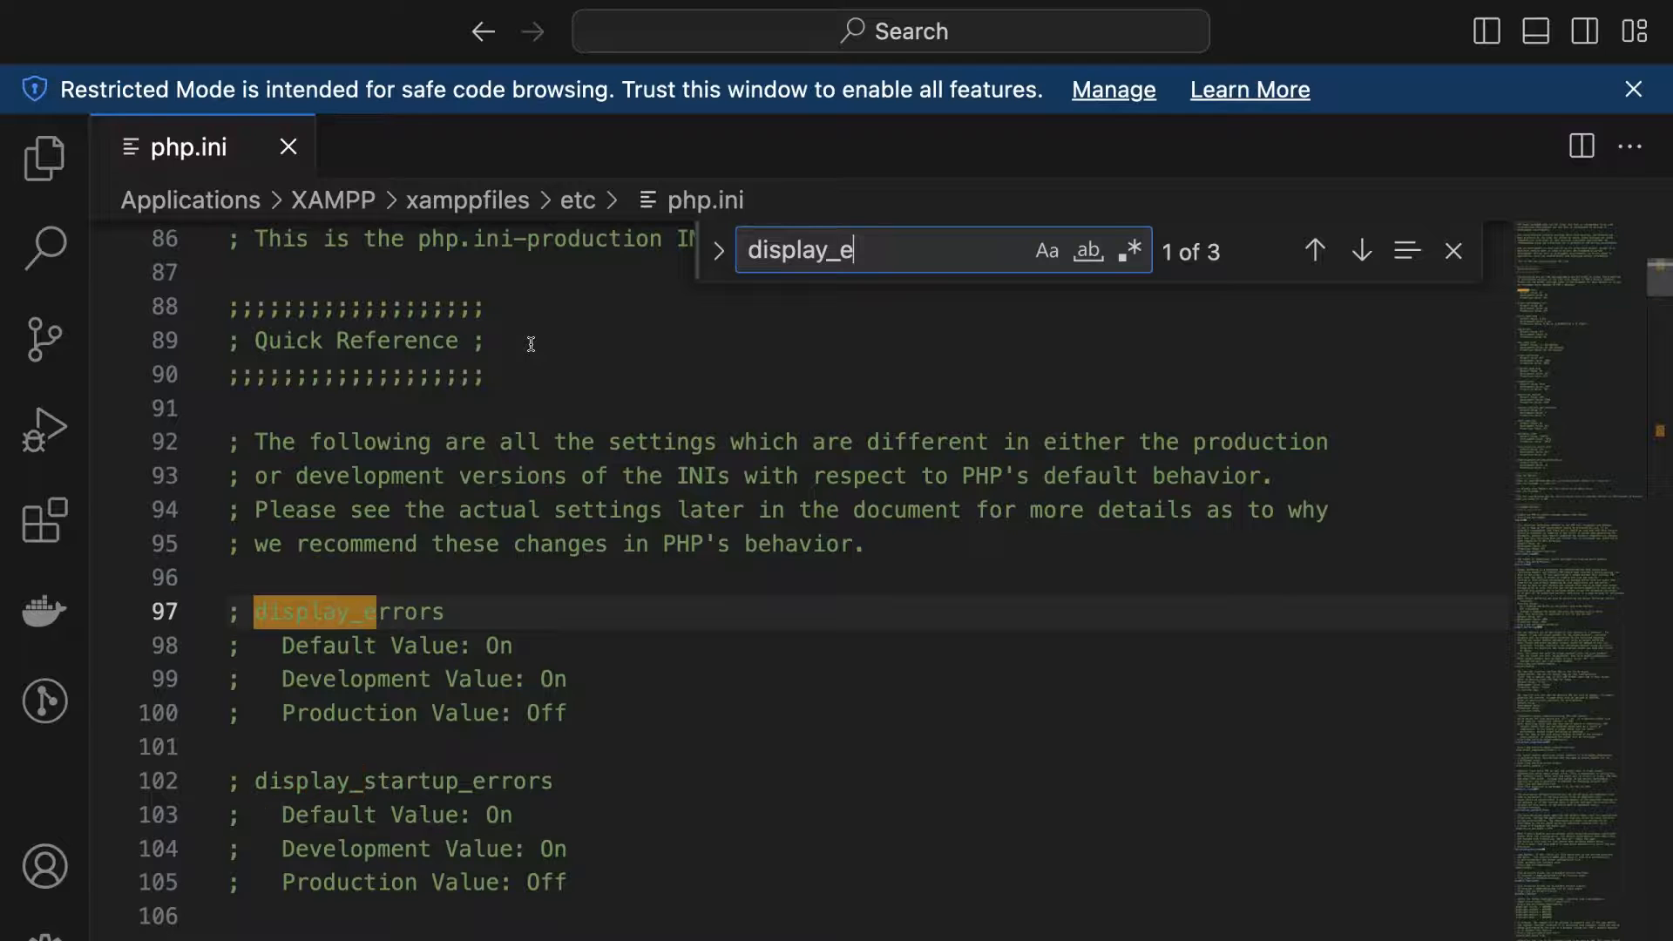
click(1360, 251)
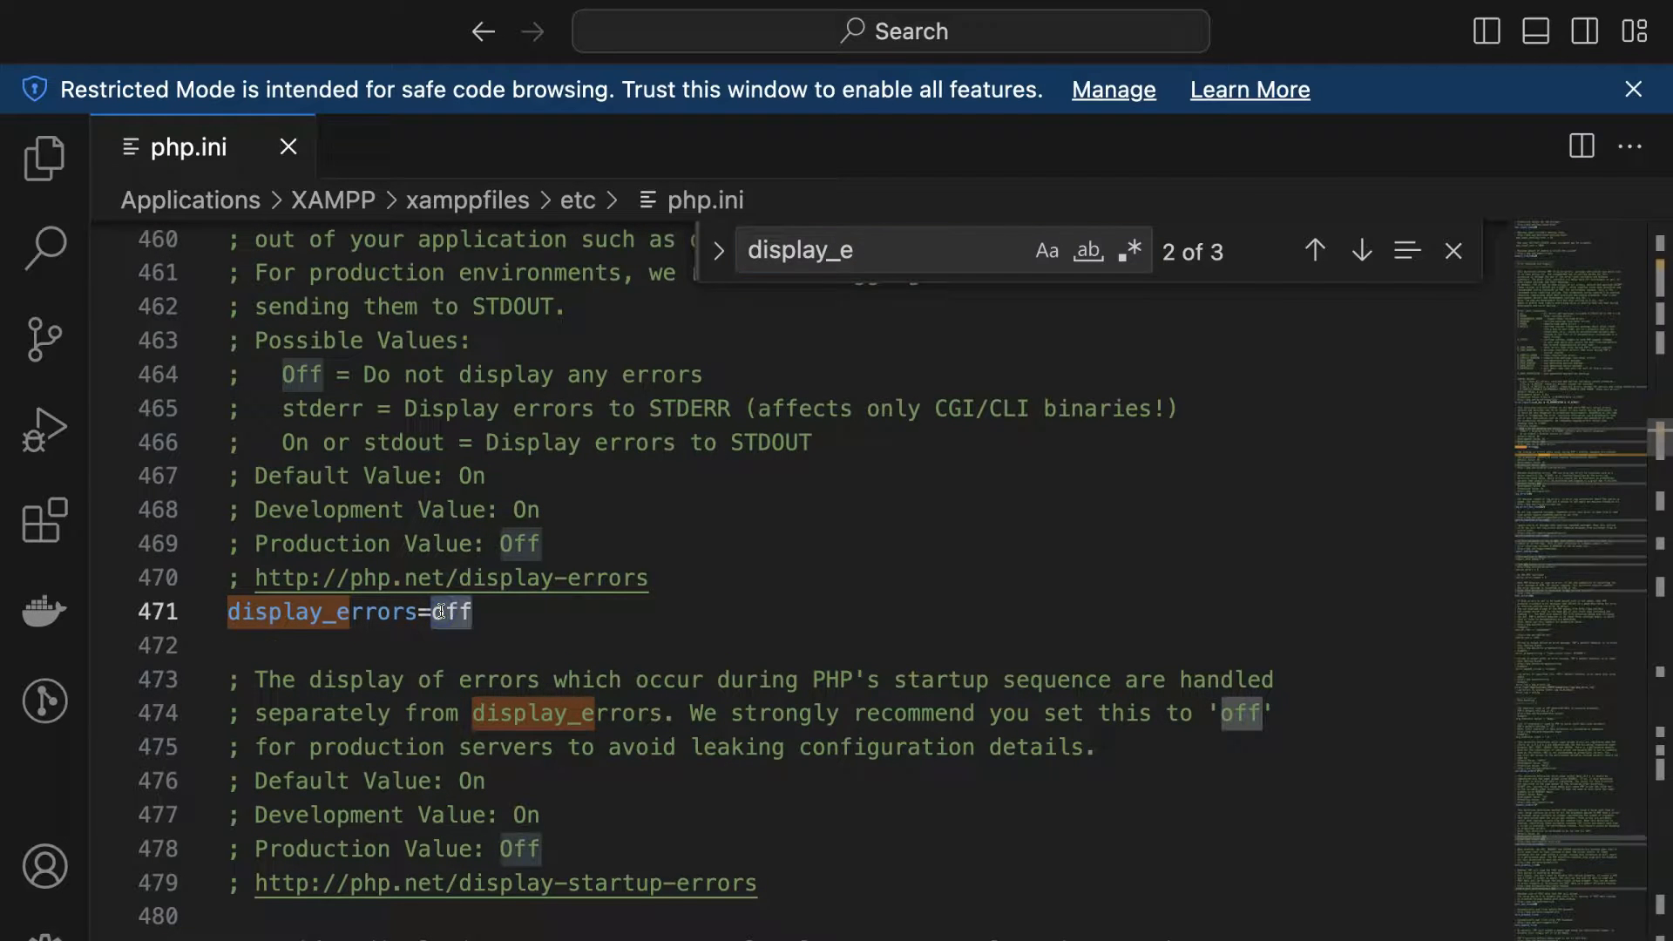
text(on)
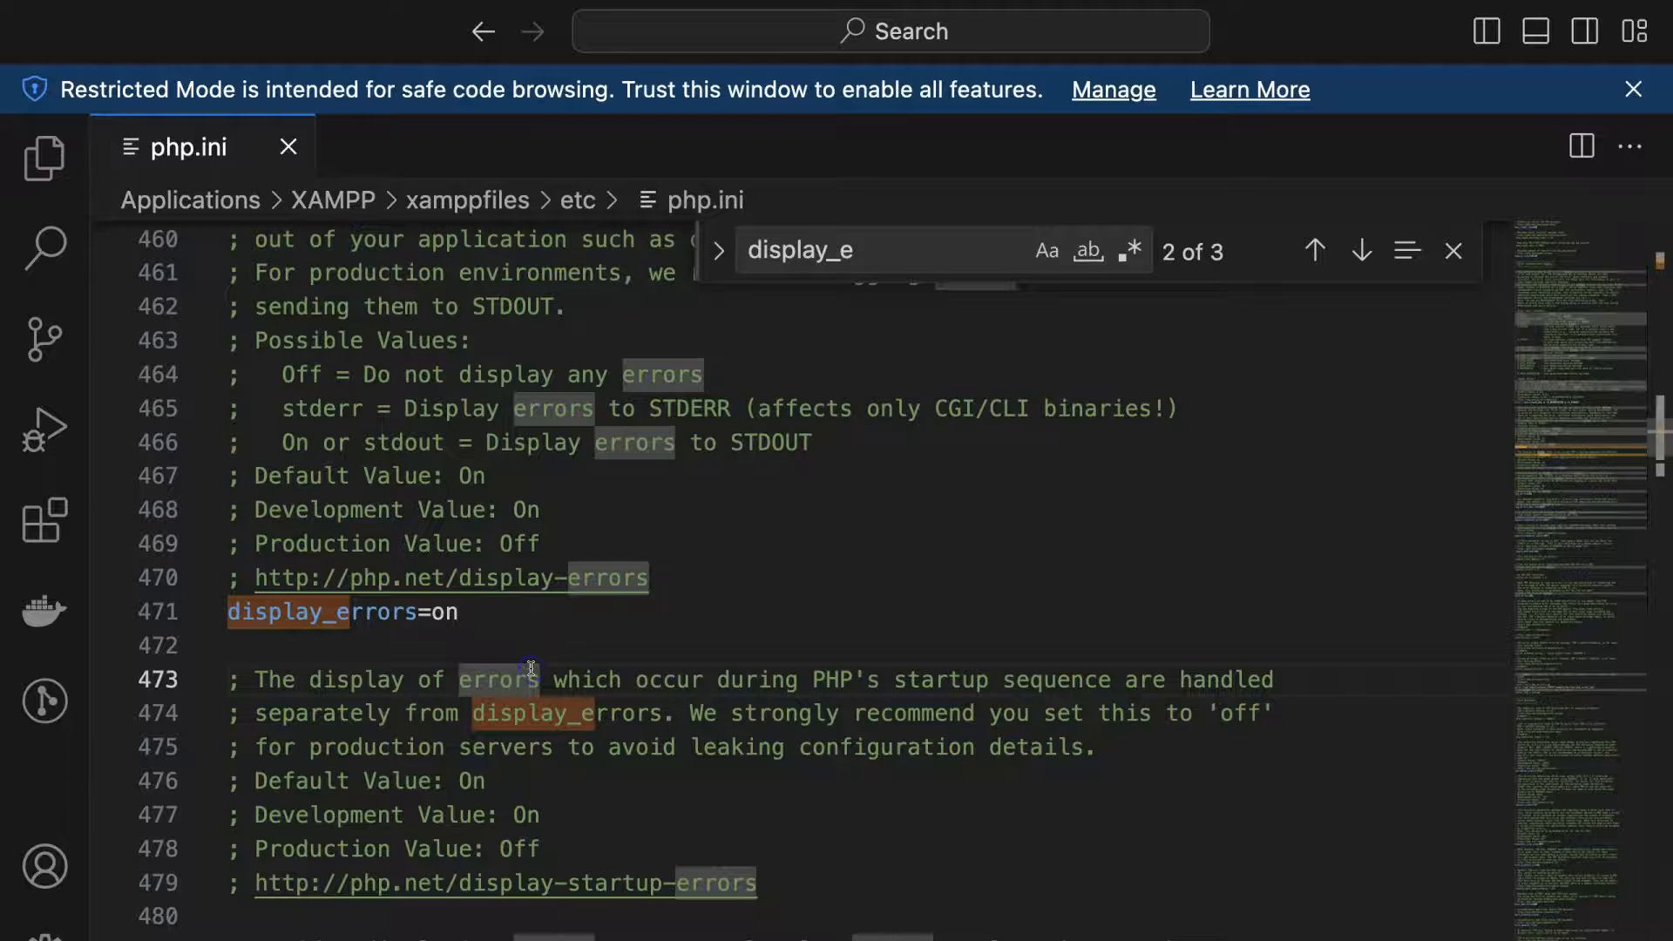
click(286, 147)
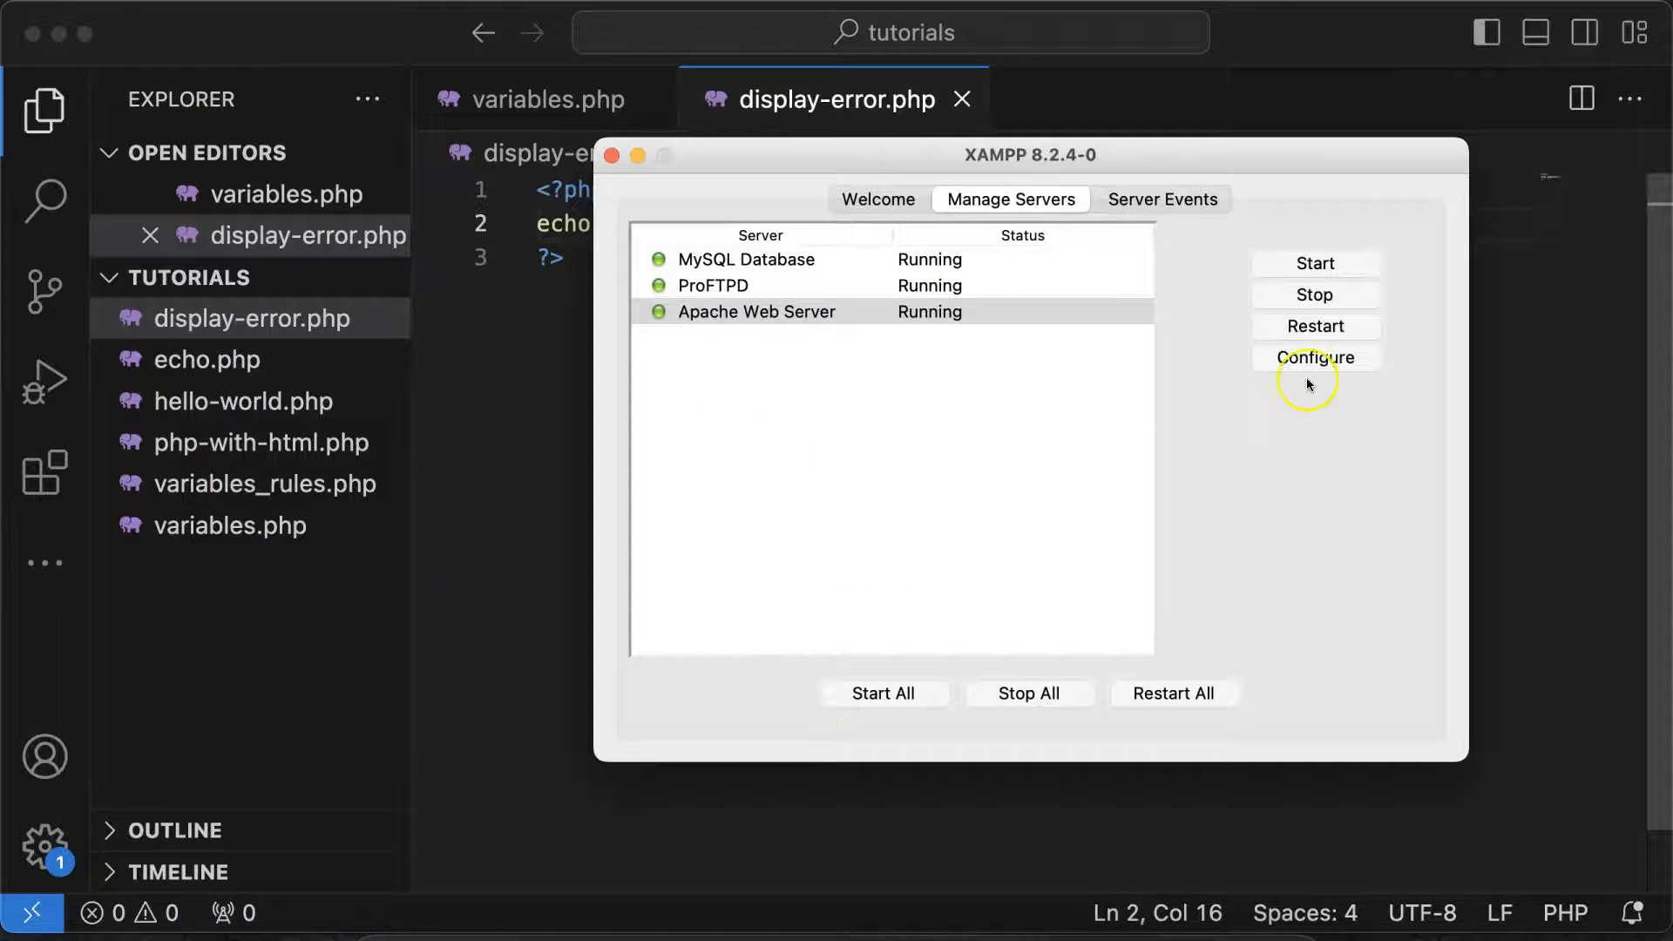
mouse_move(1109, 600)
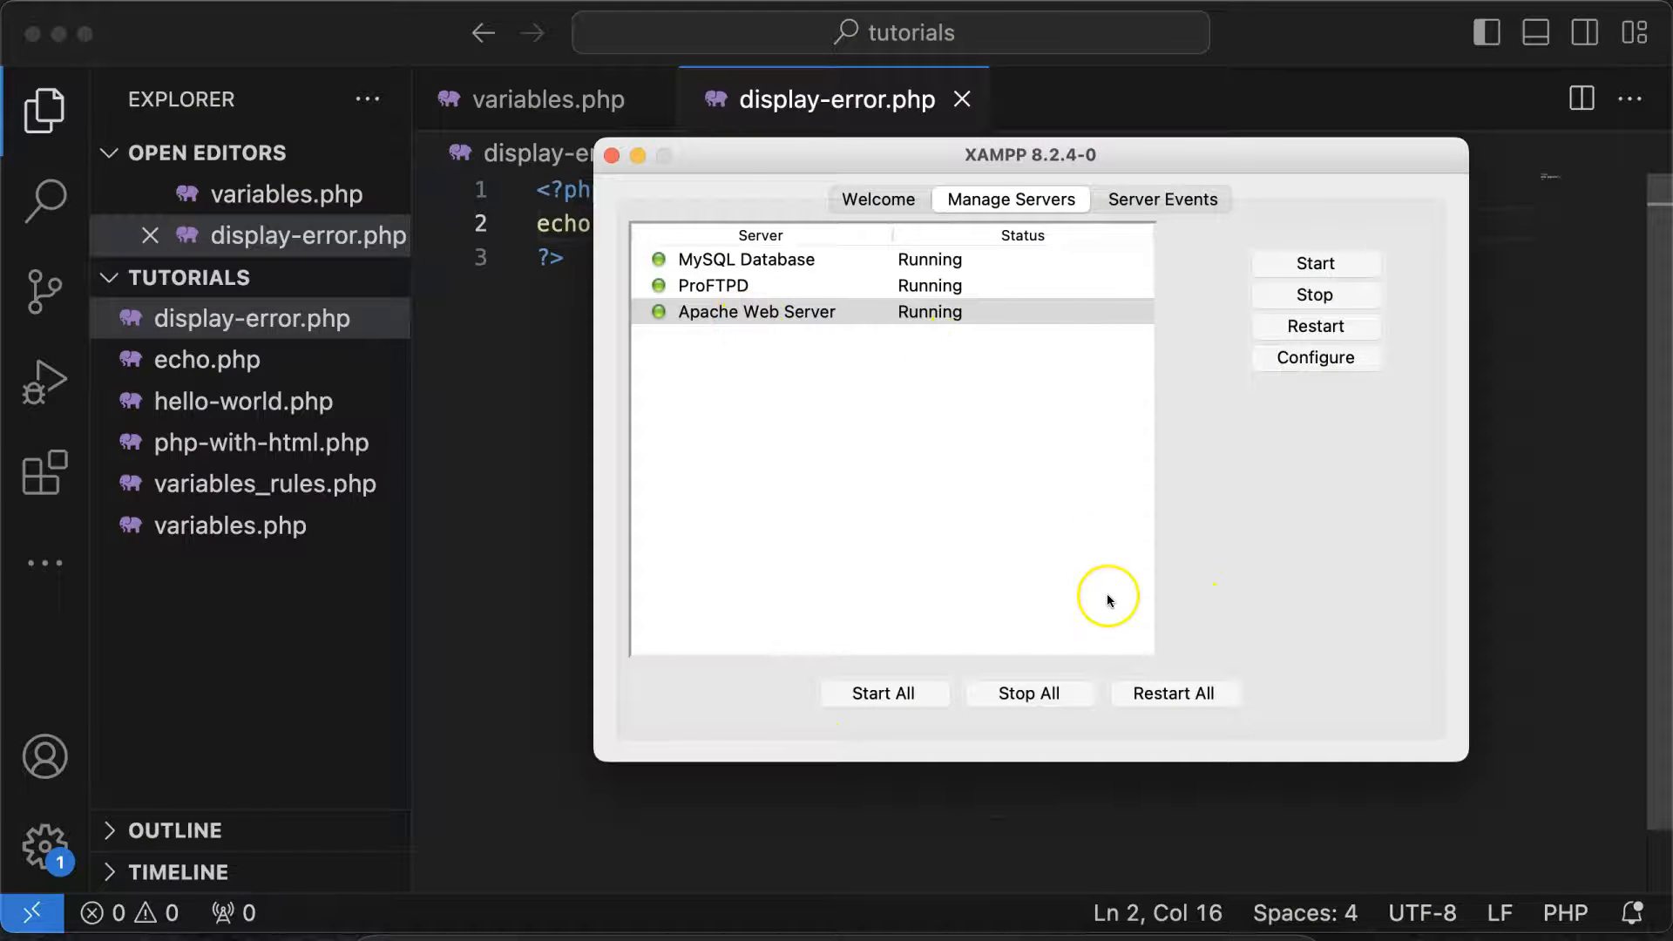
Restart all servers (MySQL, ProFTPD, Apache) from Manage Servers with Restart All.
click(1175, 694)
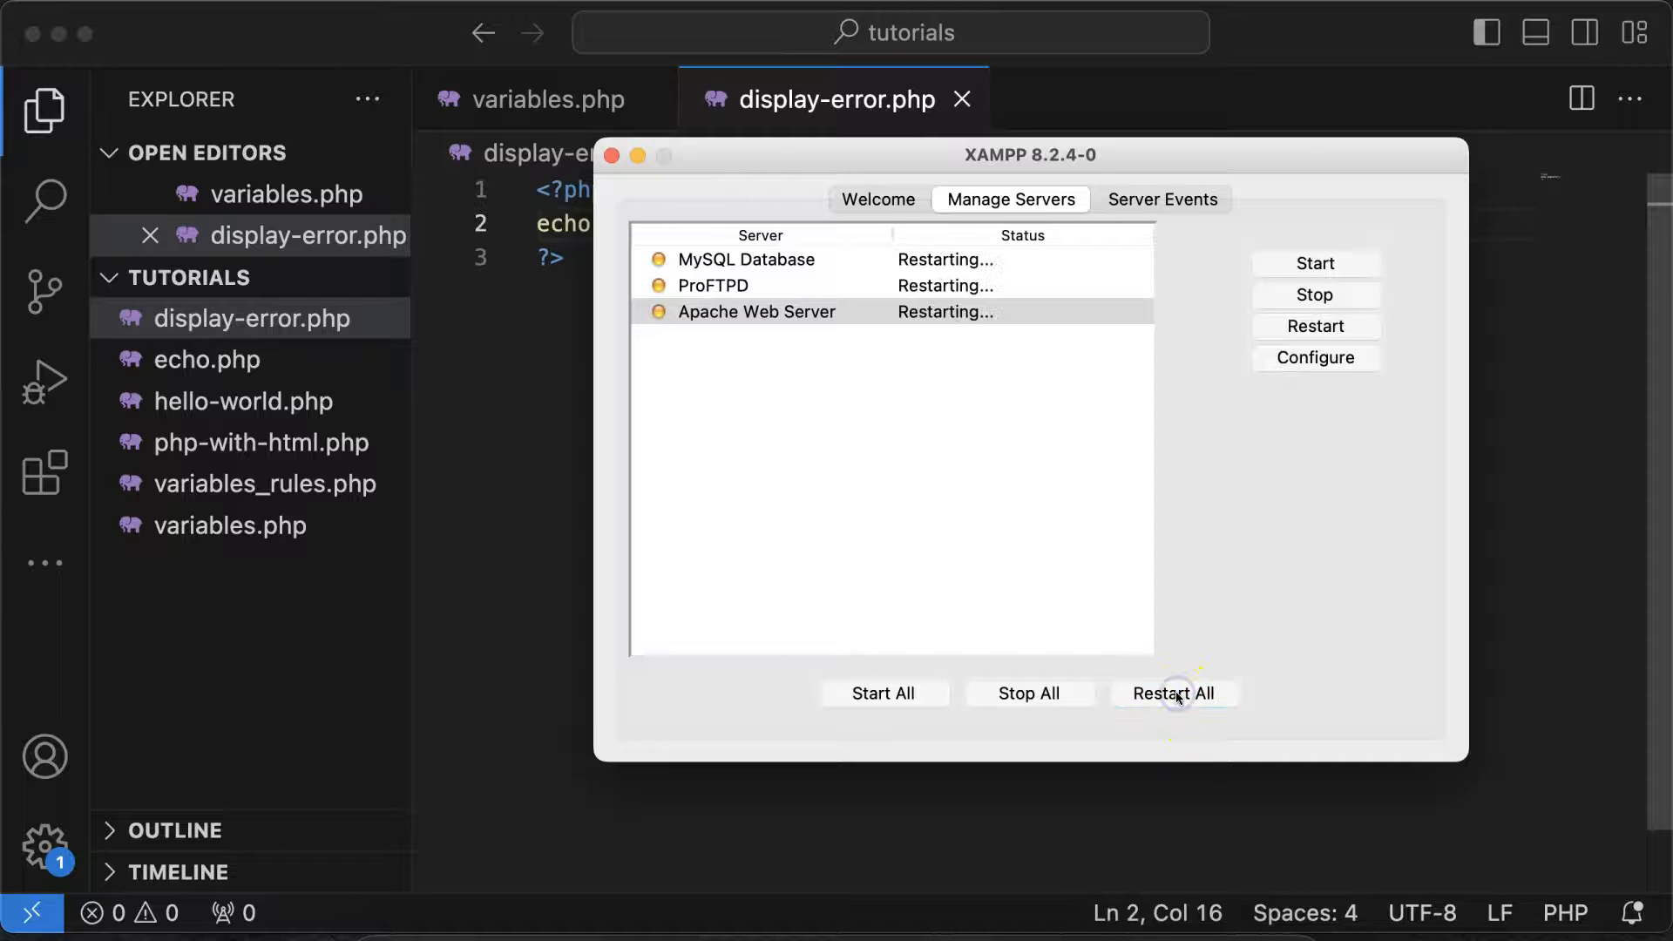
click(1175, 694)
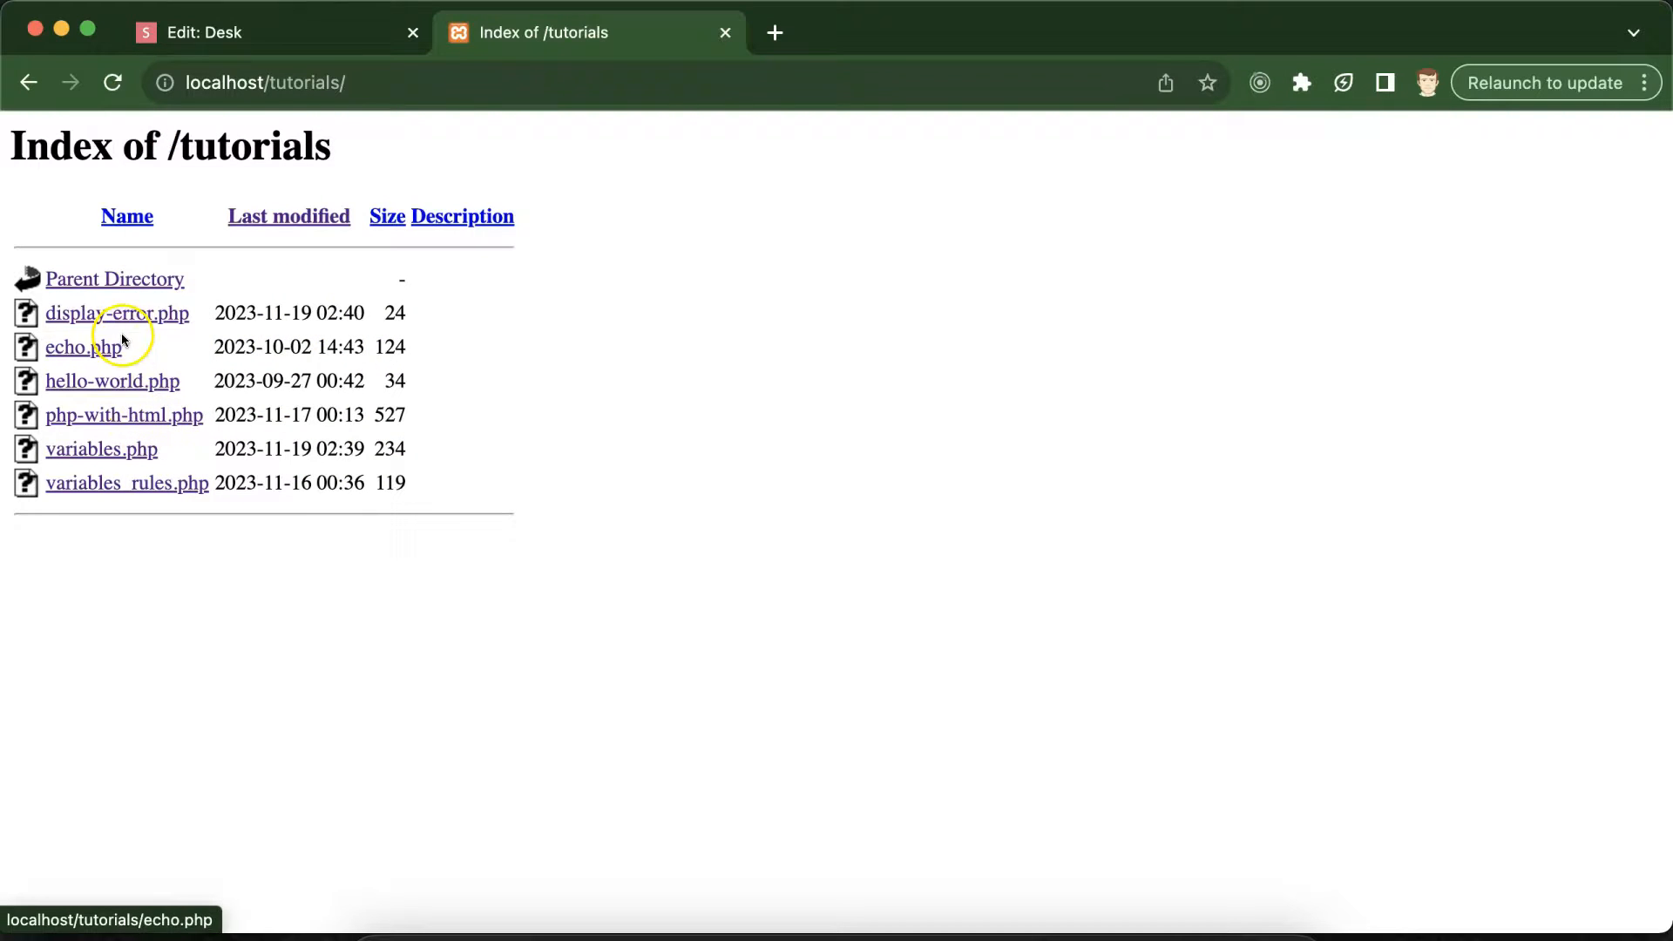
Open a PHP file link from the Index of /tutorials listing.
click(91, 448)
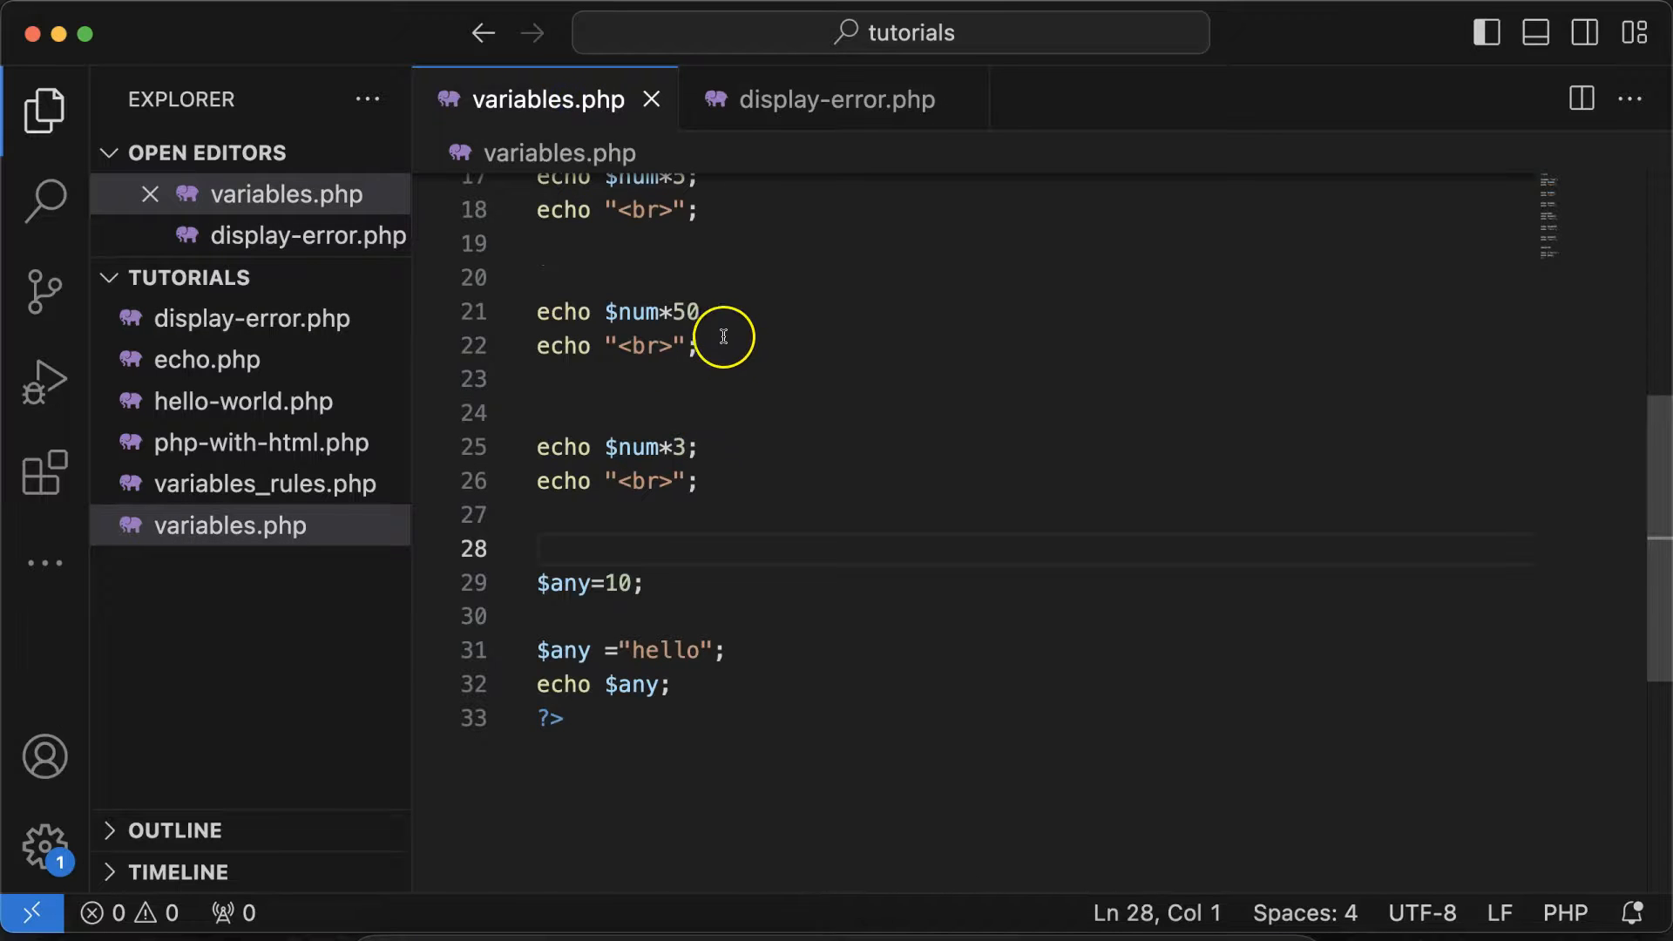
click(537, 345)
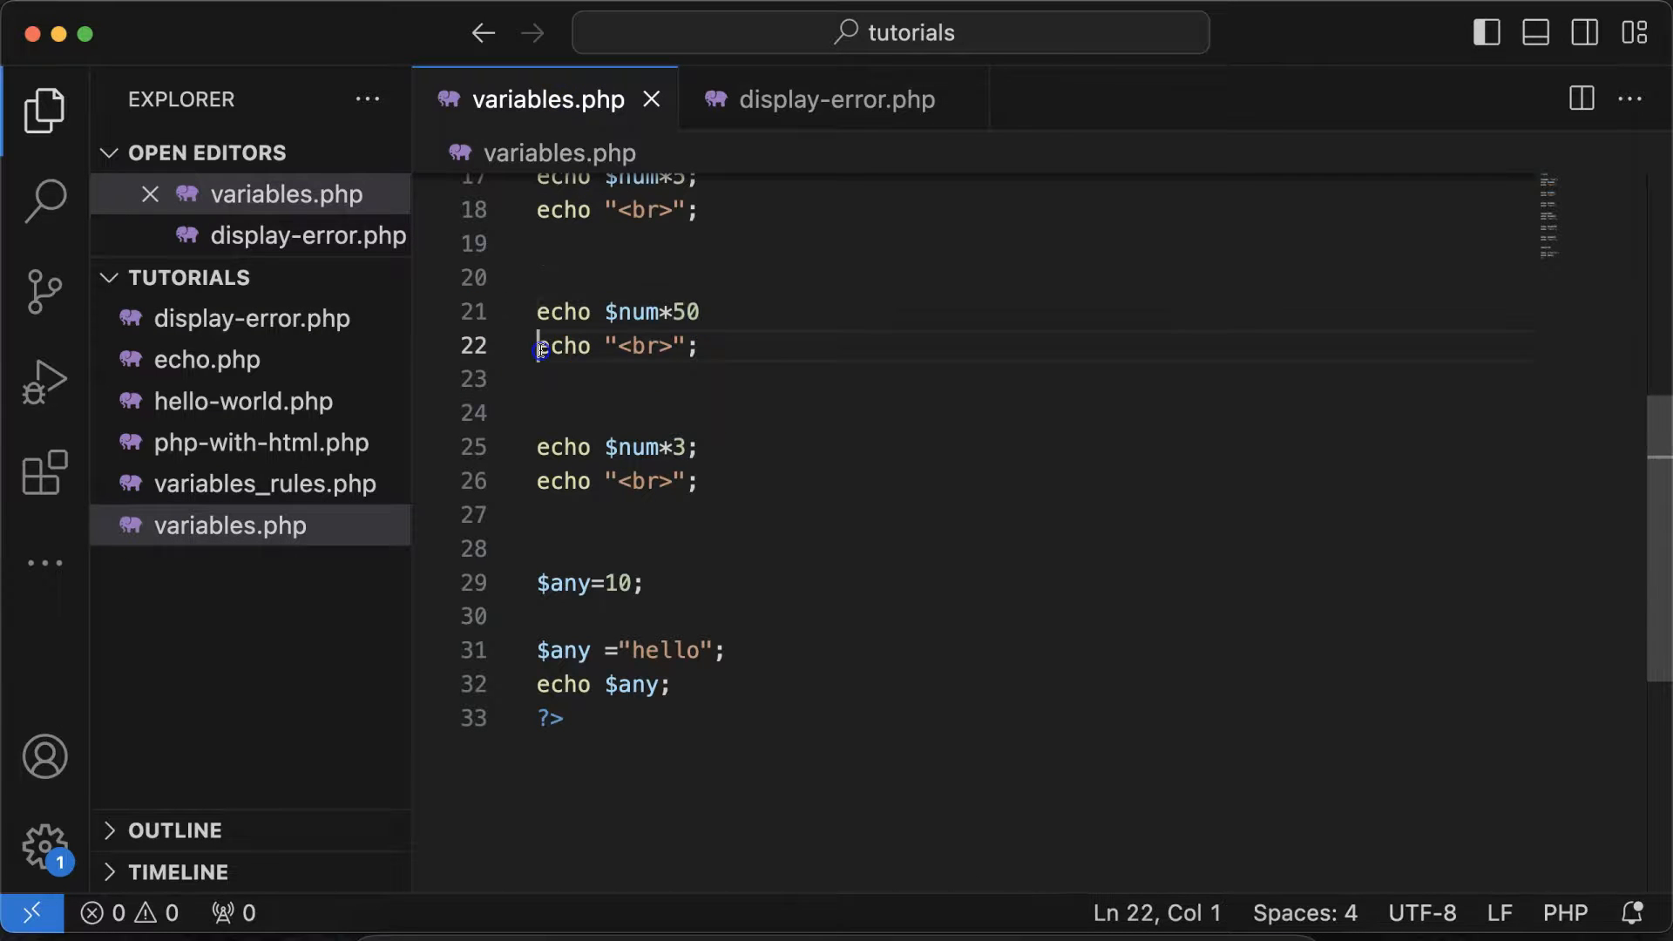
double_click(565, 345)
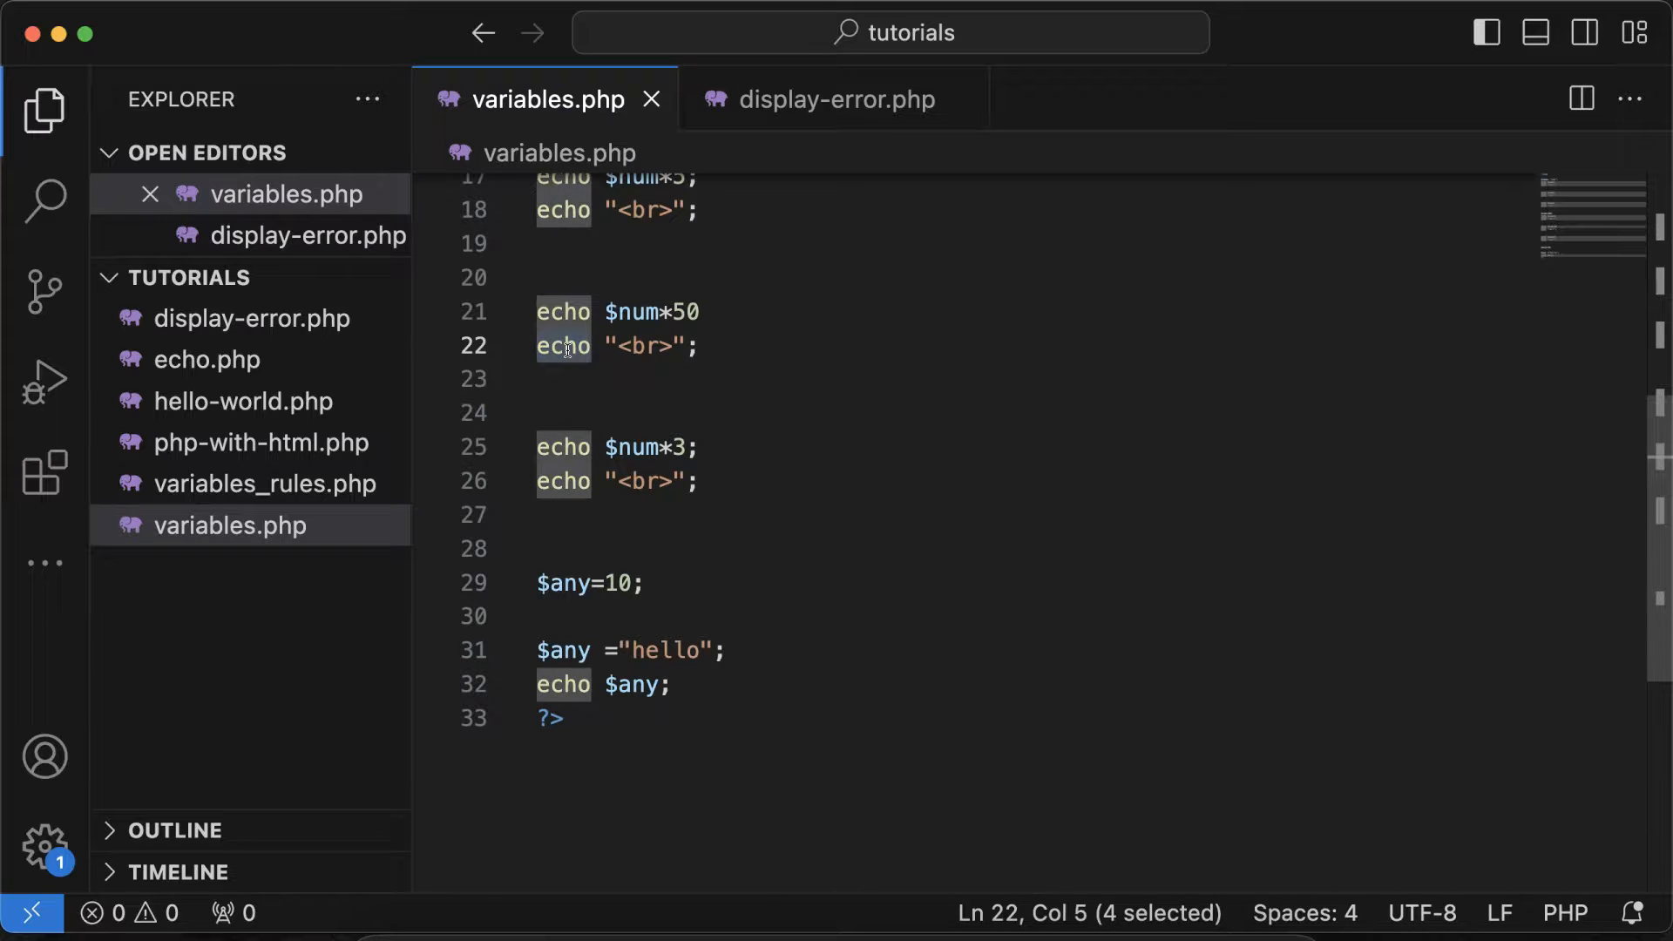